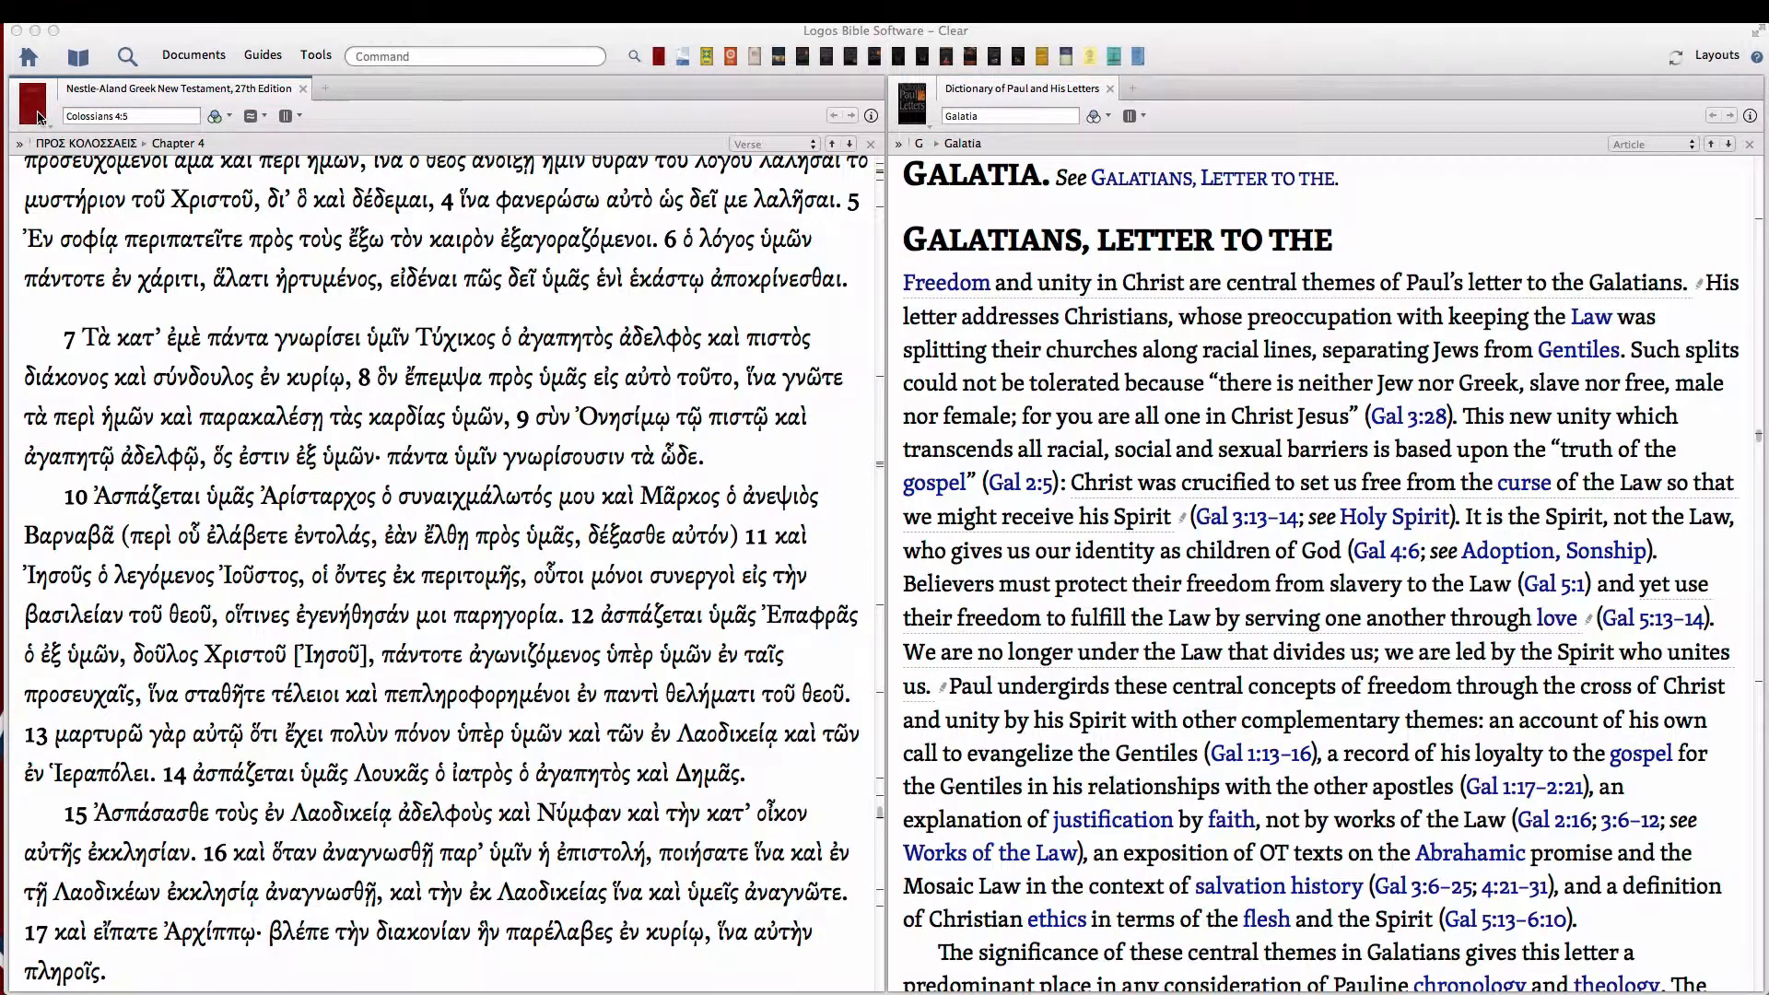
Copy the NA27 Colossians 4:7 link and title the Evernote note 'Logos URL'
left_click(288, 115)
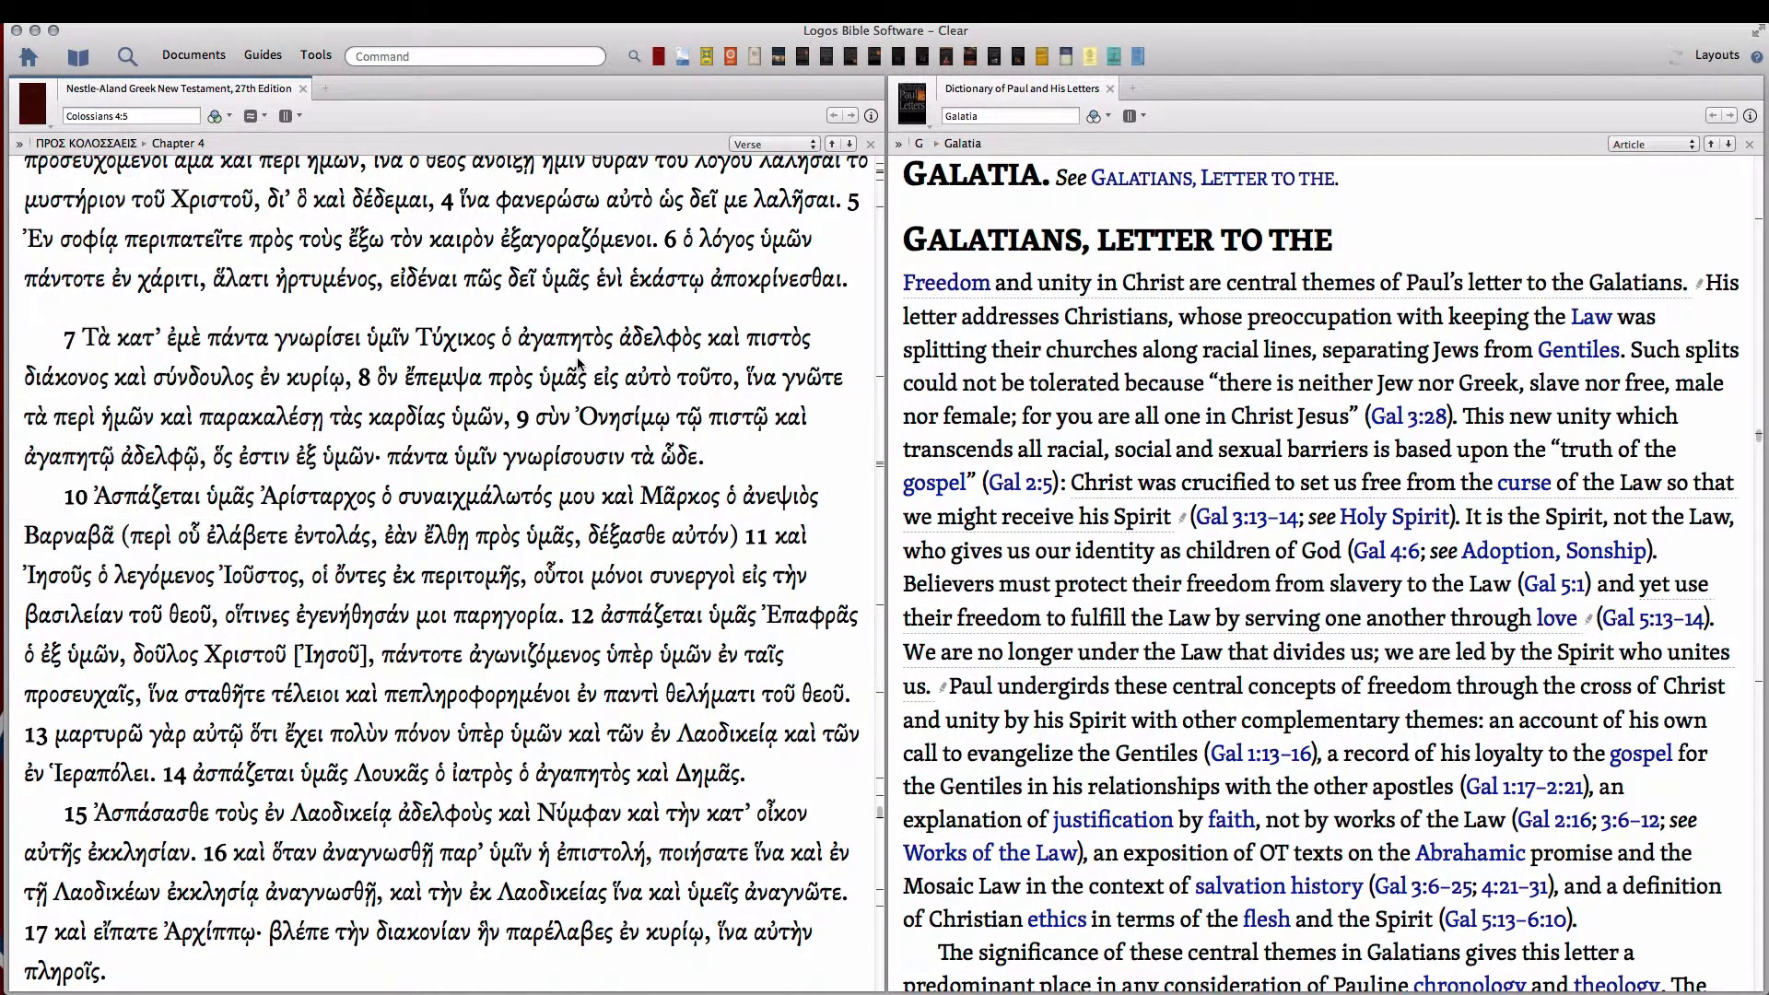
mouse_move(305, 337)
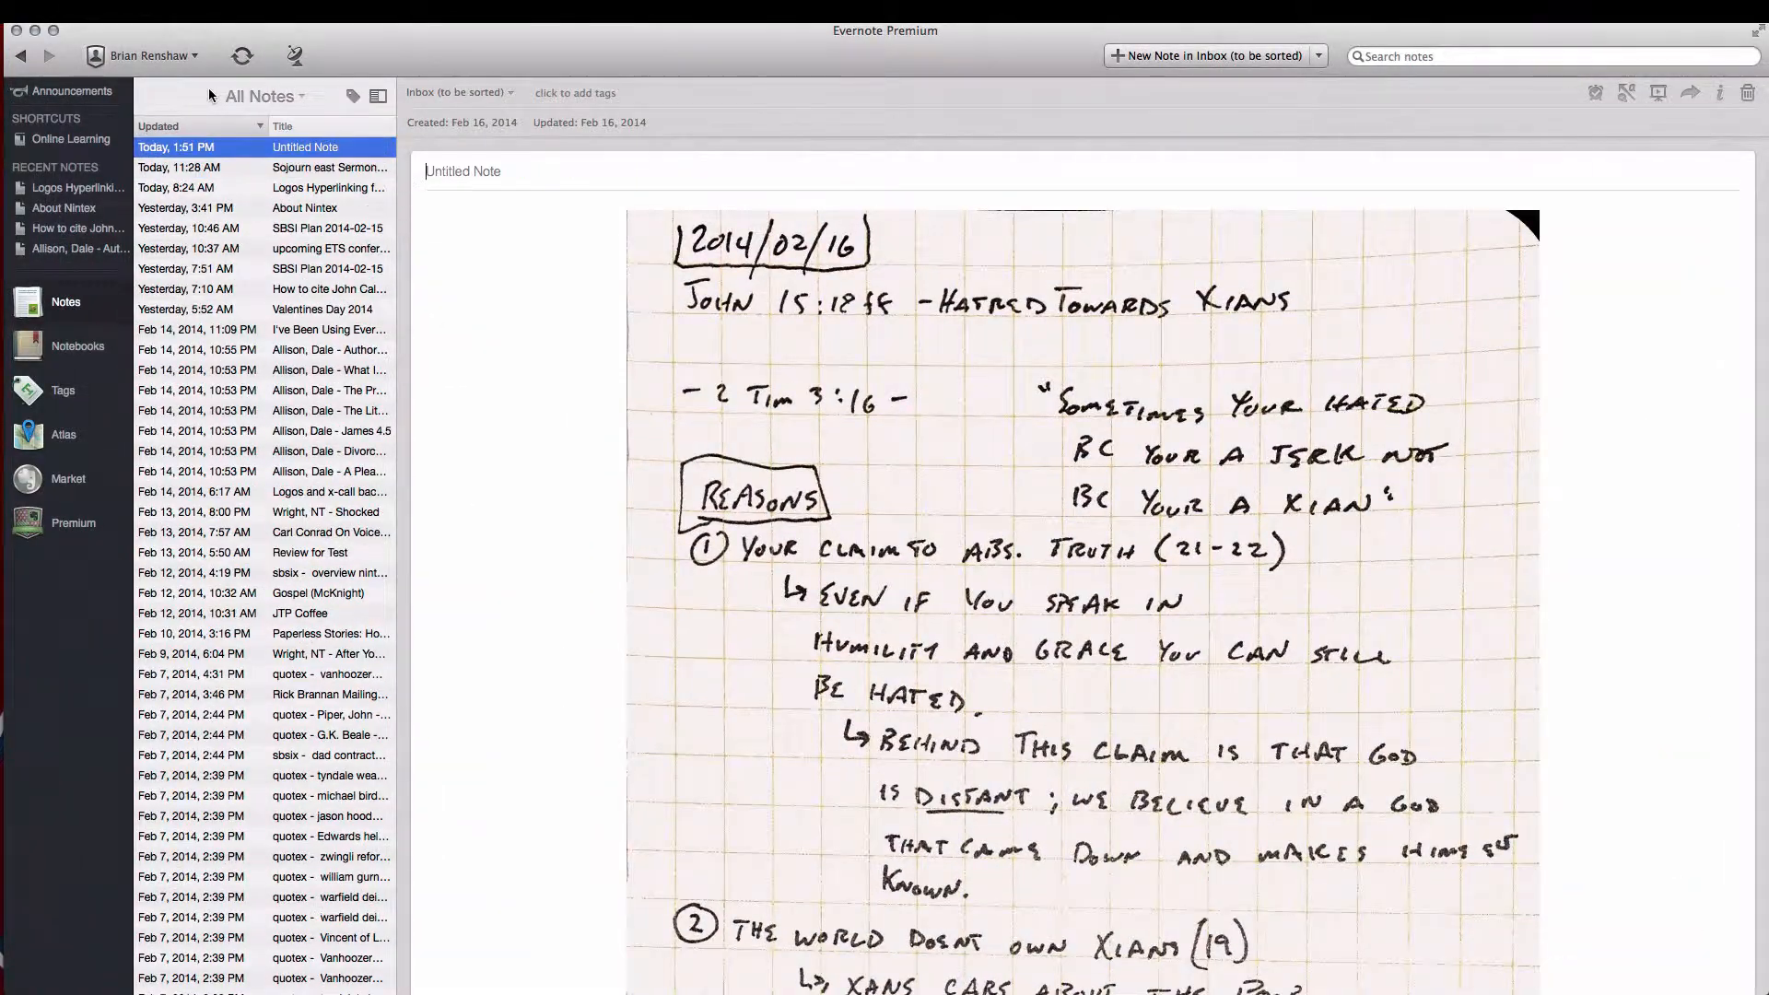
type("Logos URL")
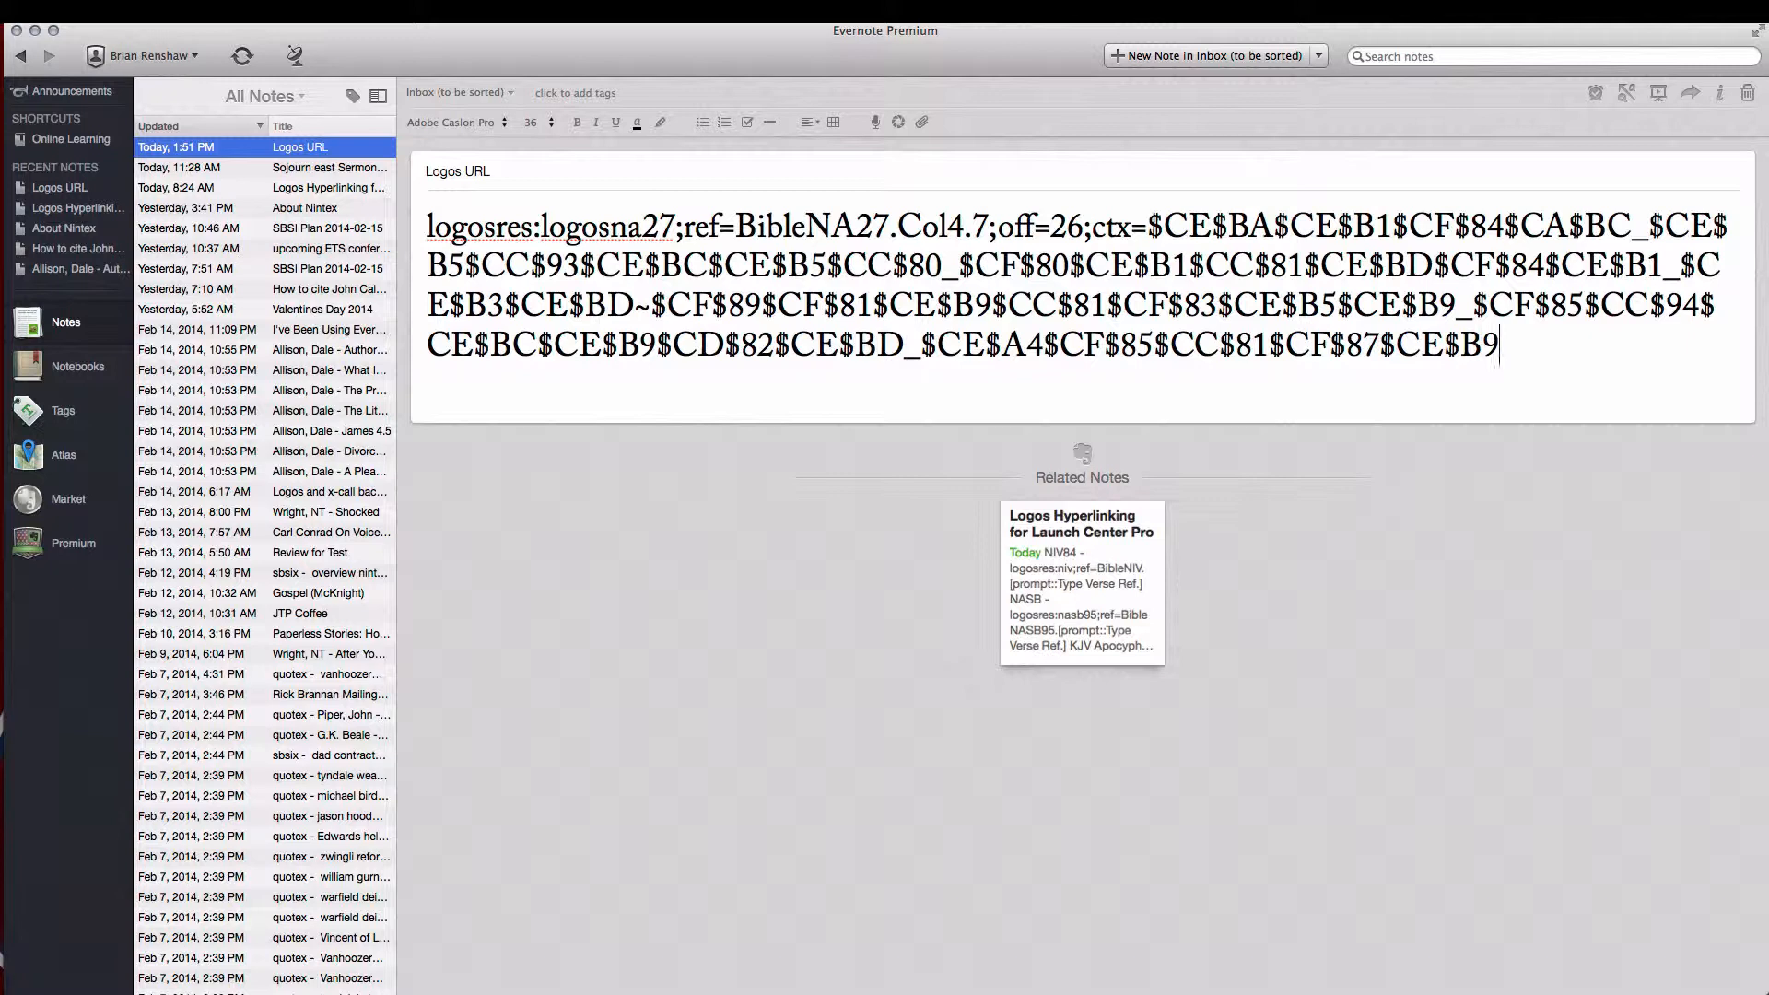
double_click(482, 227)
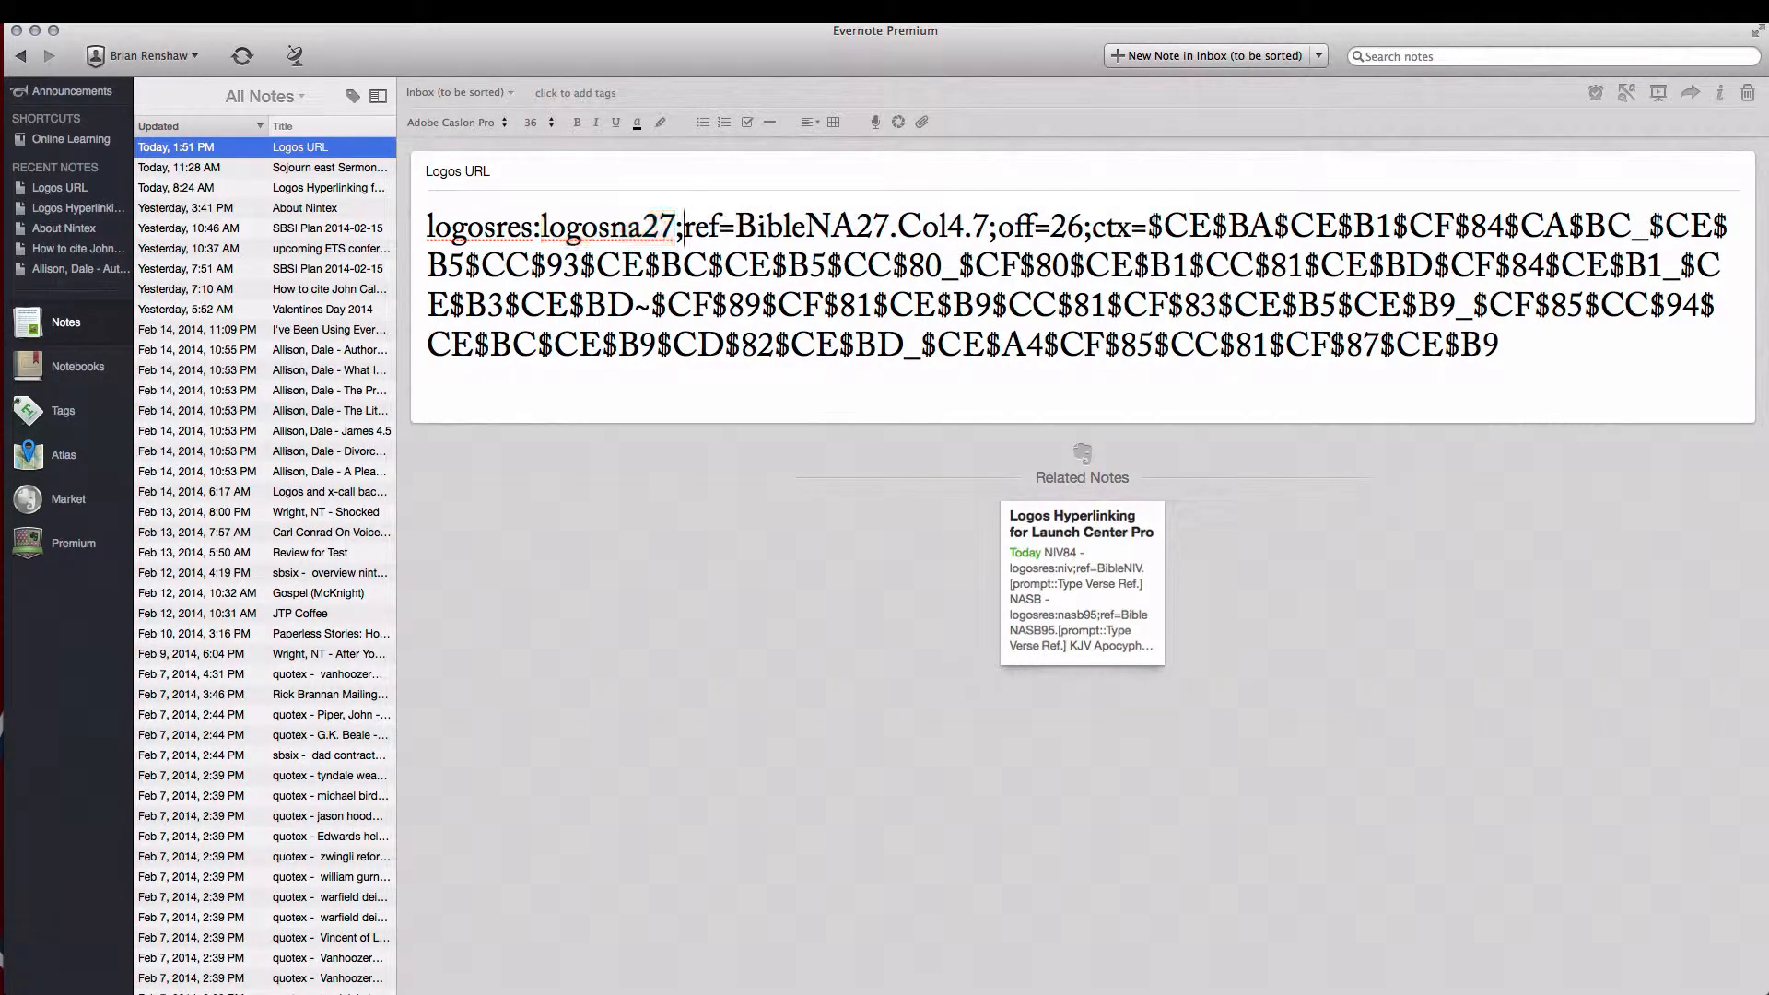
double_click(700, 227)
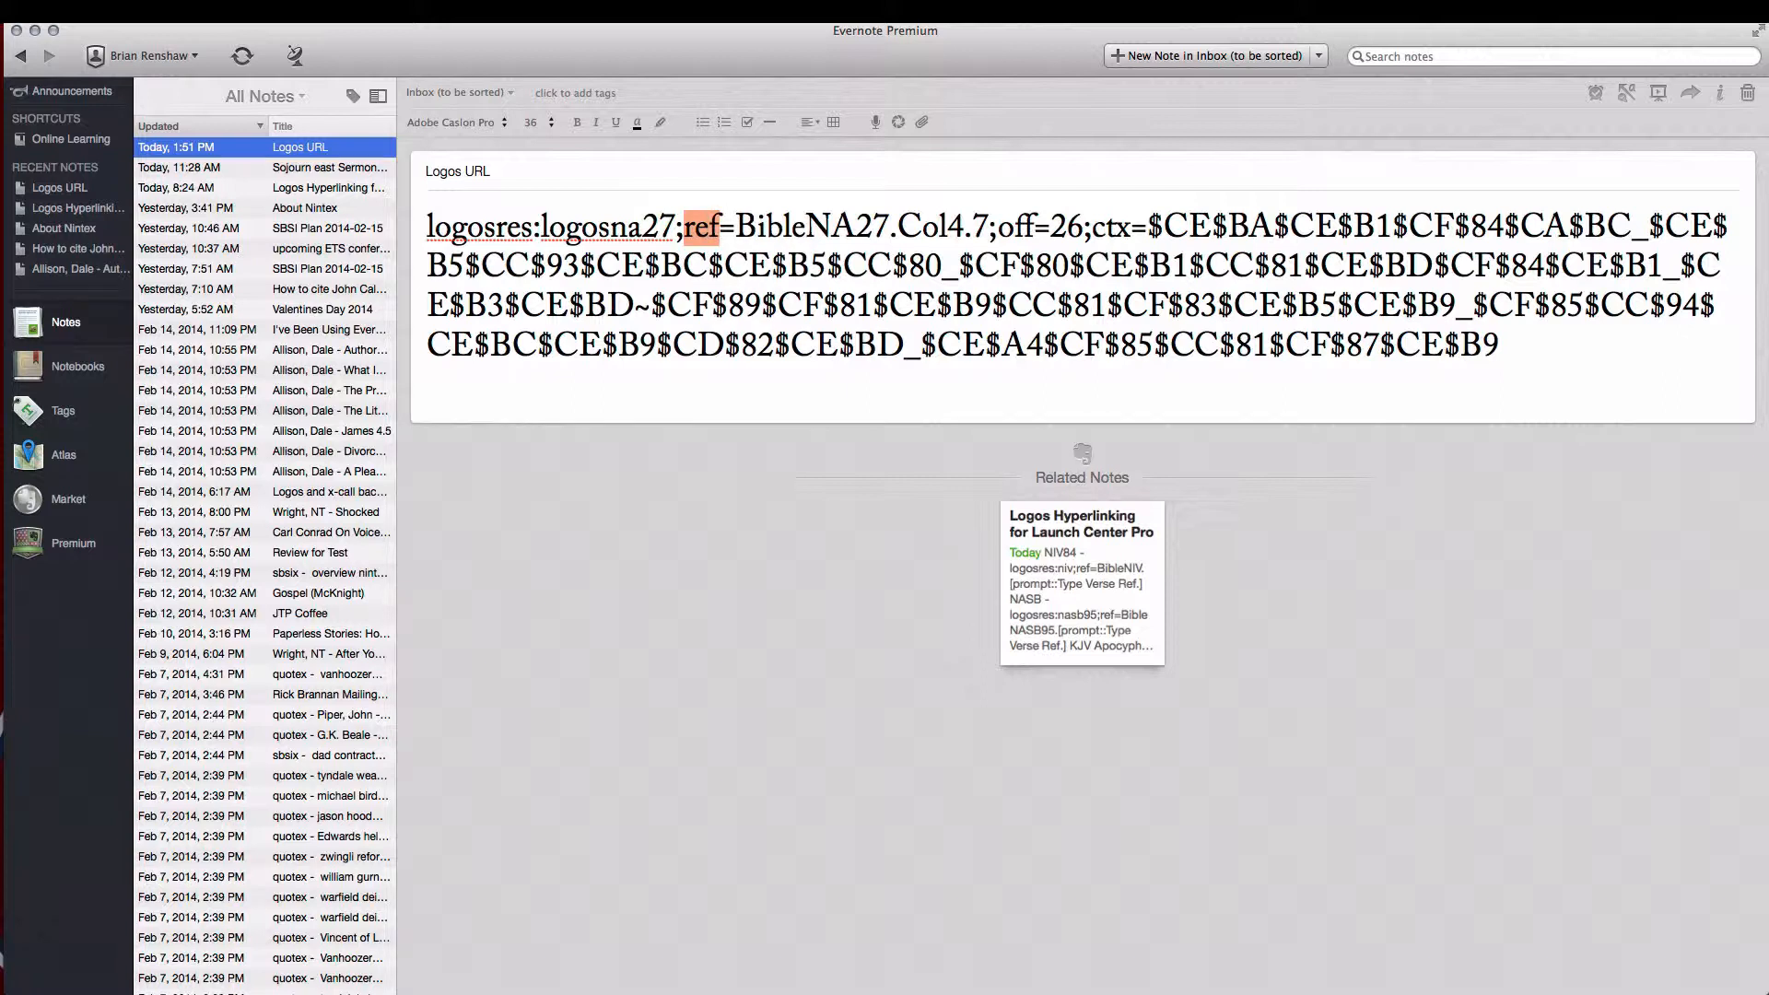
Delete the off= and ctx= parameters so the link ends at ref=BibleNA27.Col4.7
left_click_drag(683, 227, 991, 227)
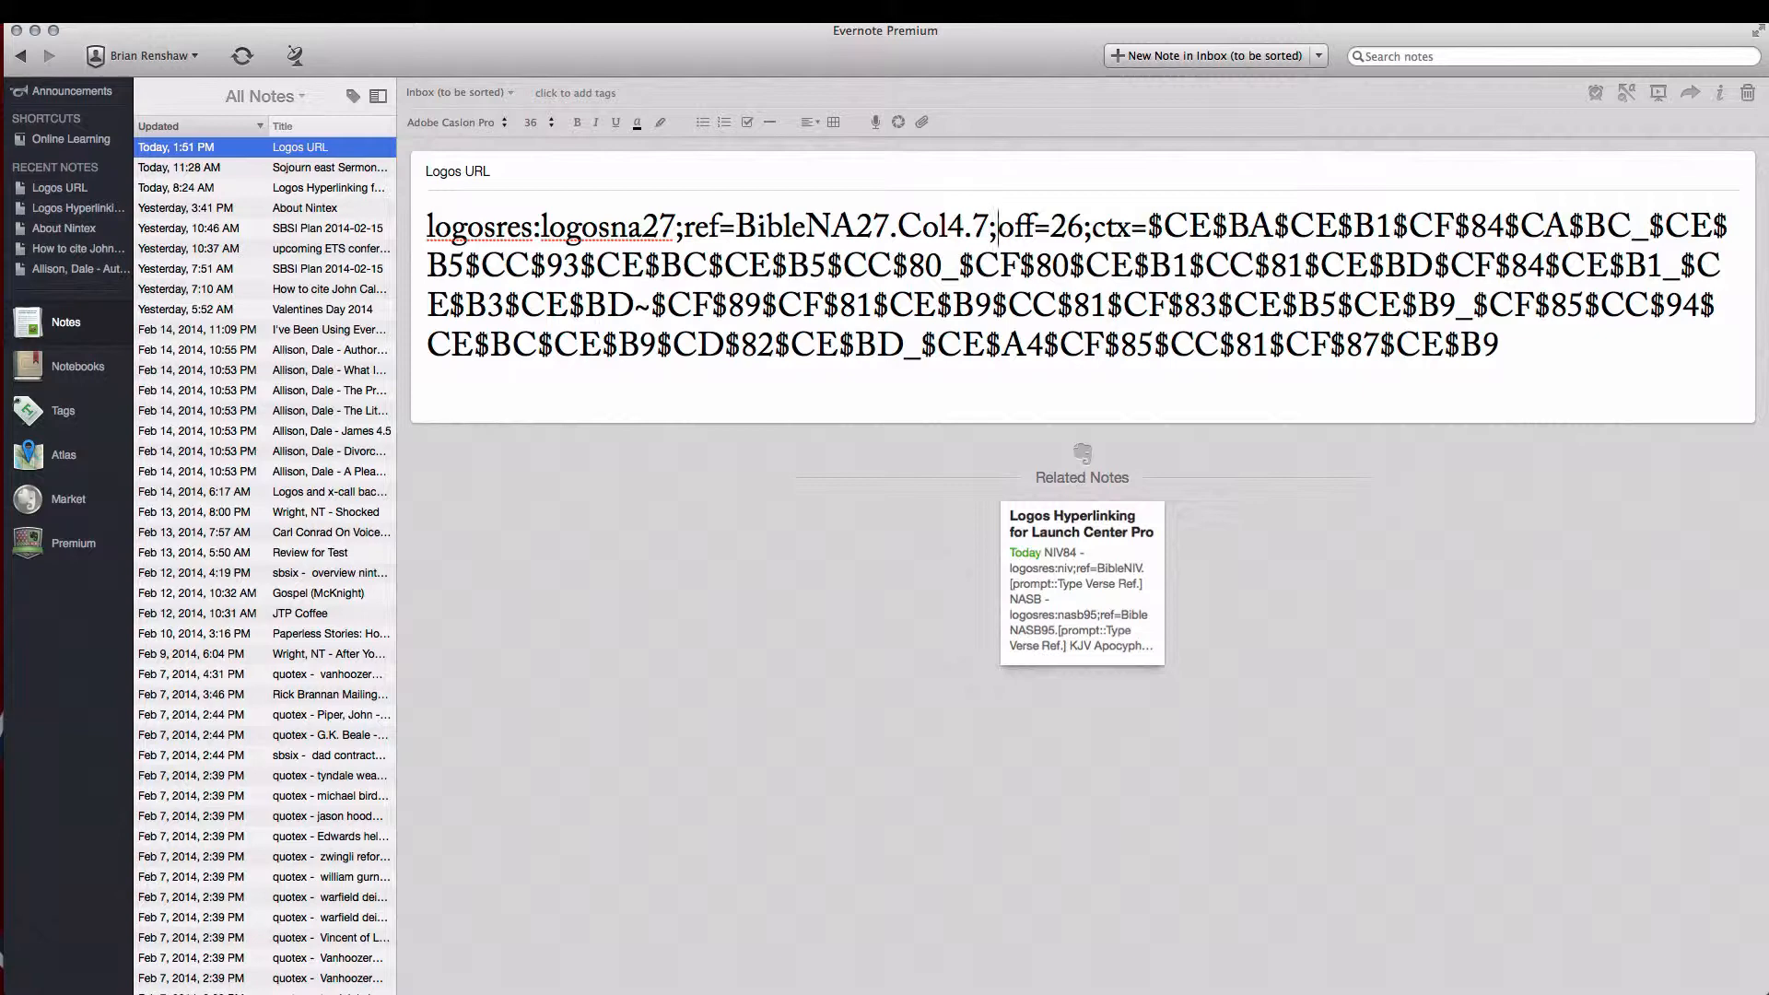
left_click_drag(1001, 223, 1501, 345)
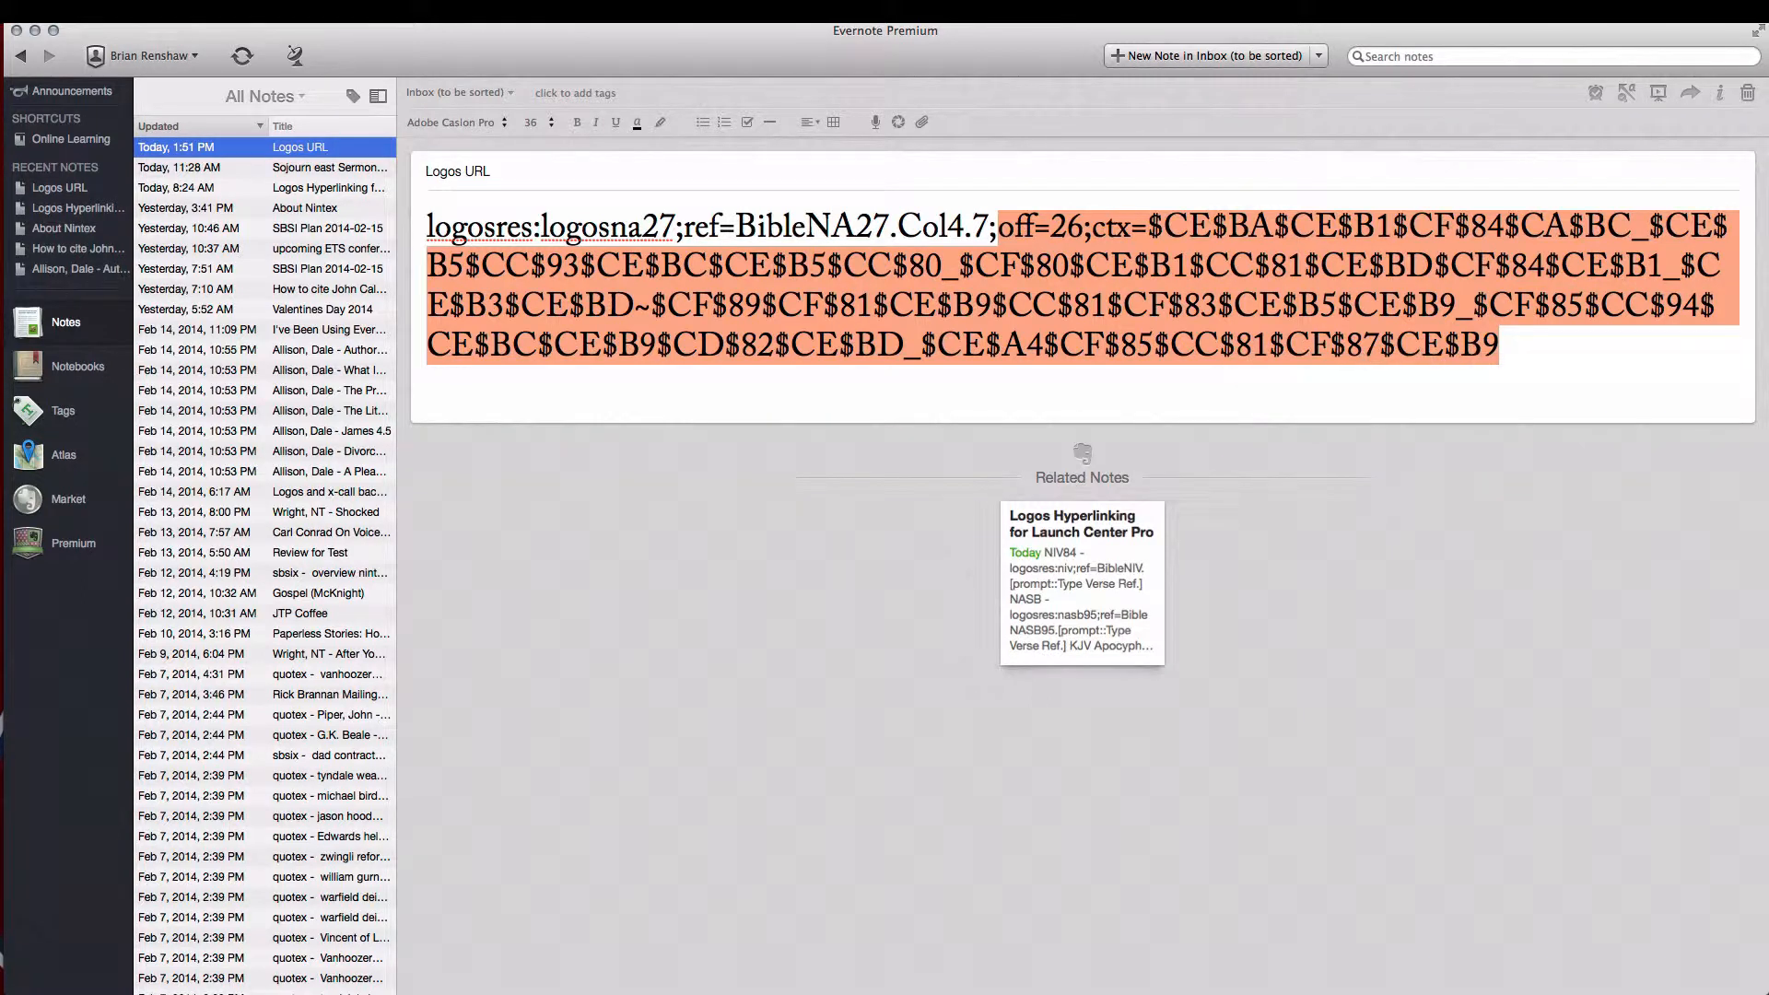
key("Delete")
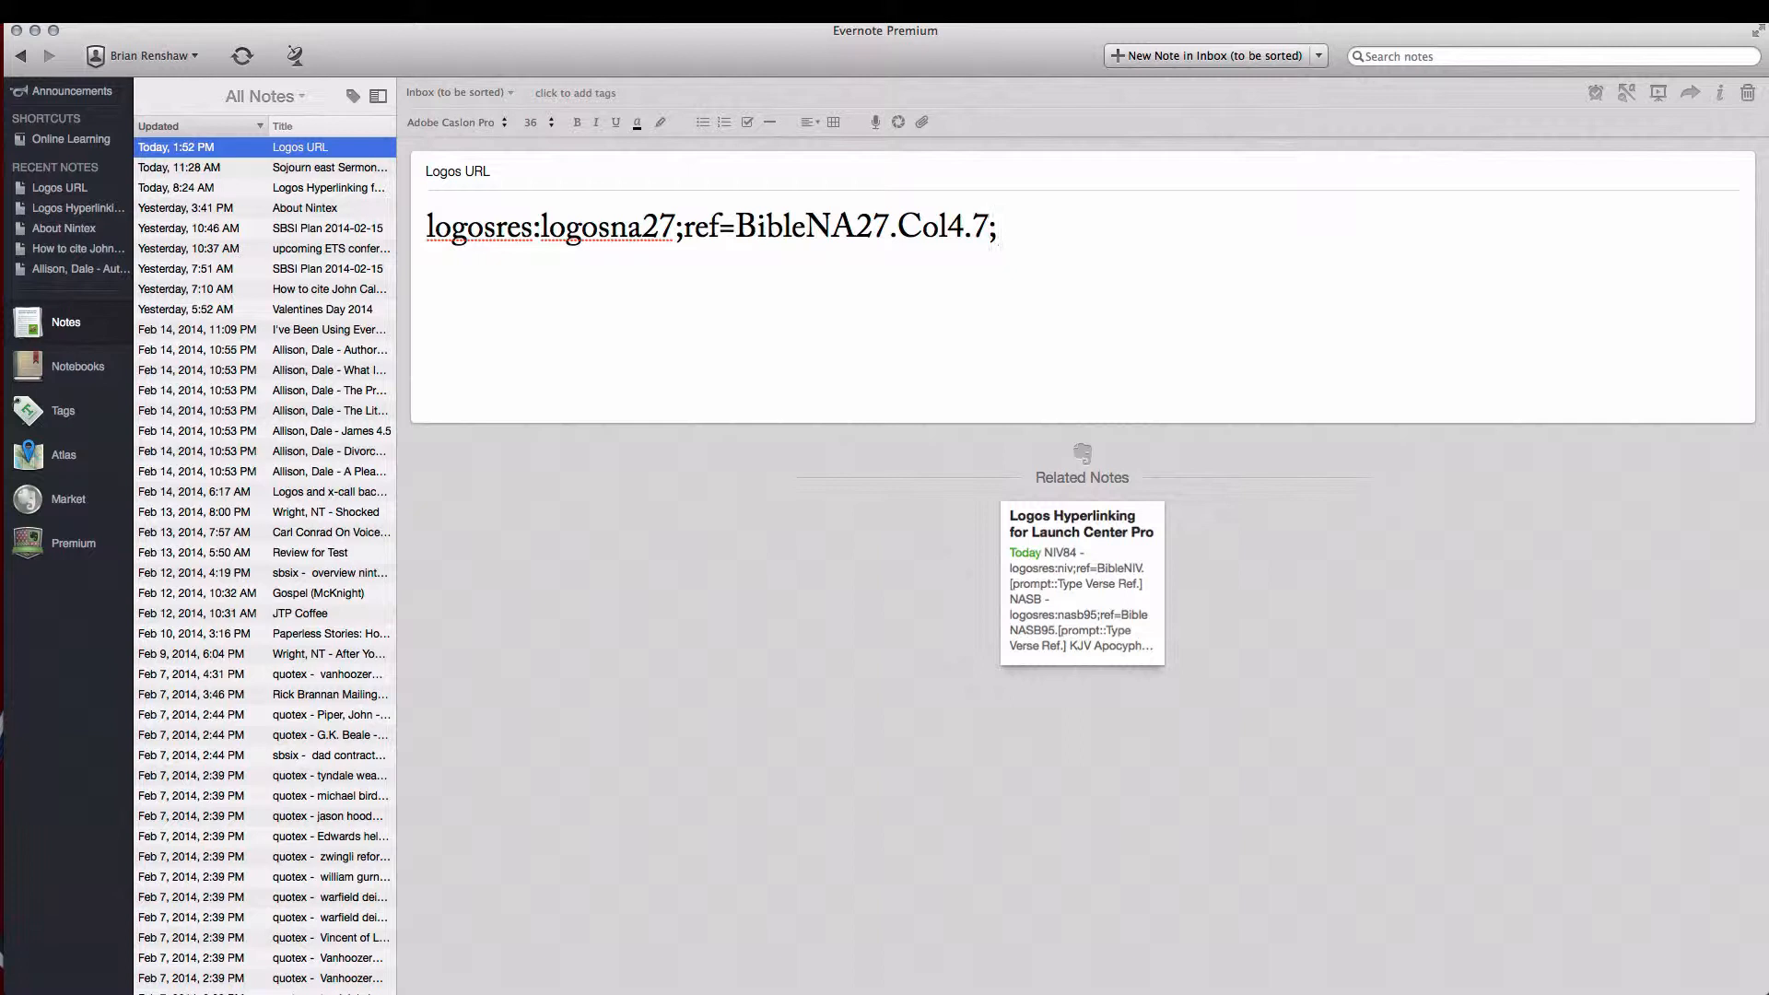
double_click(929, 226)
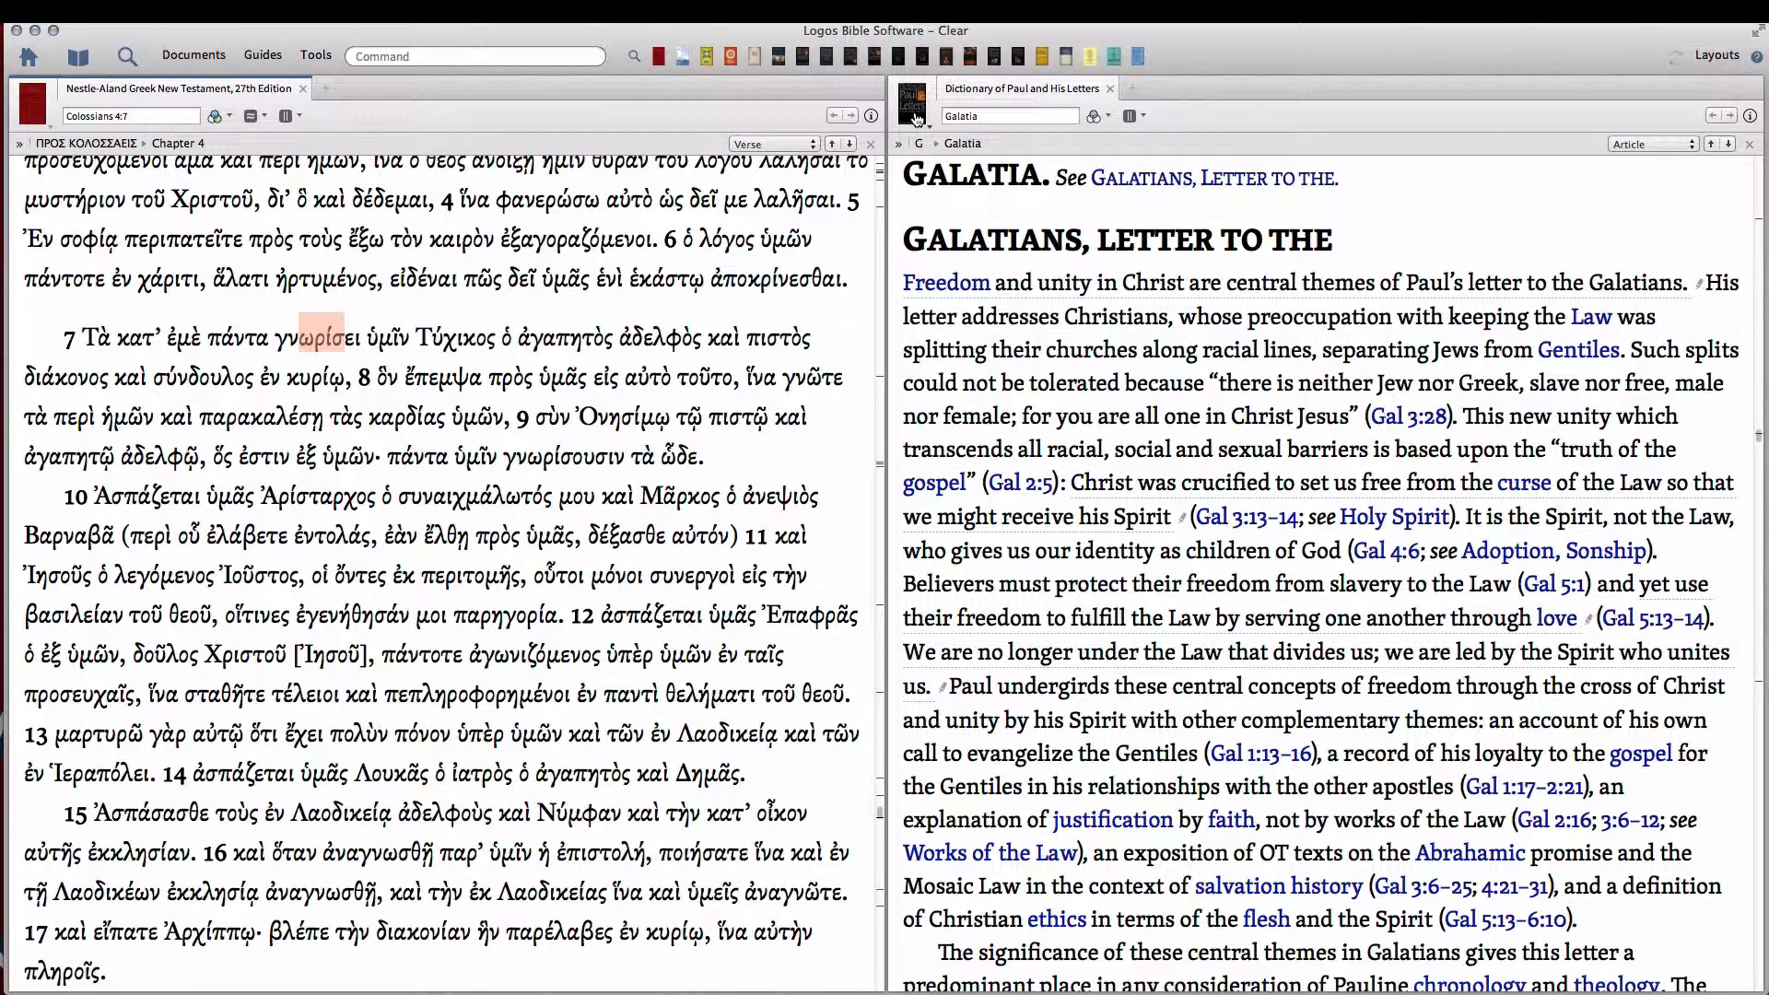
mouse_move(911, 246)
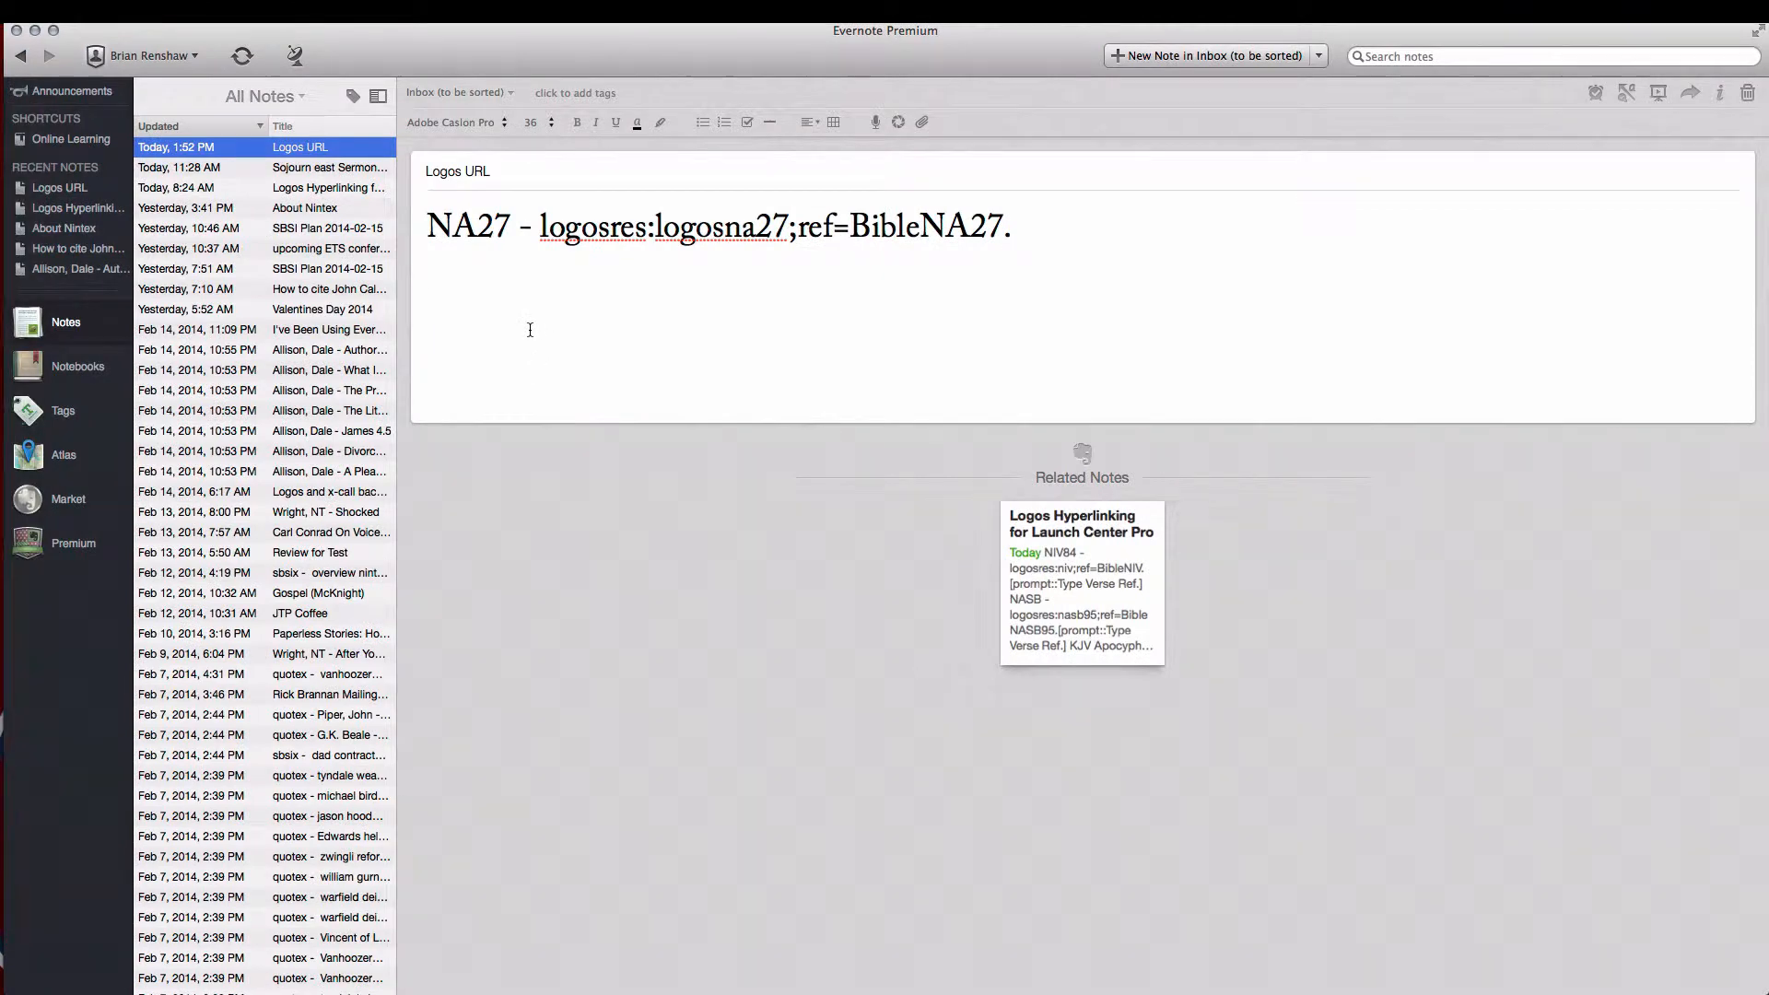
Add a 'Paul - logosres:dpl;hw=' line with the headword details removed, then sync
type("Paul -")
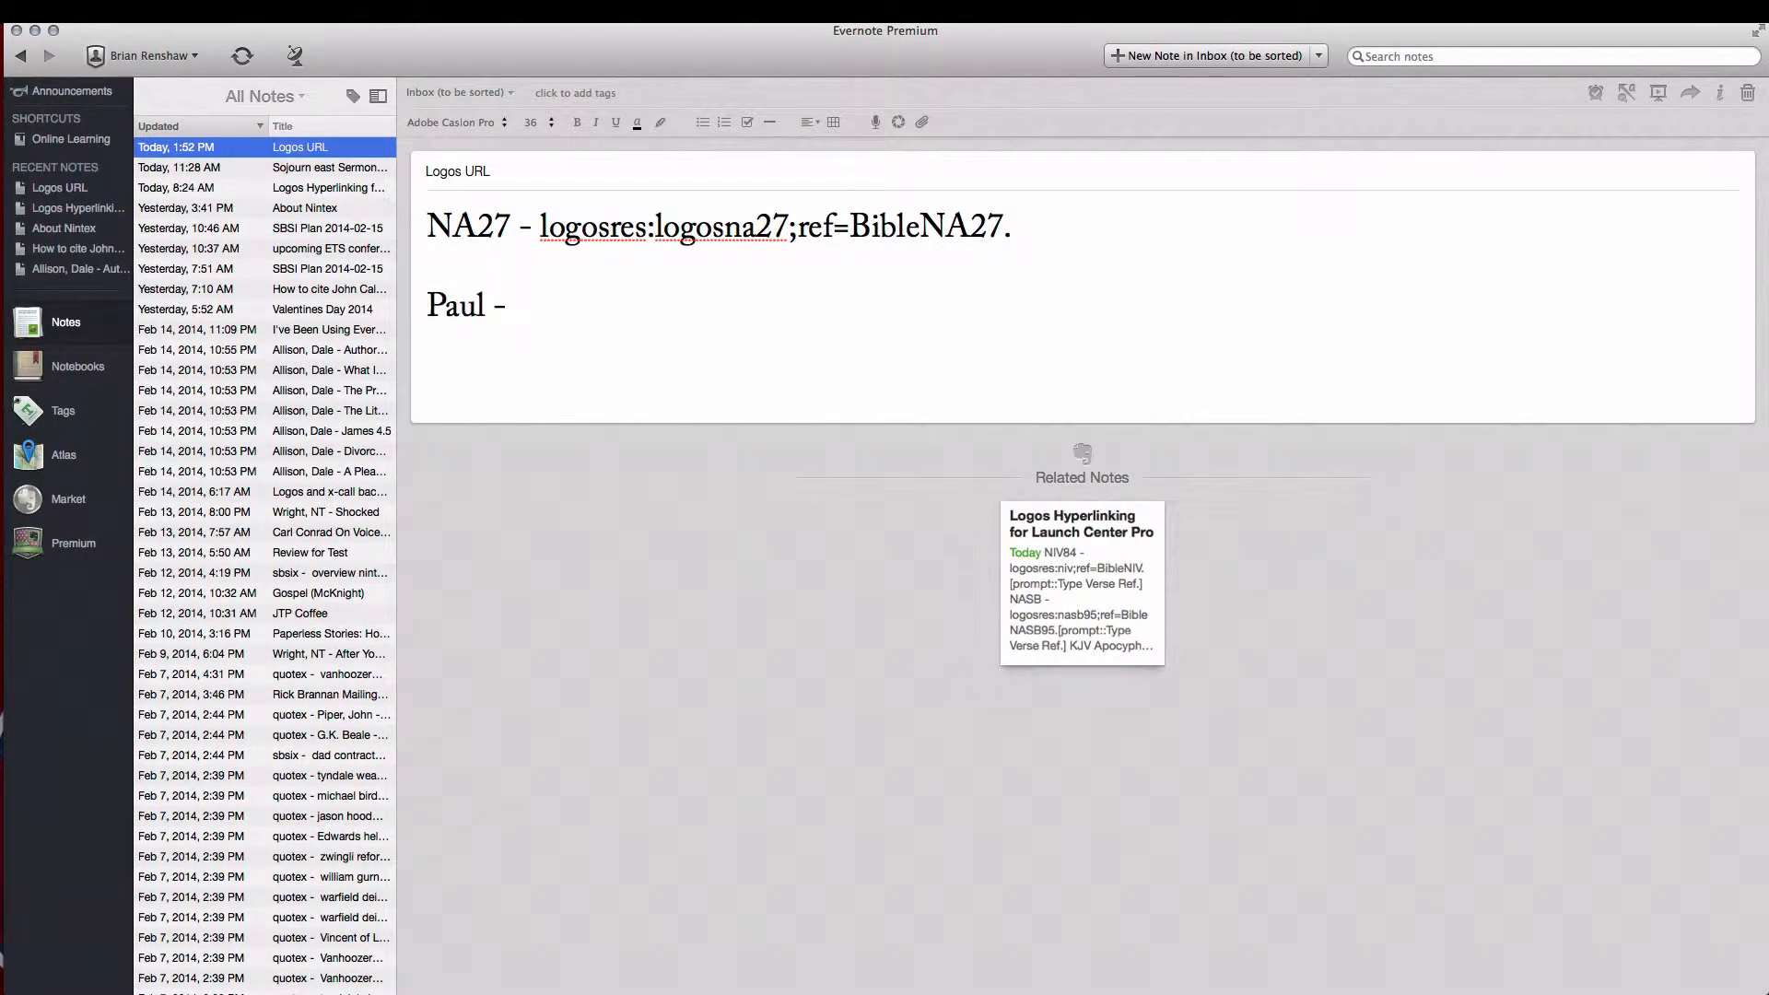
type("logosres:dpl;hw=Galatians,_Letter_to_The;off=0;ctx=~GALATIANS,_LETTER_TO_THE$0A Freedom_and_uni")
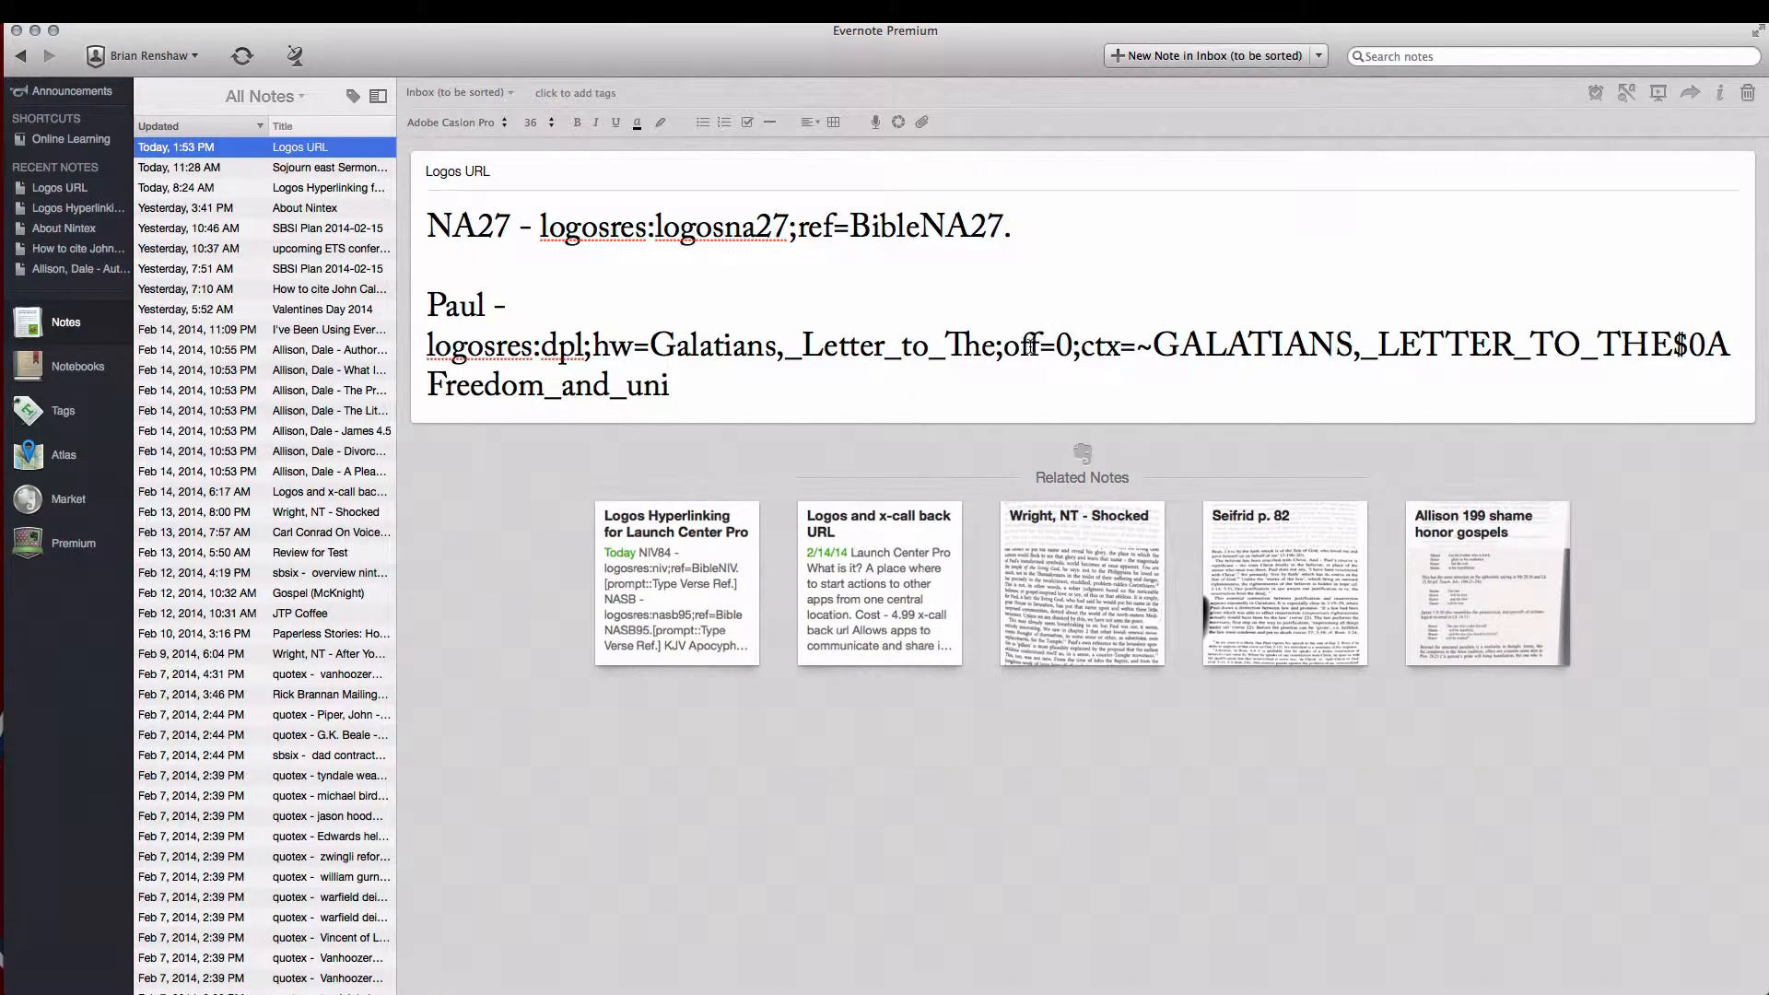
left_click_drag(1005, 343, 668, 386)
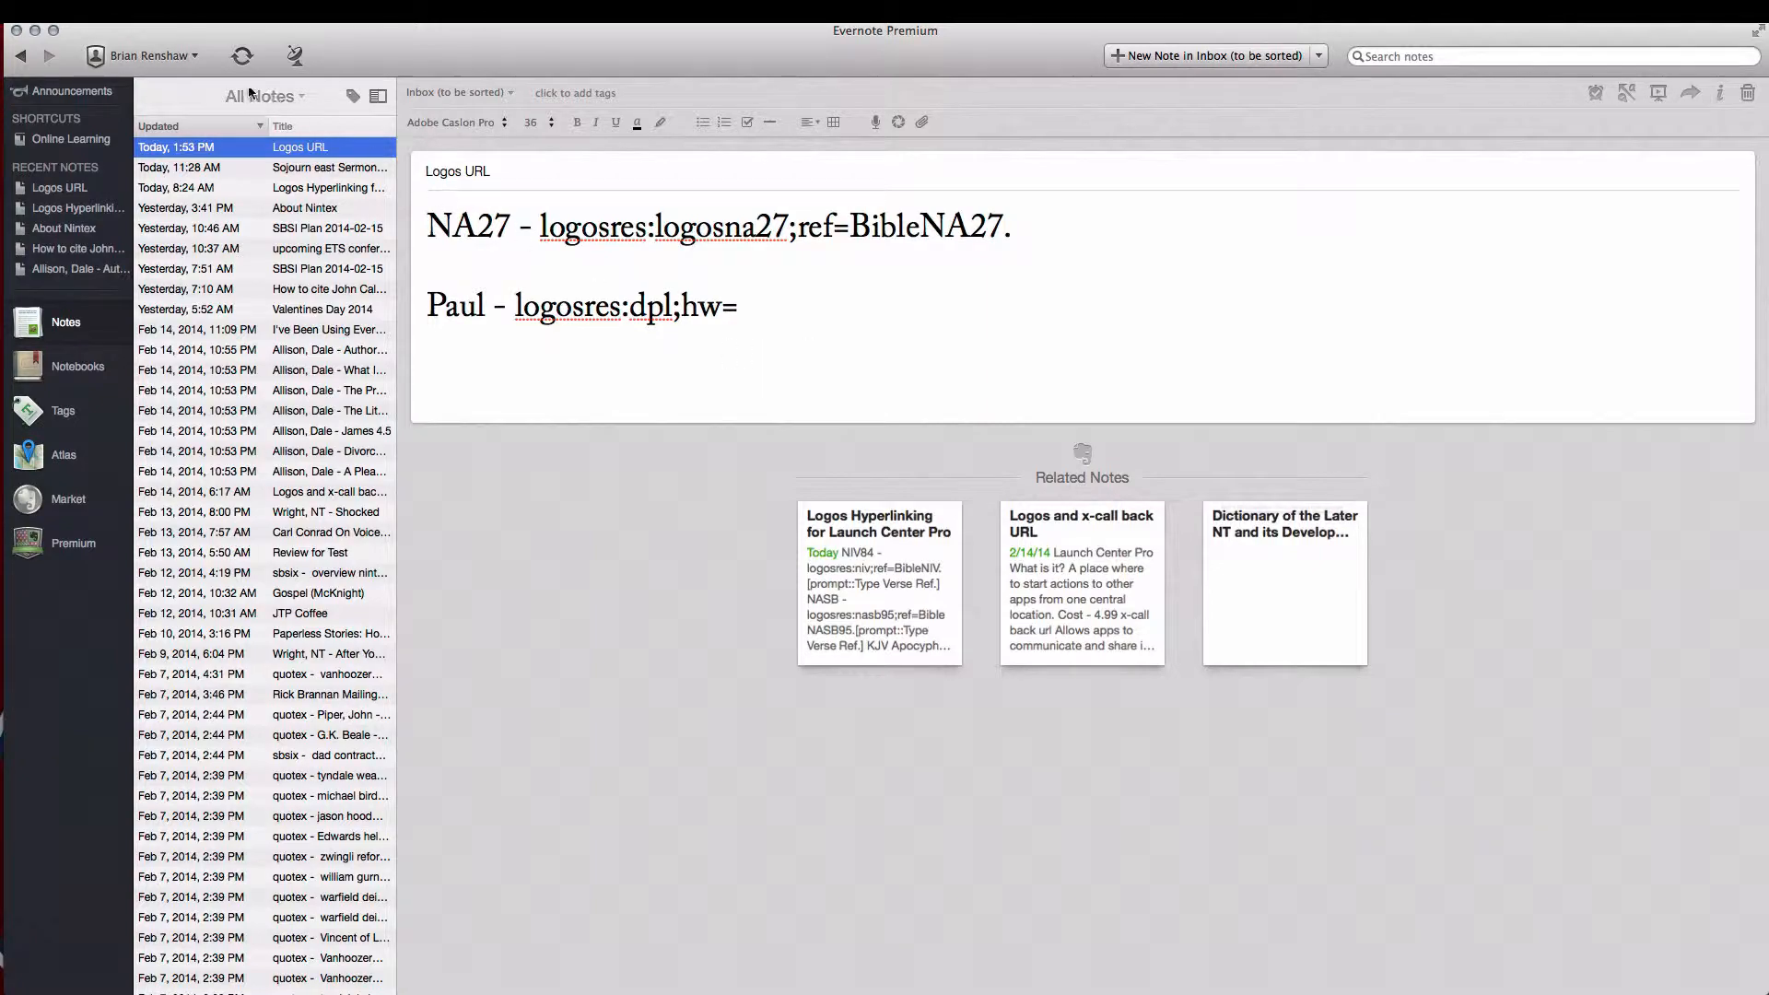
left_click(242, 56)
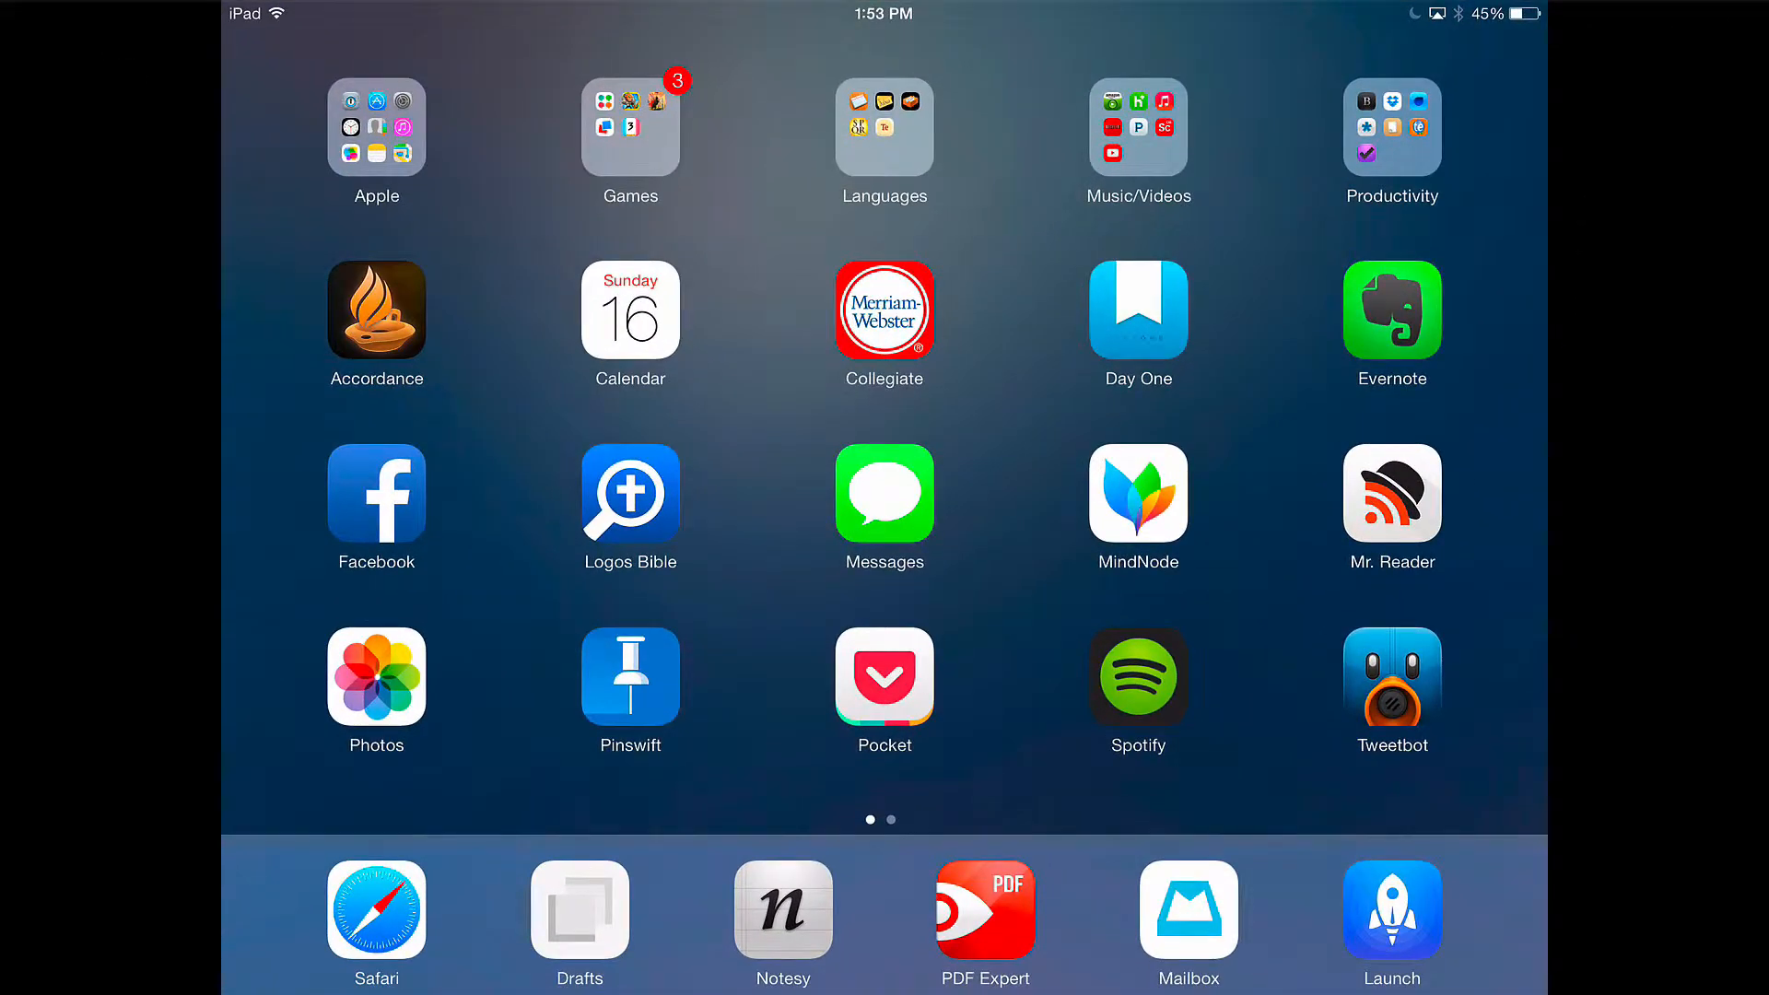
left_click(1392, 312)
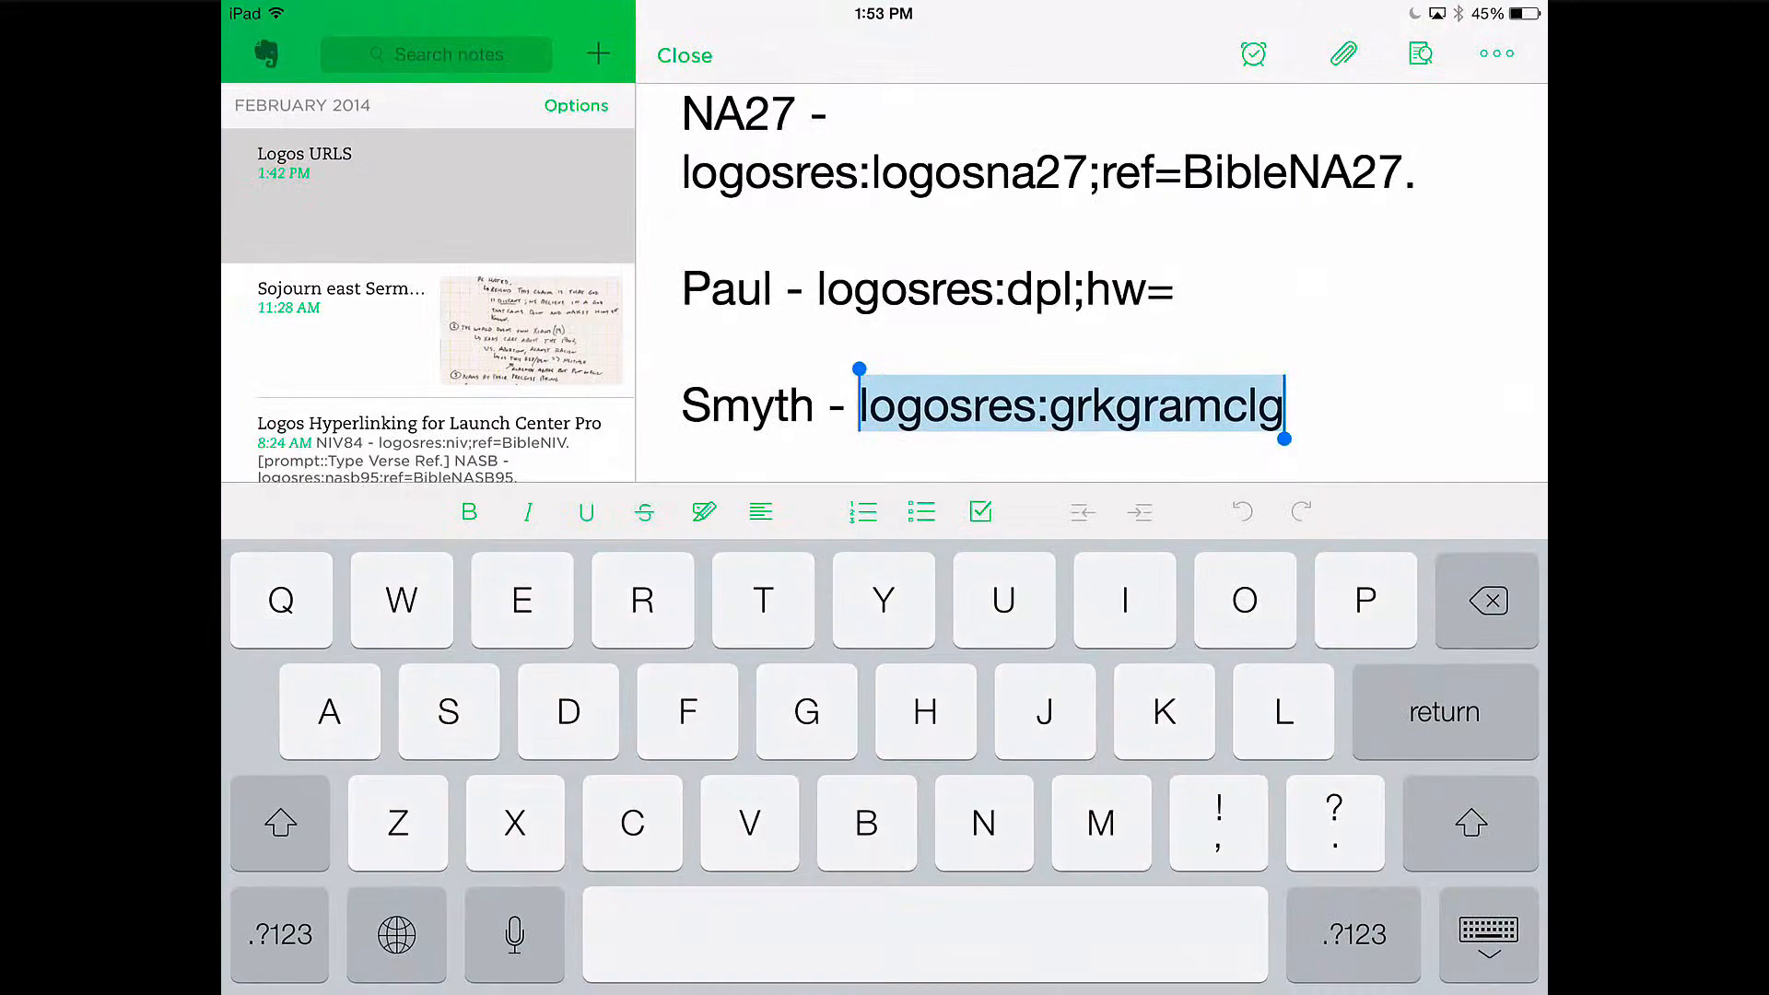
left_click(683, 54)
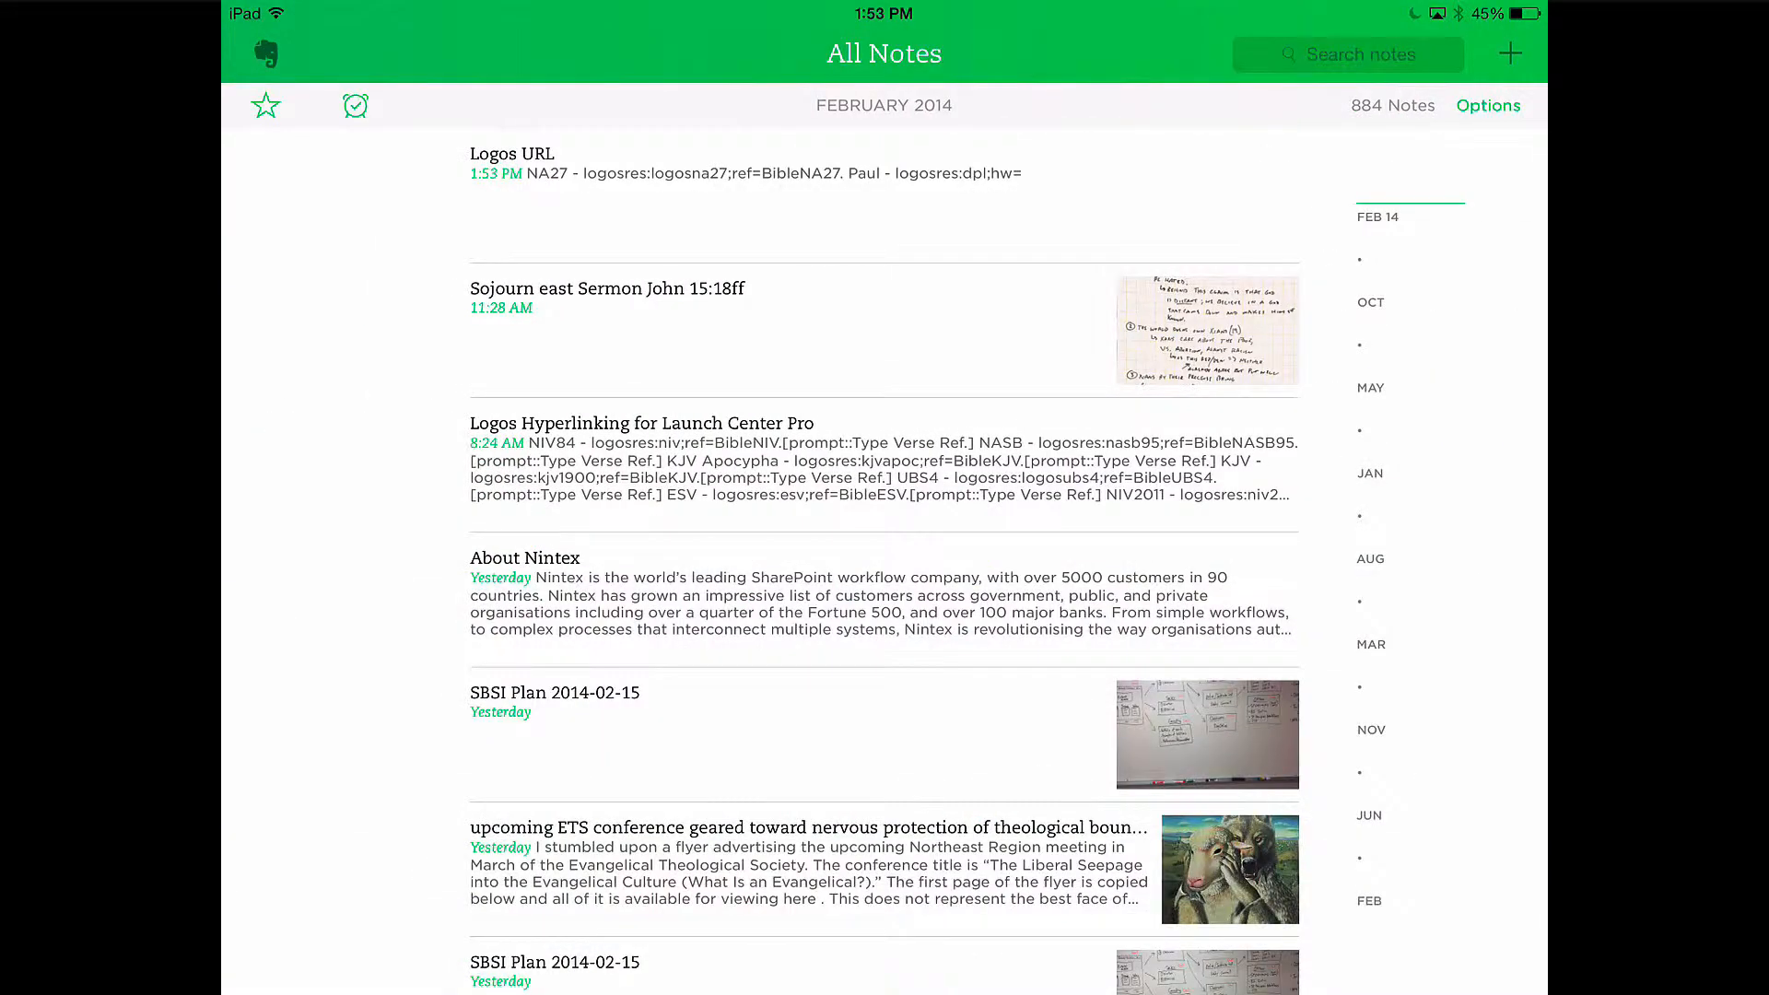
left_click(511, 152)
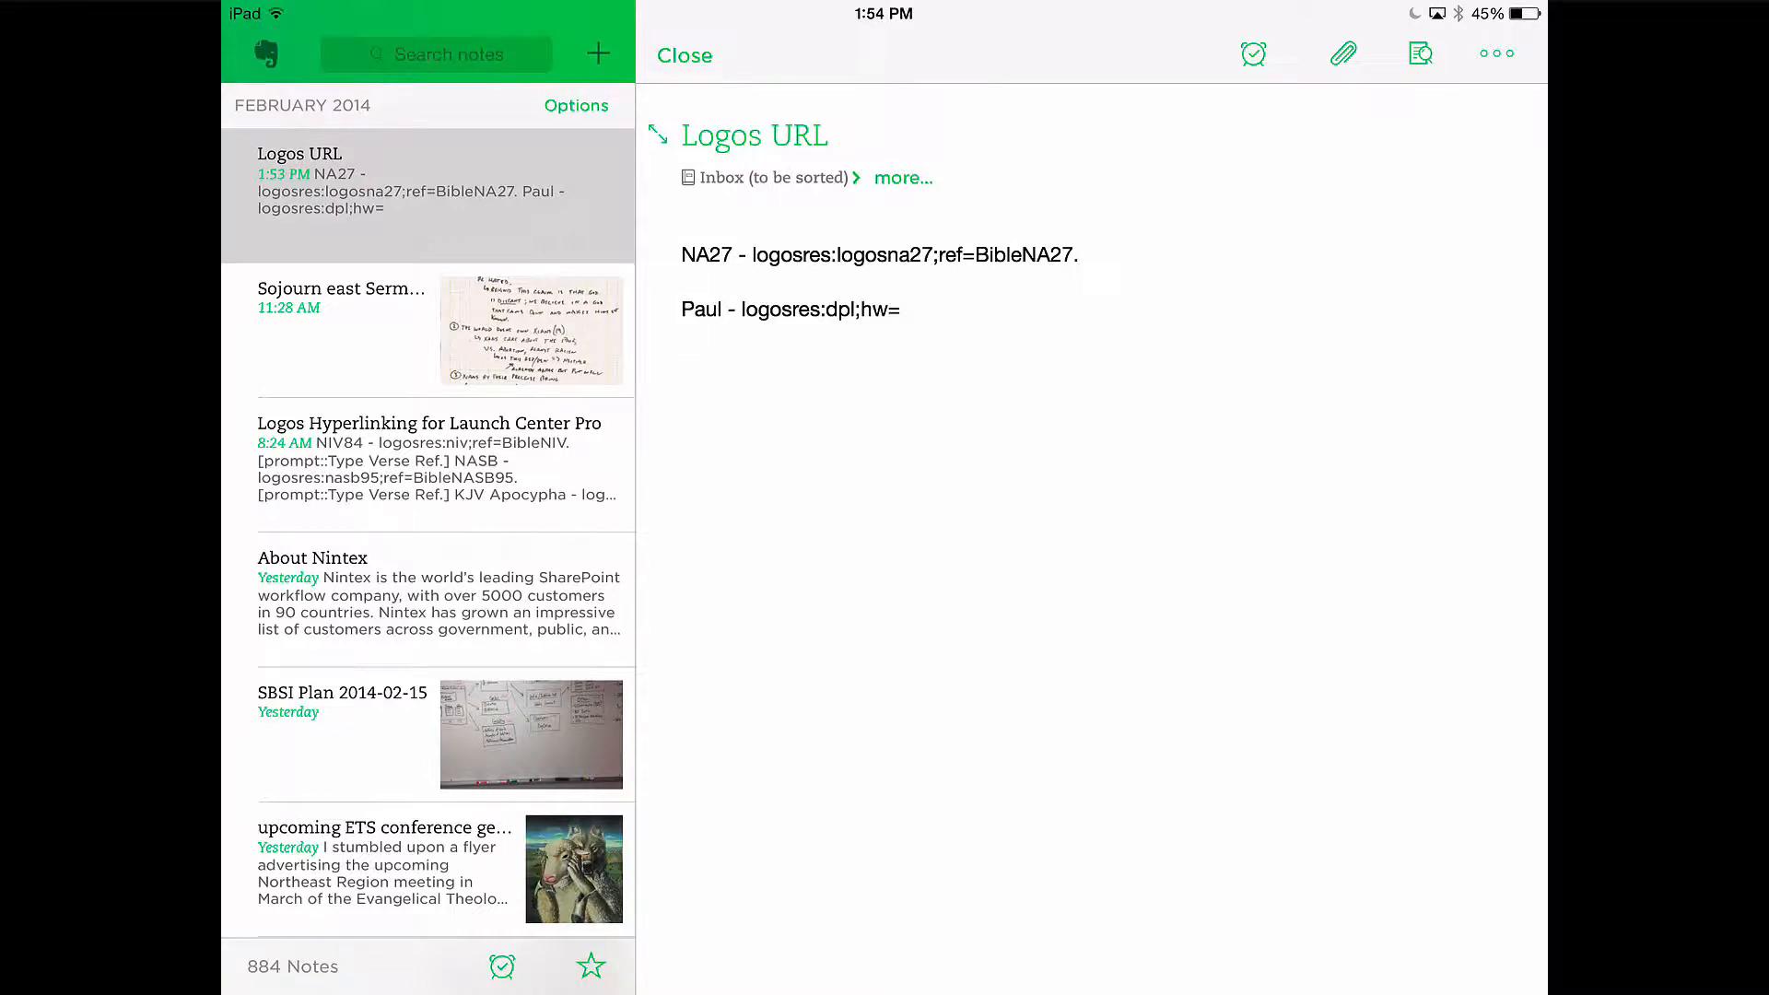
left_click(796, 254)
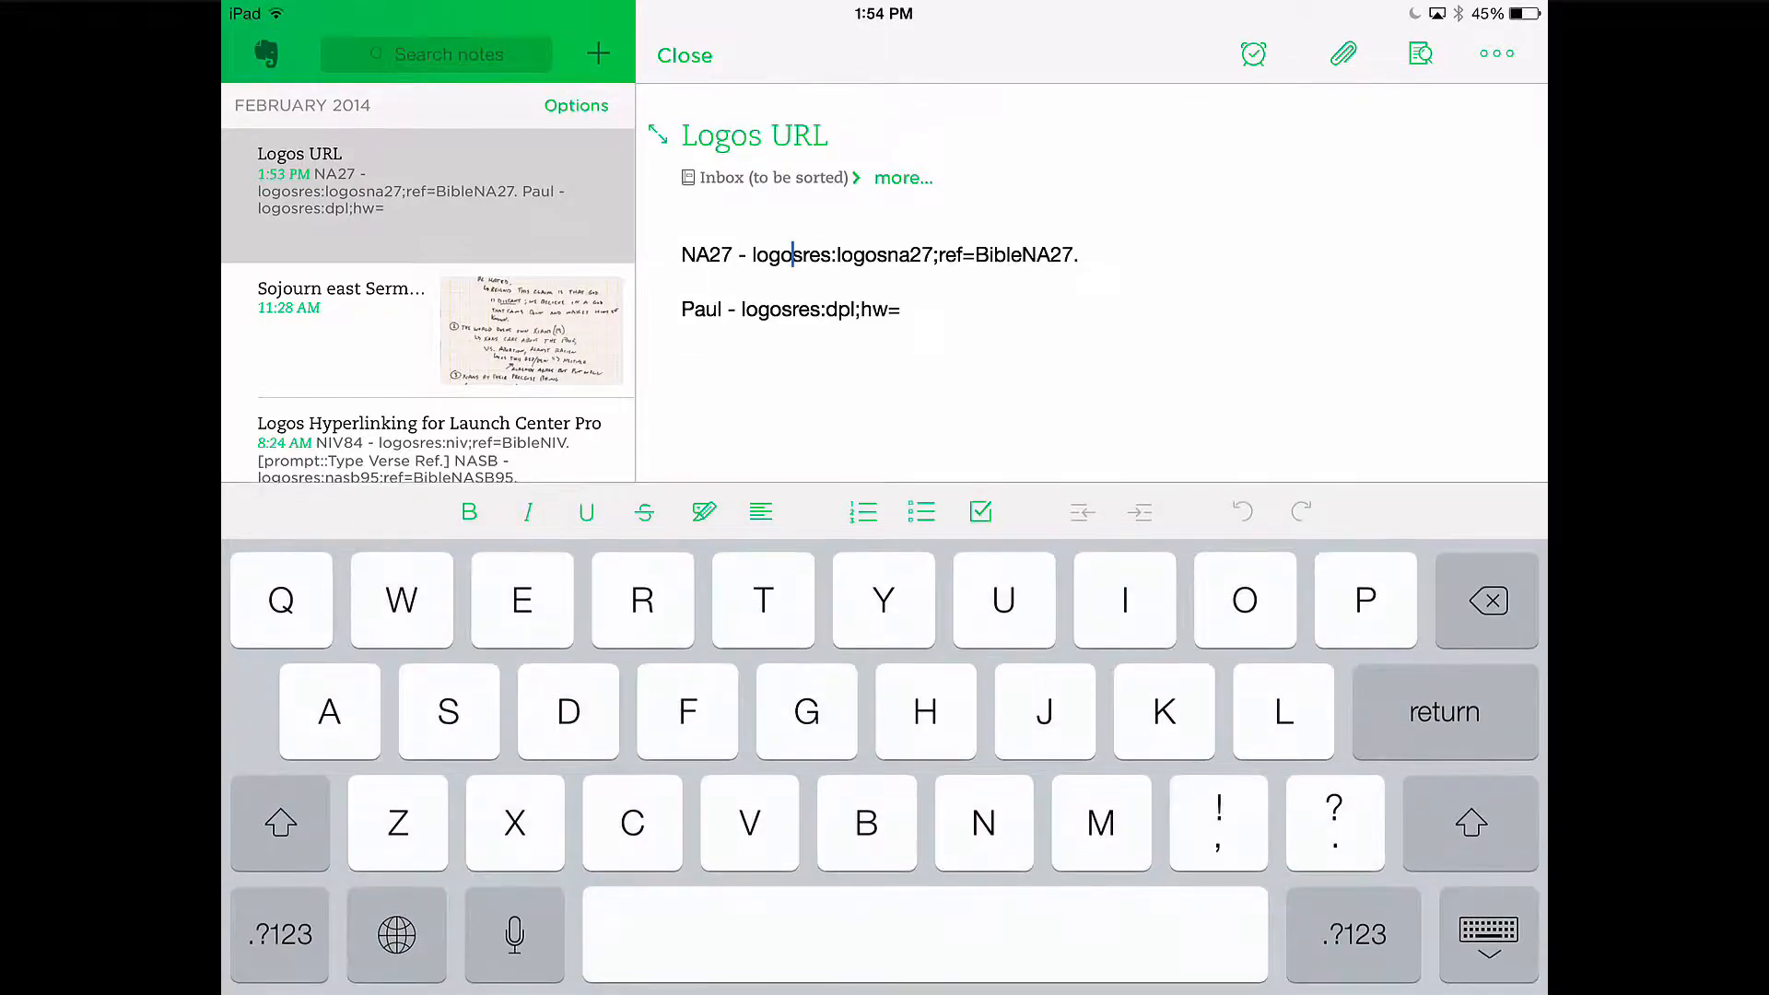
double_click(790, 254)
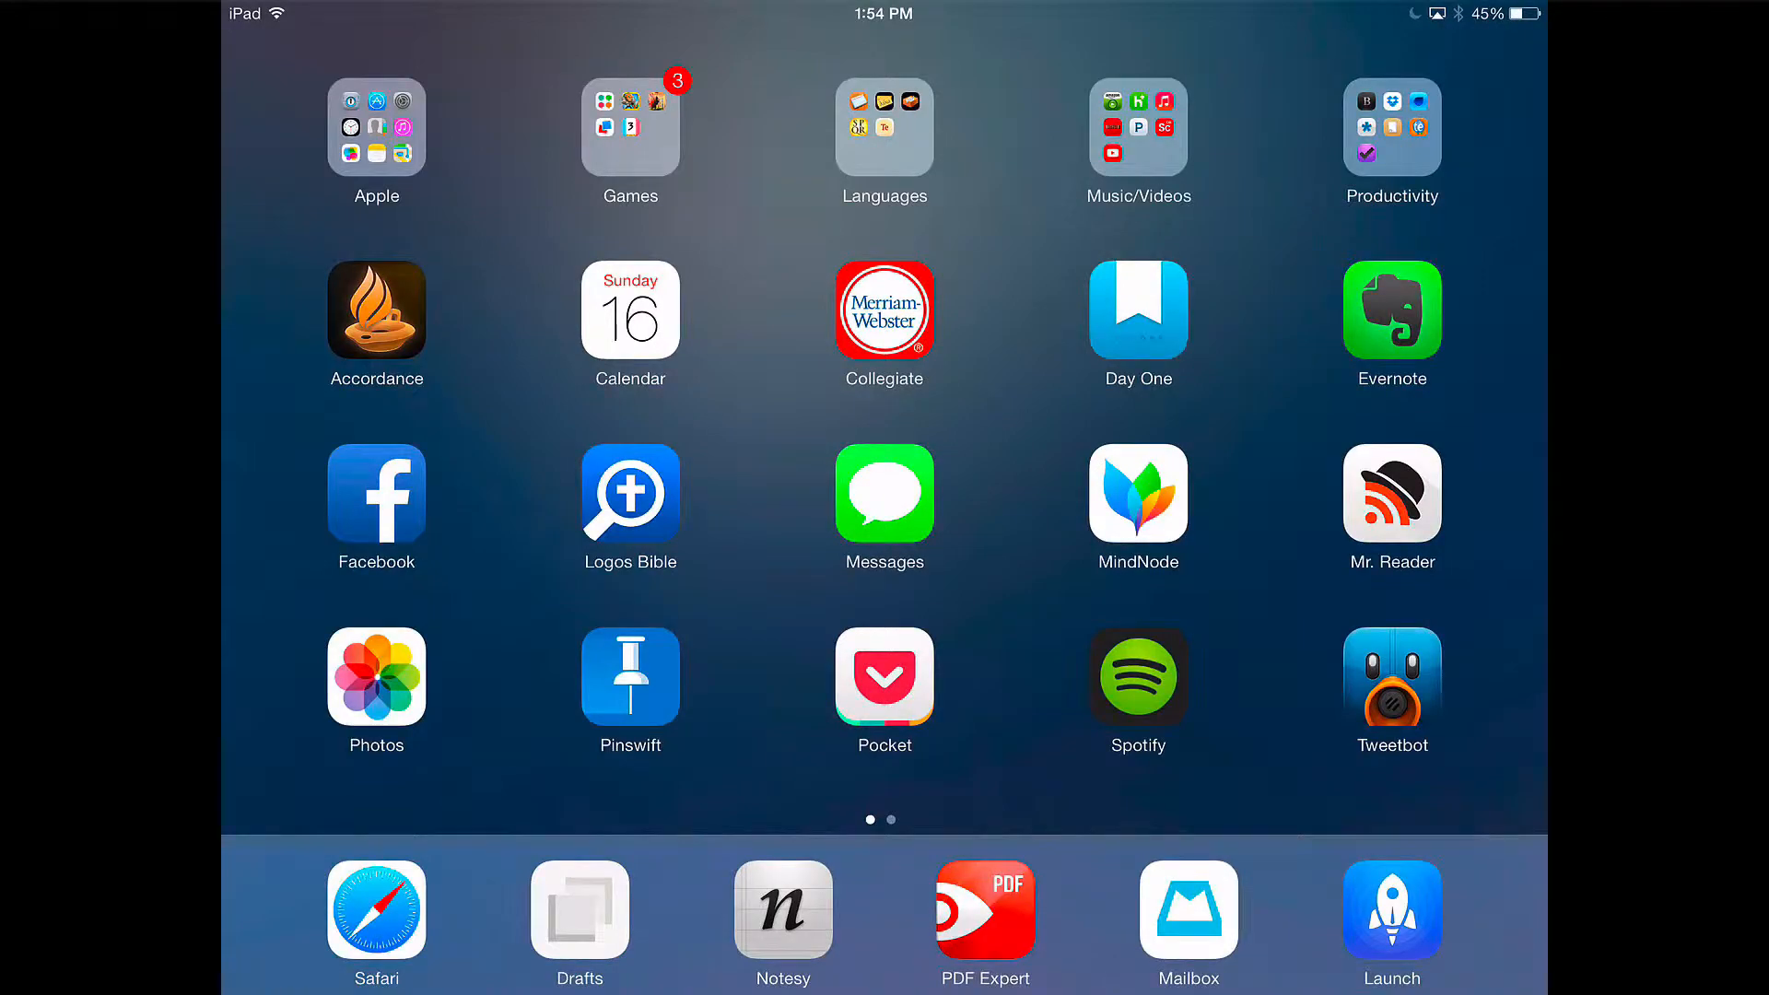
In Launch Center Pro, add a new action in an empty slot
left_click(1391, 911)
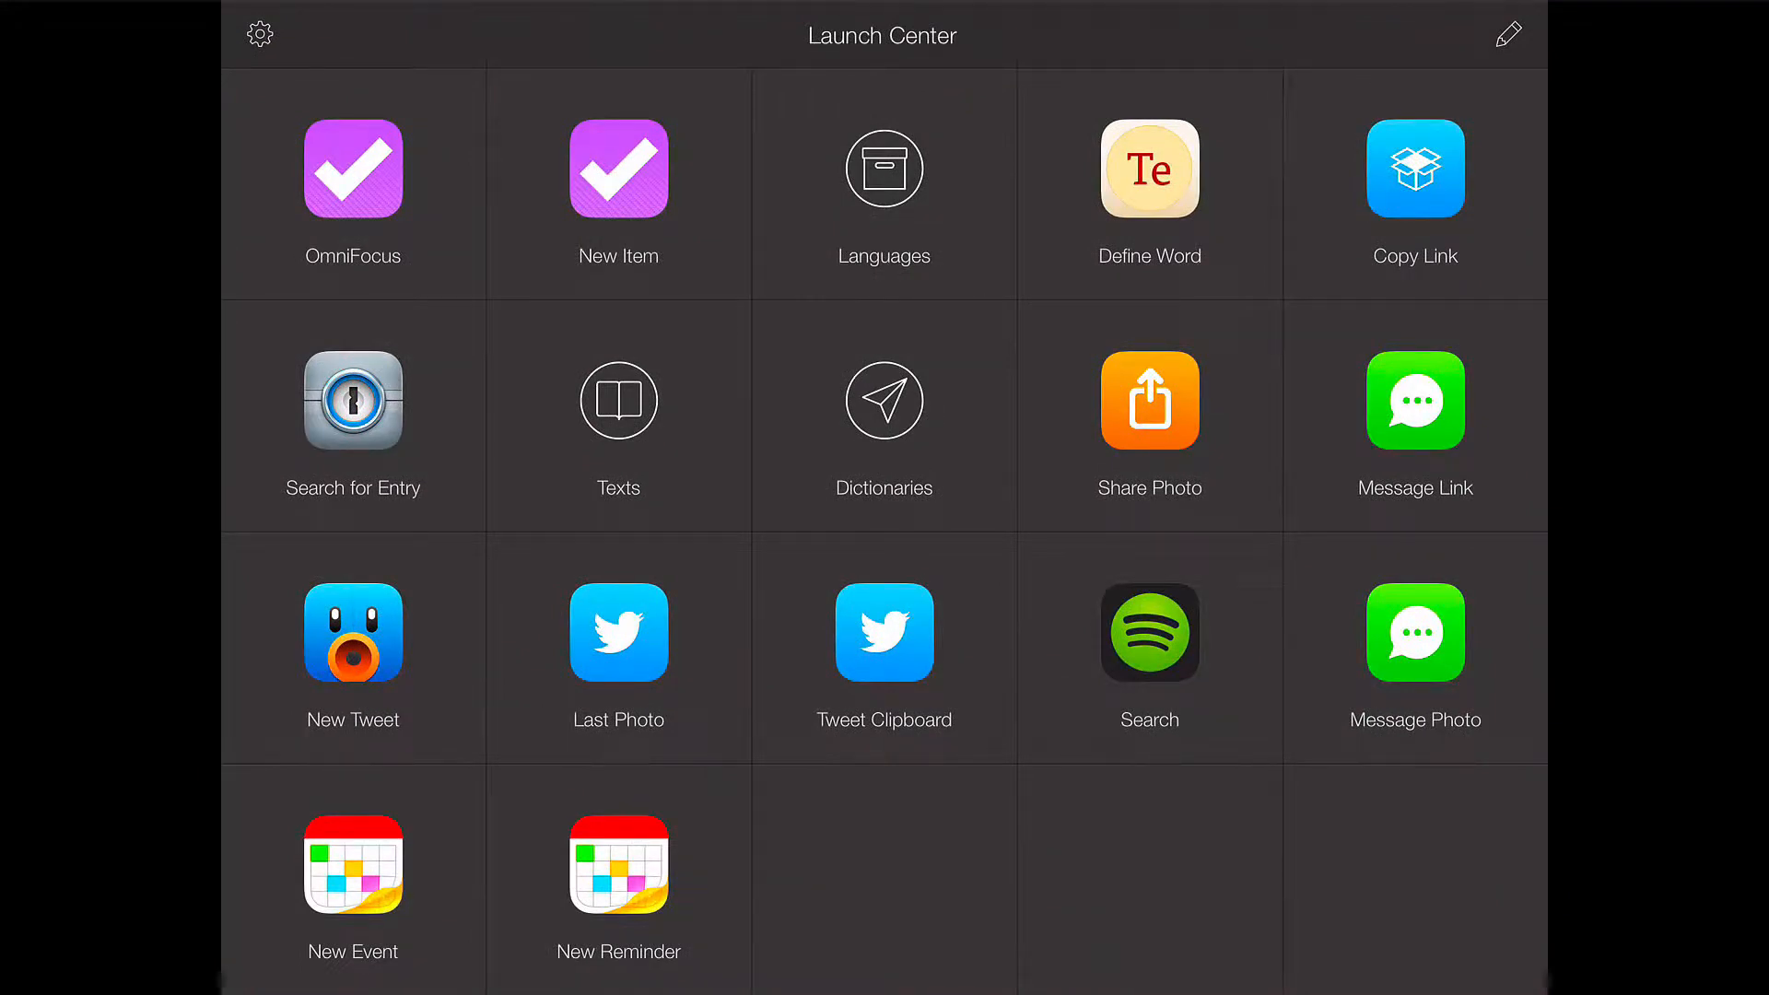
left_click(1508, 34)
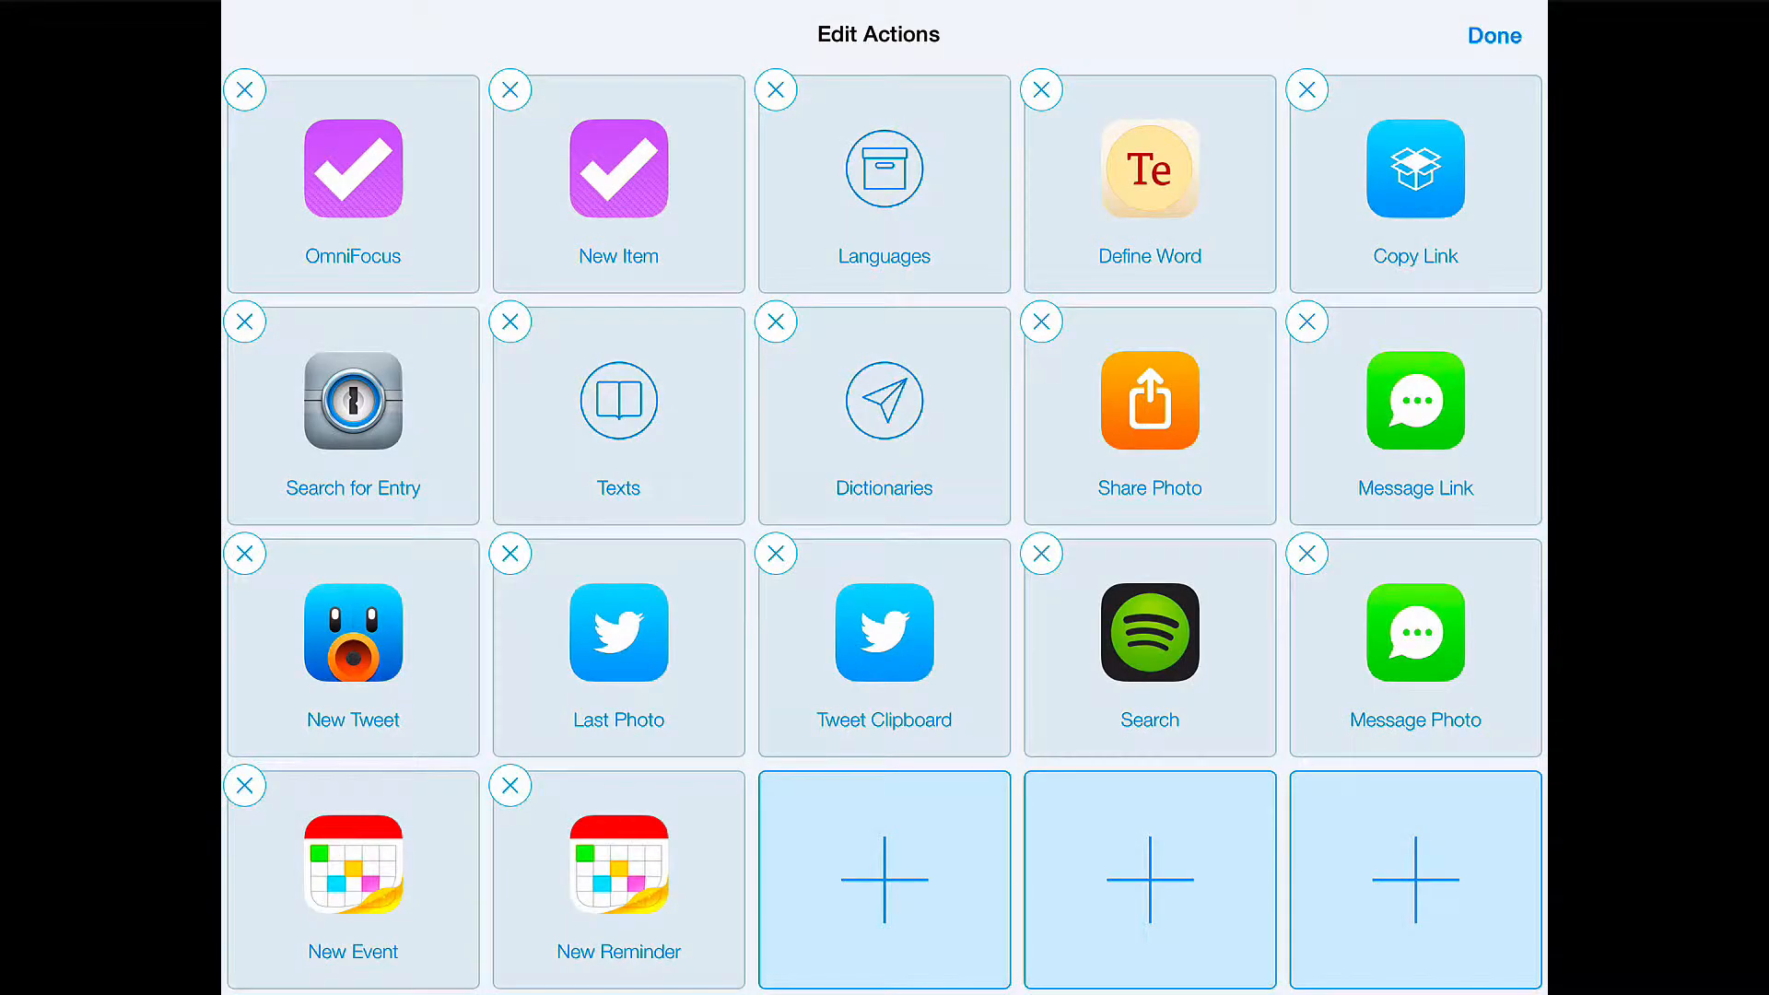
left_click(884, 878)
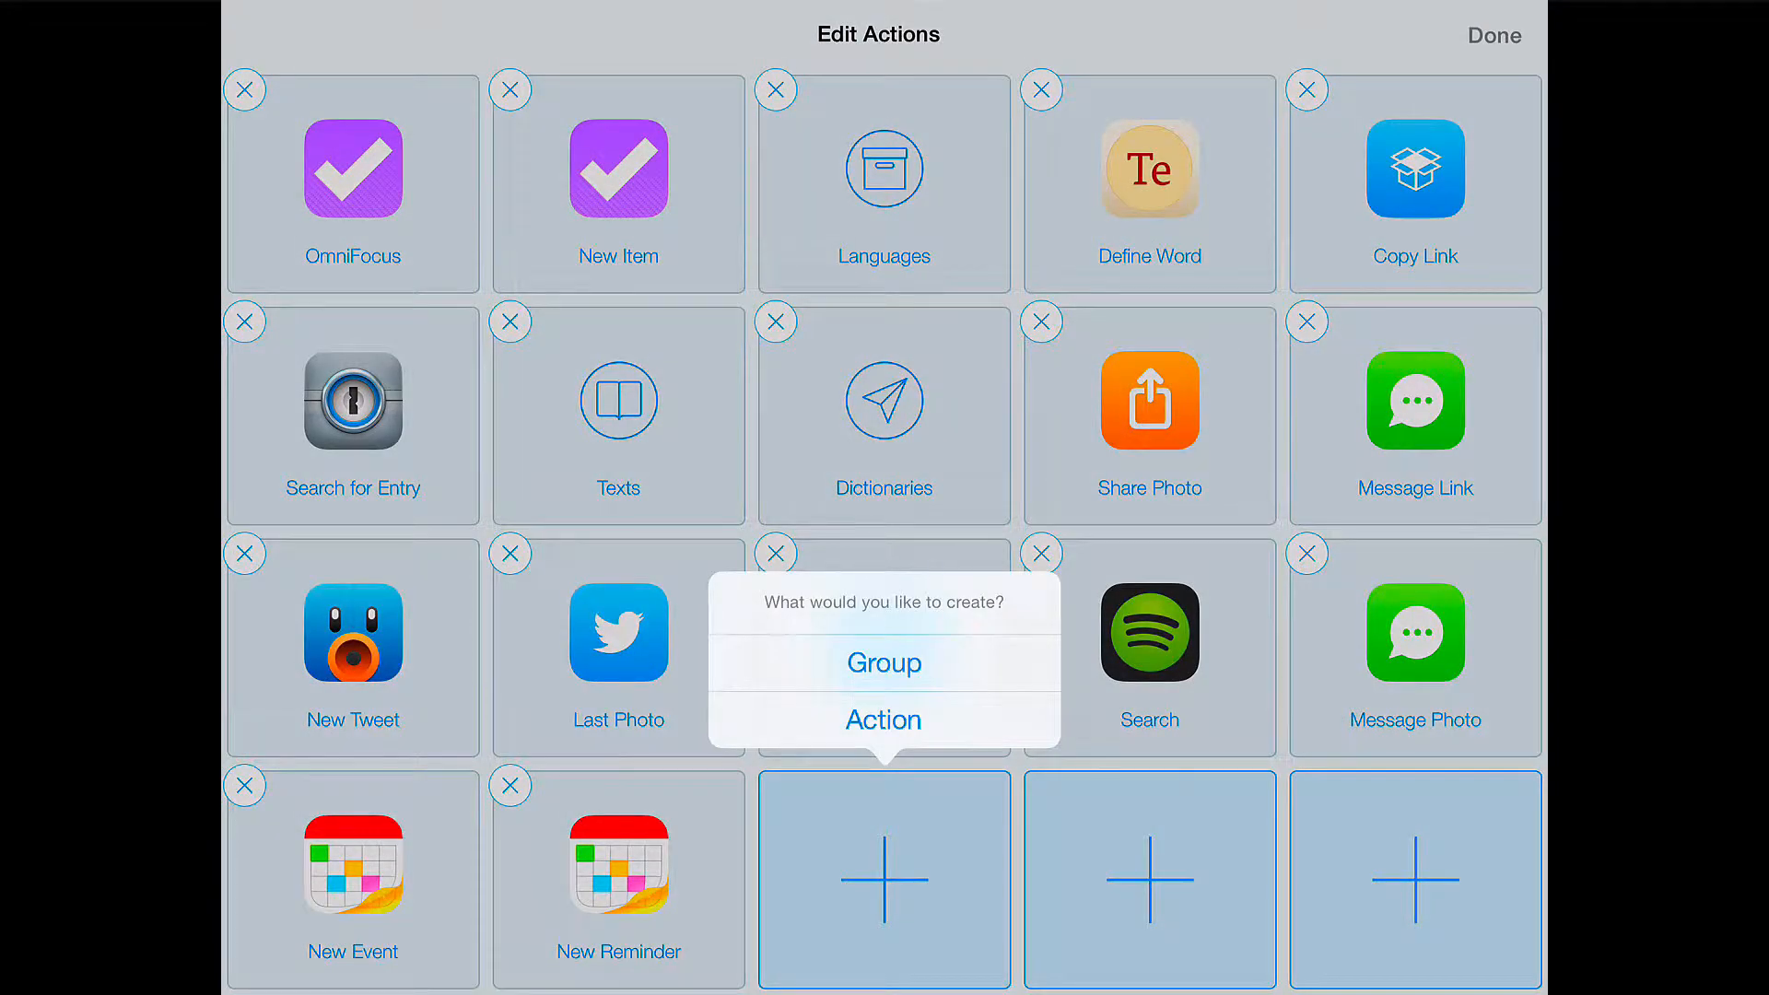
left_click(883, 719)
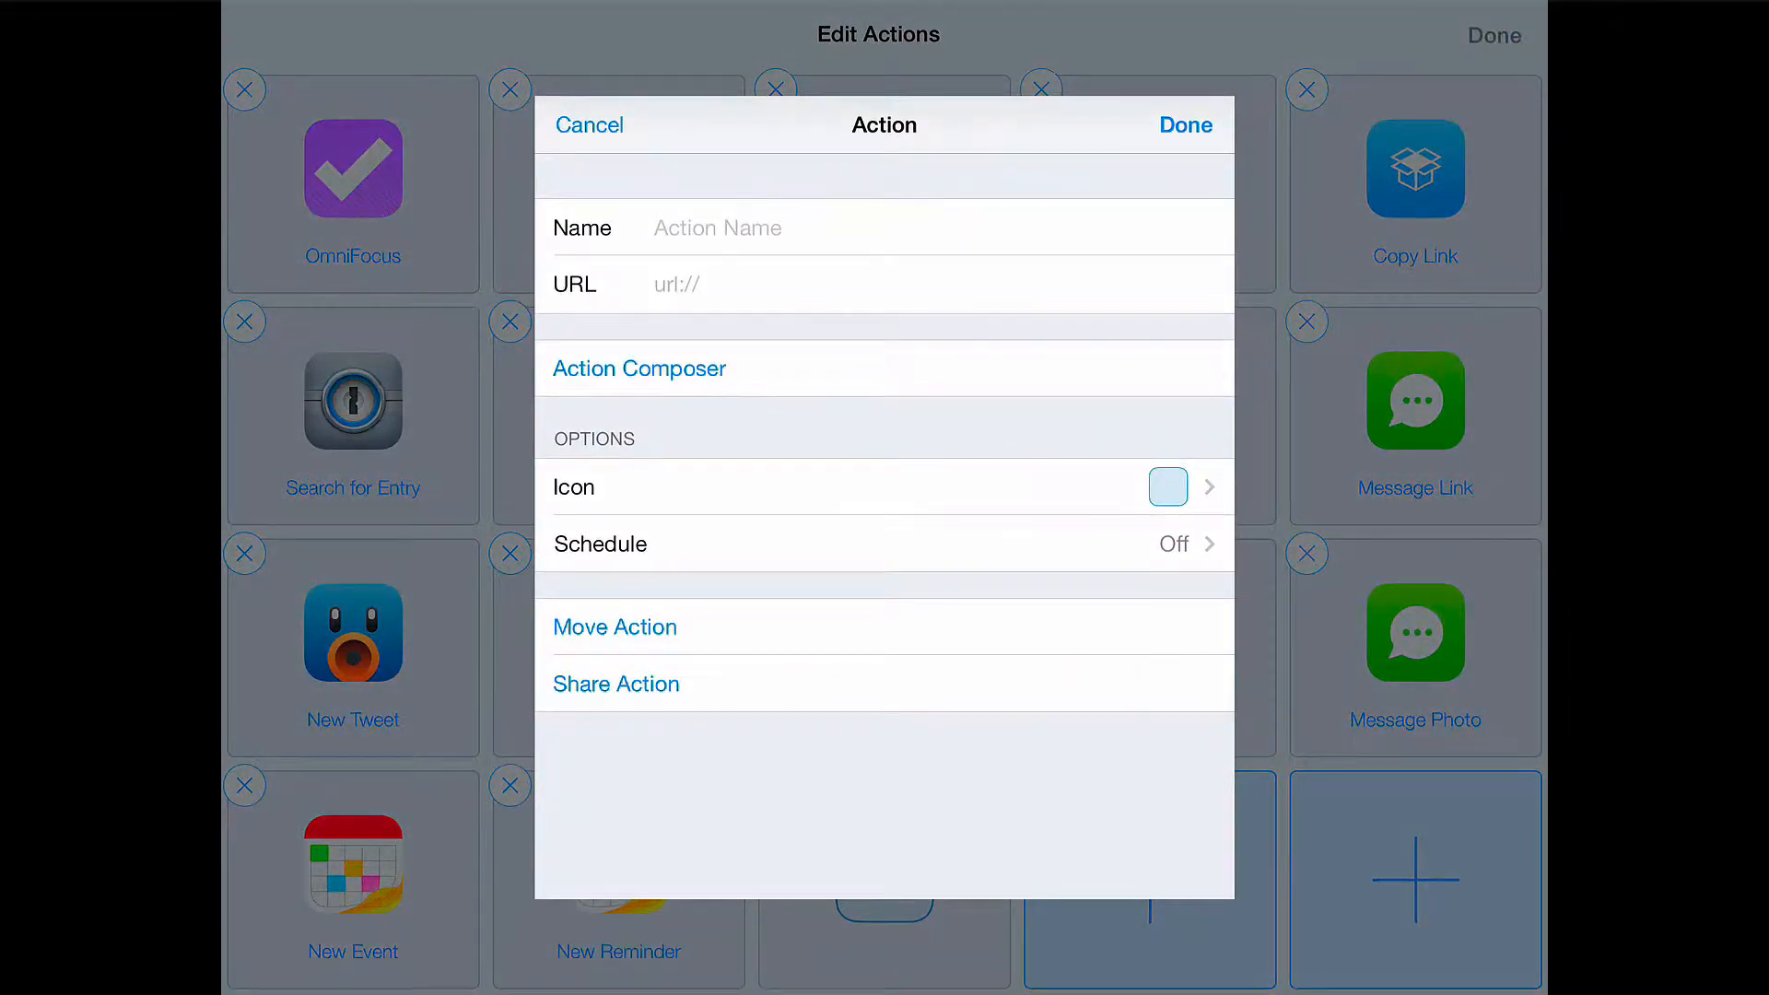
Name the action NA27 with URL logosres:logosna27;ref=BibleNA27
left_click(790, 226)
type("NA")
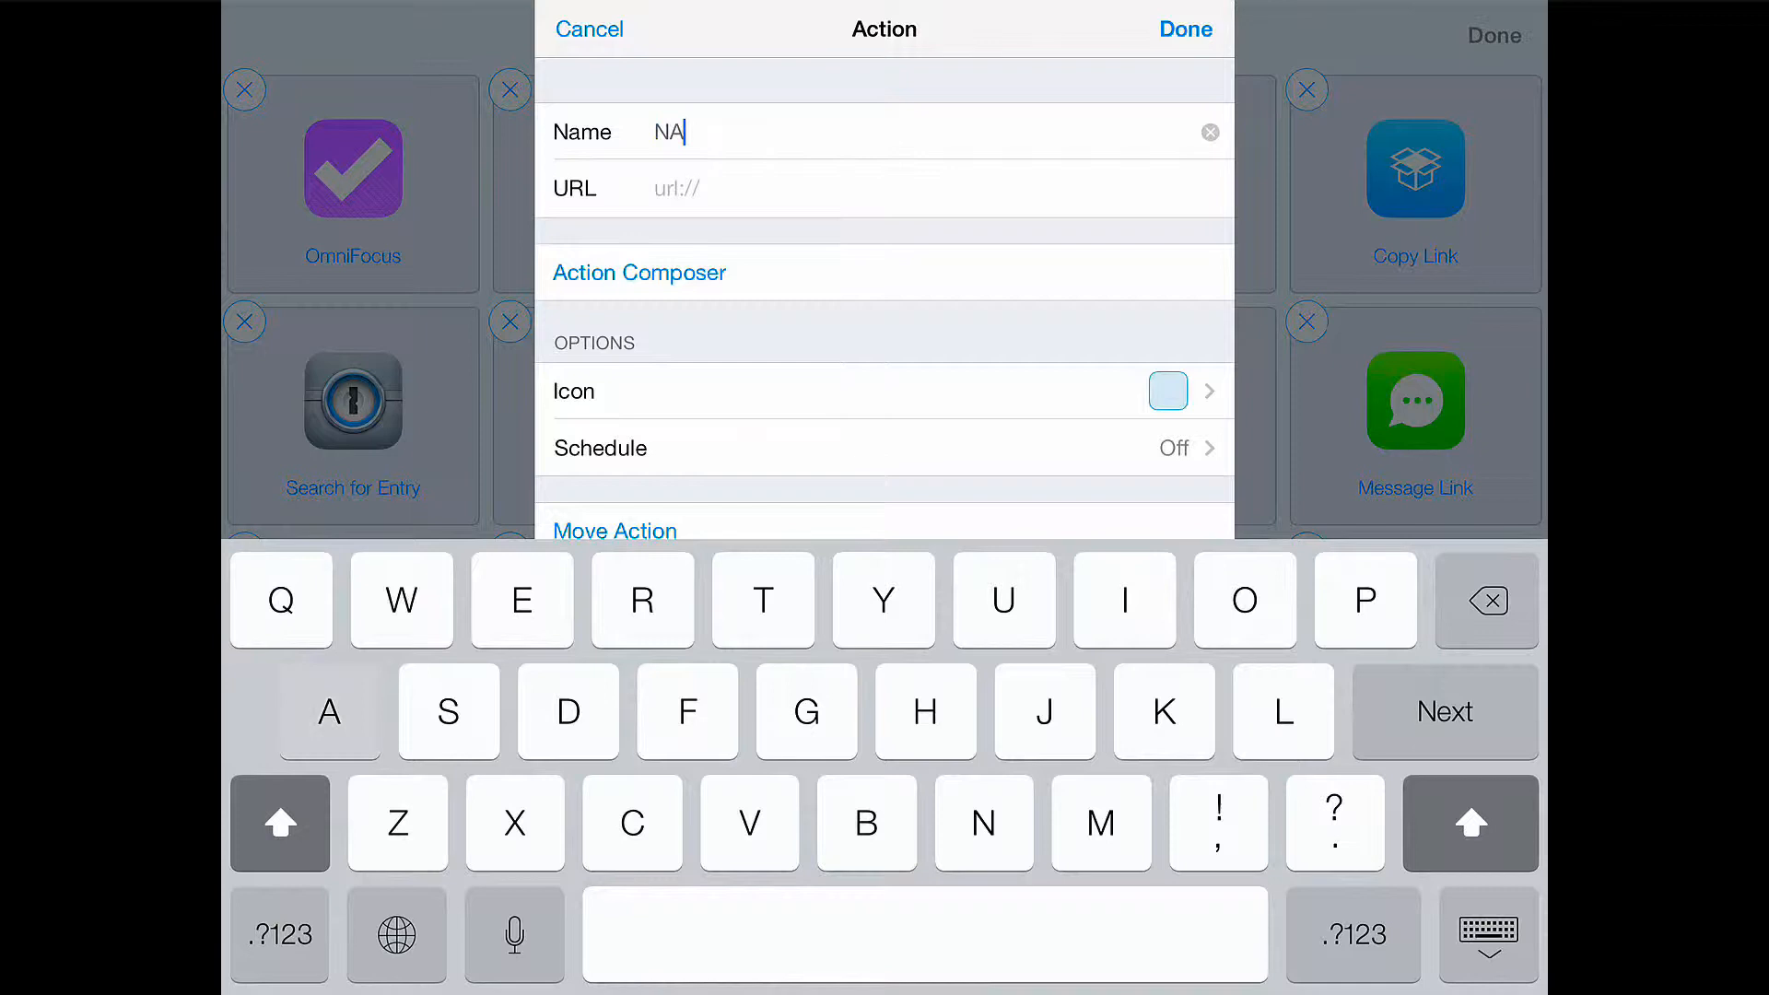
type("27")
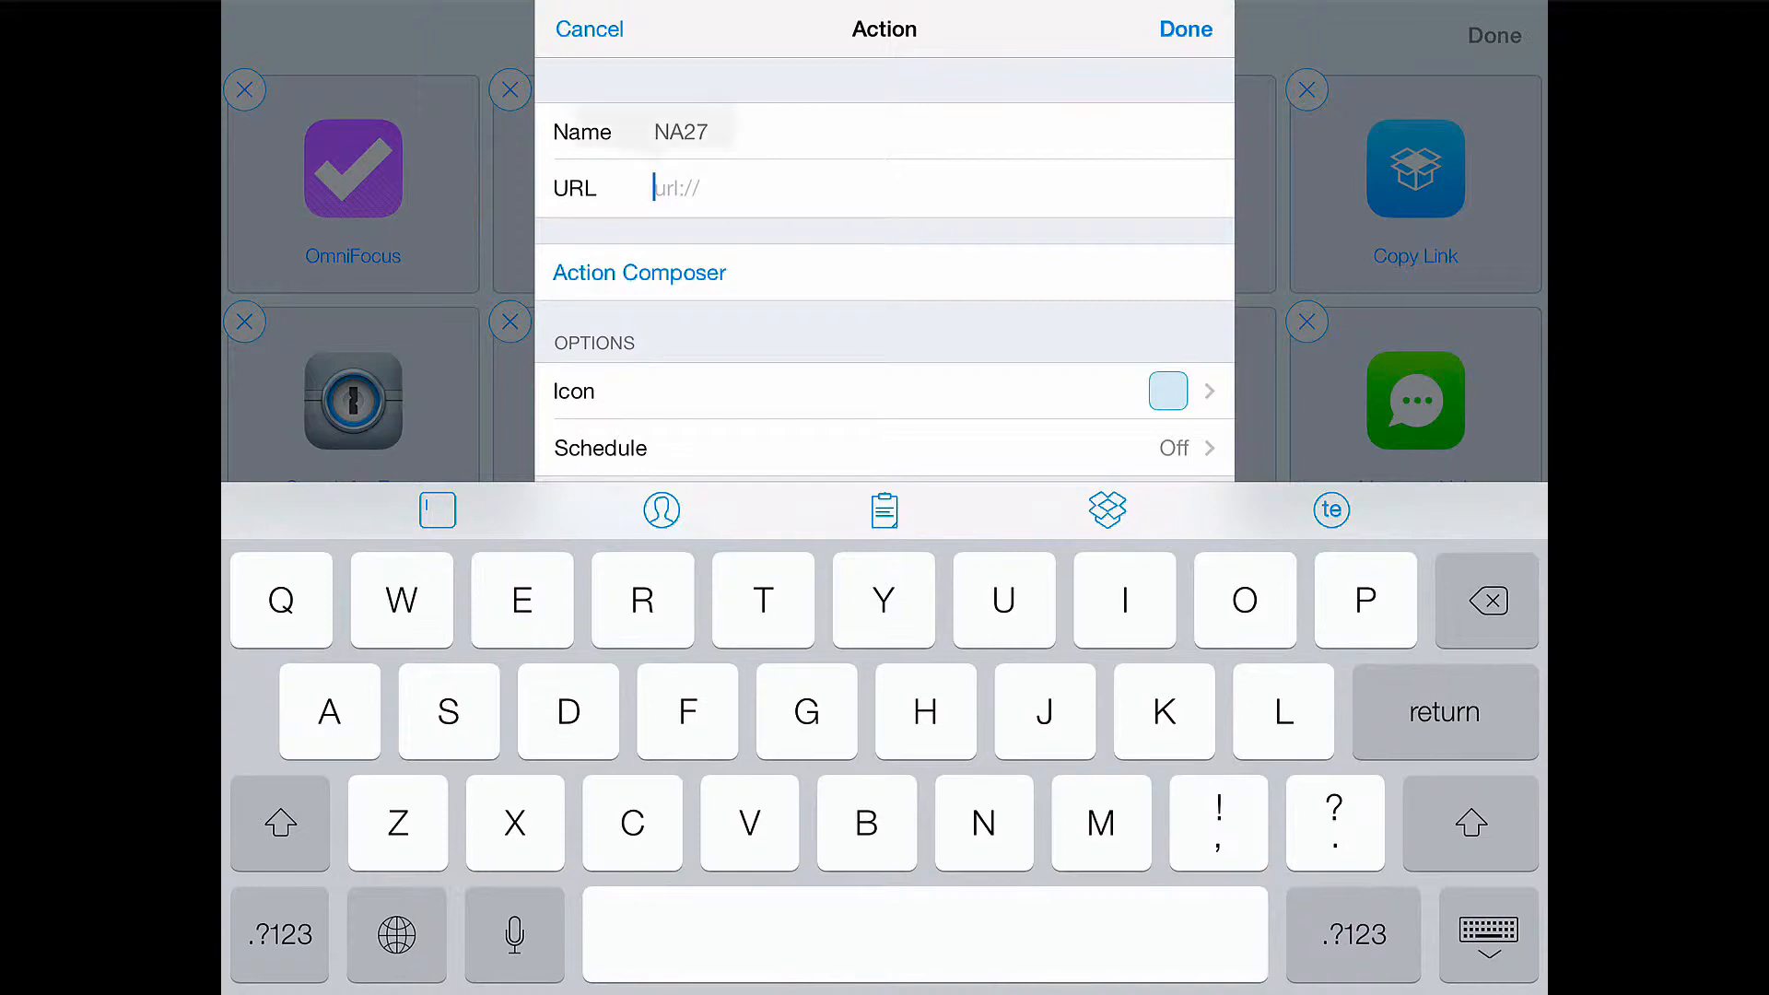
type("logosres:logosna27;ref=BibleNA27.")
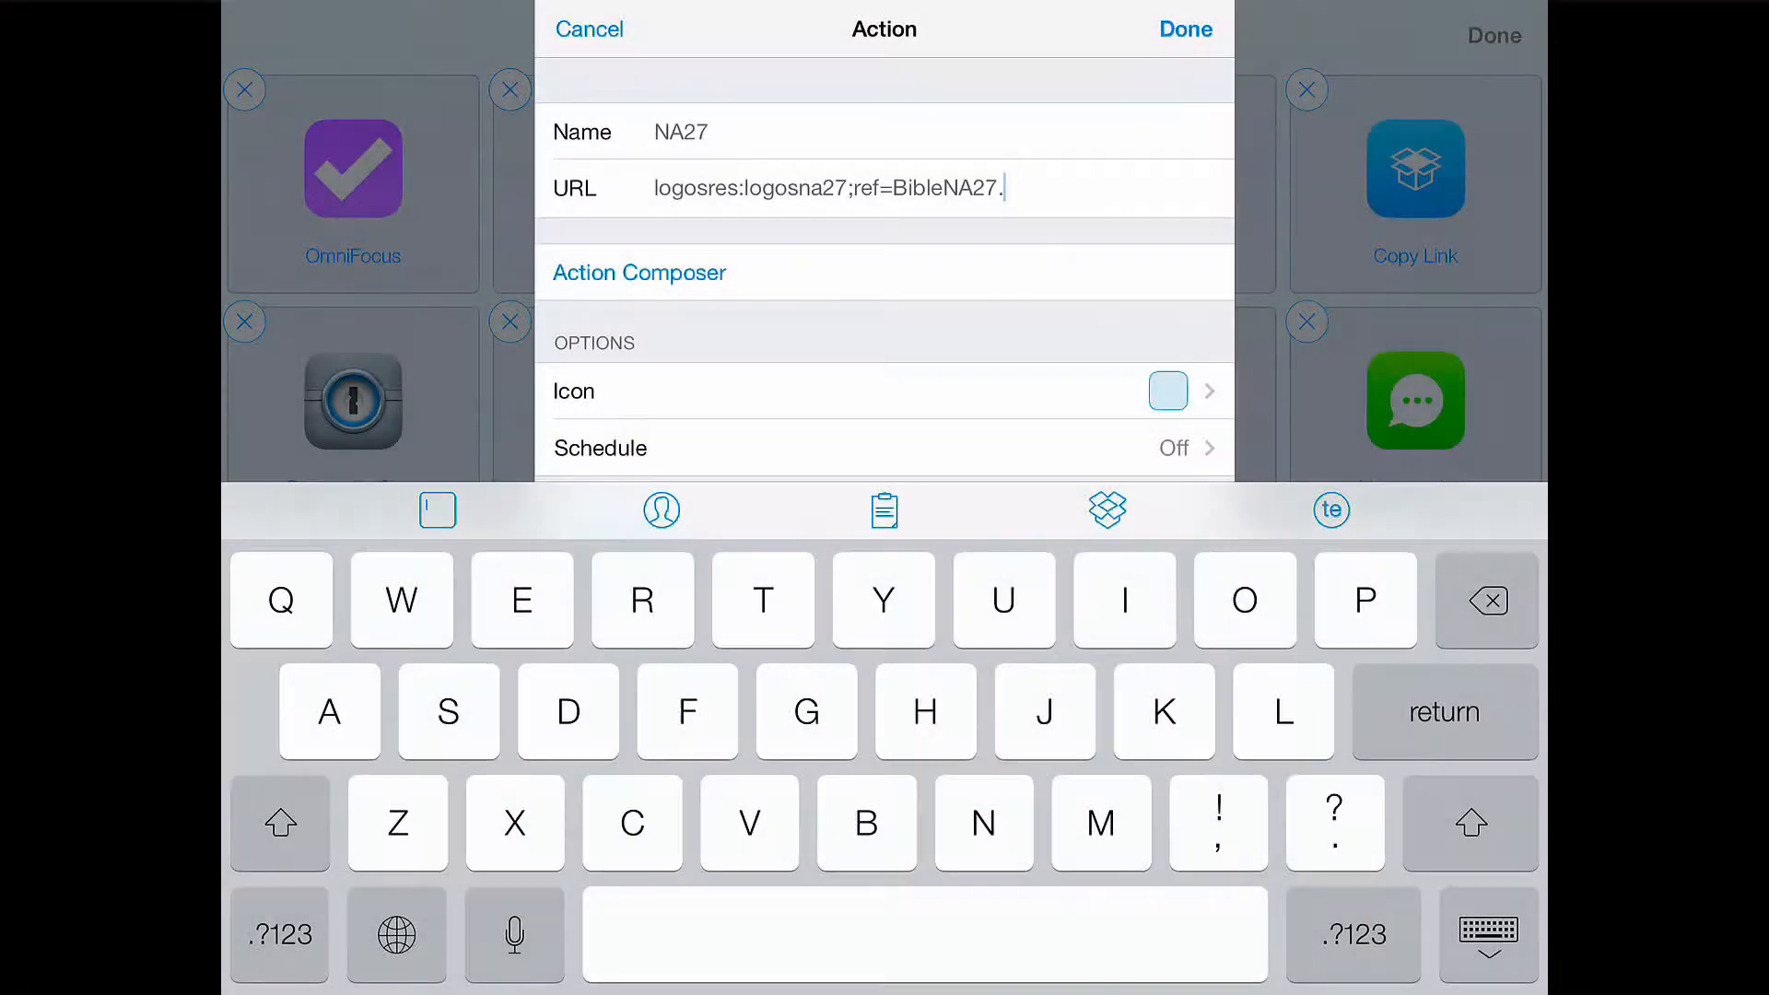
Append a System Keyboard prompt titled 'Bible Verse Ref.' to the NA27 URL
left_click(437, 510)
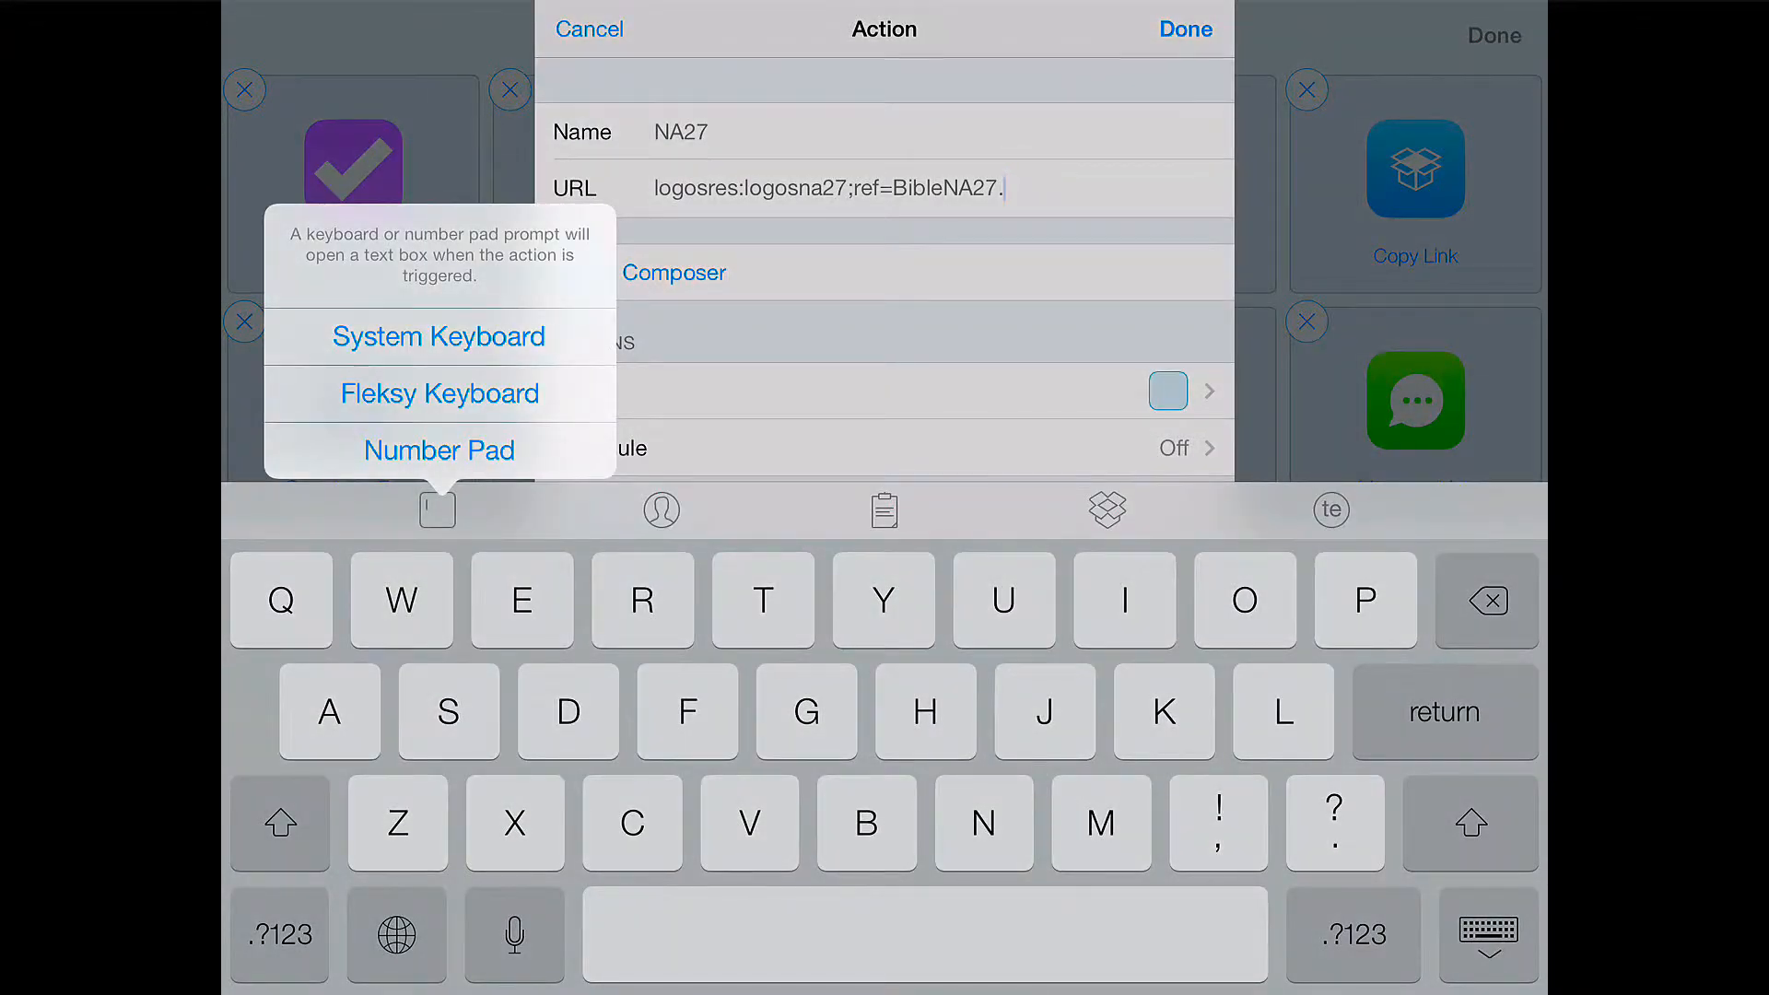
left_click(438, 336)
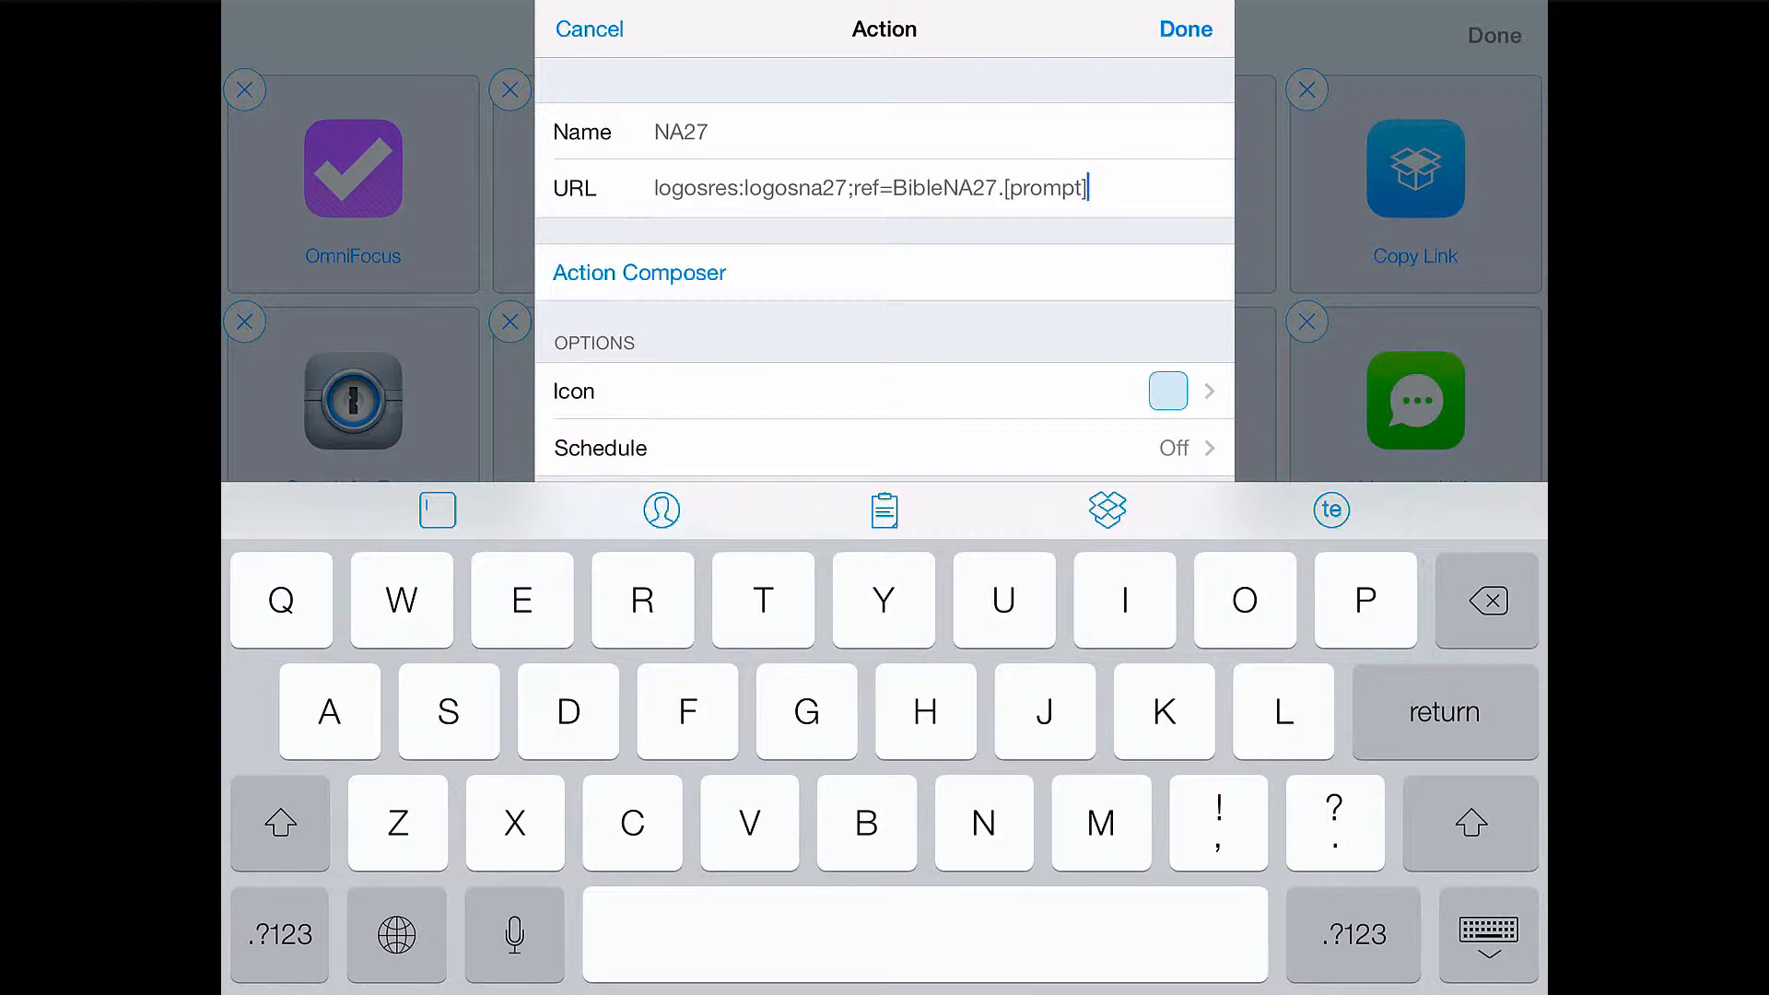
left_click(1087, 187)
type("::B")
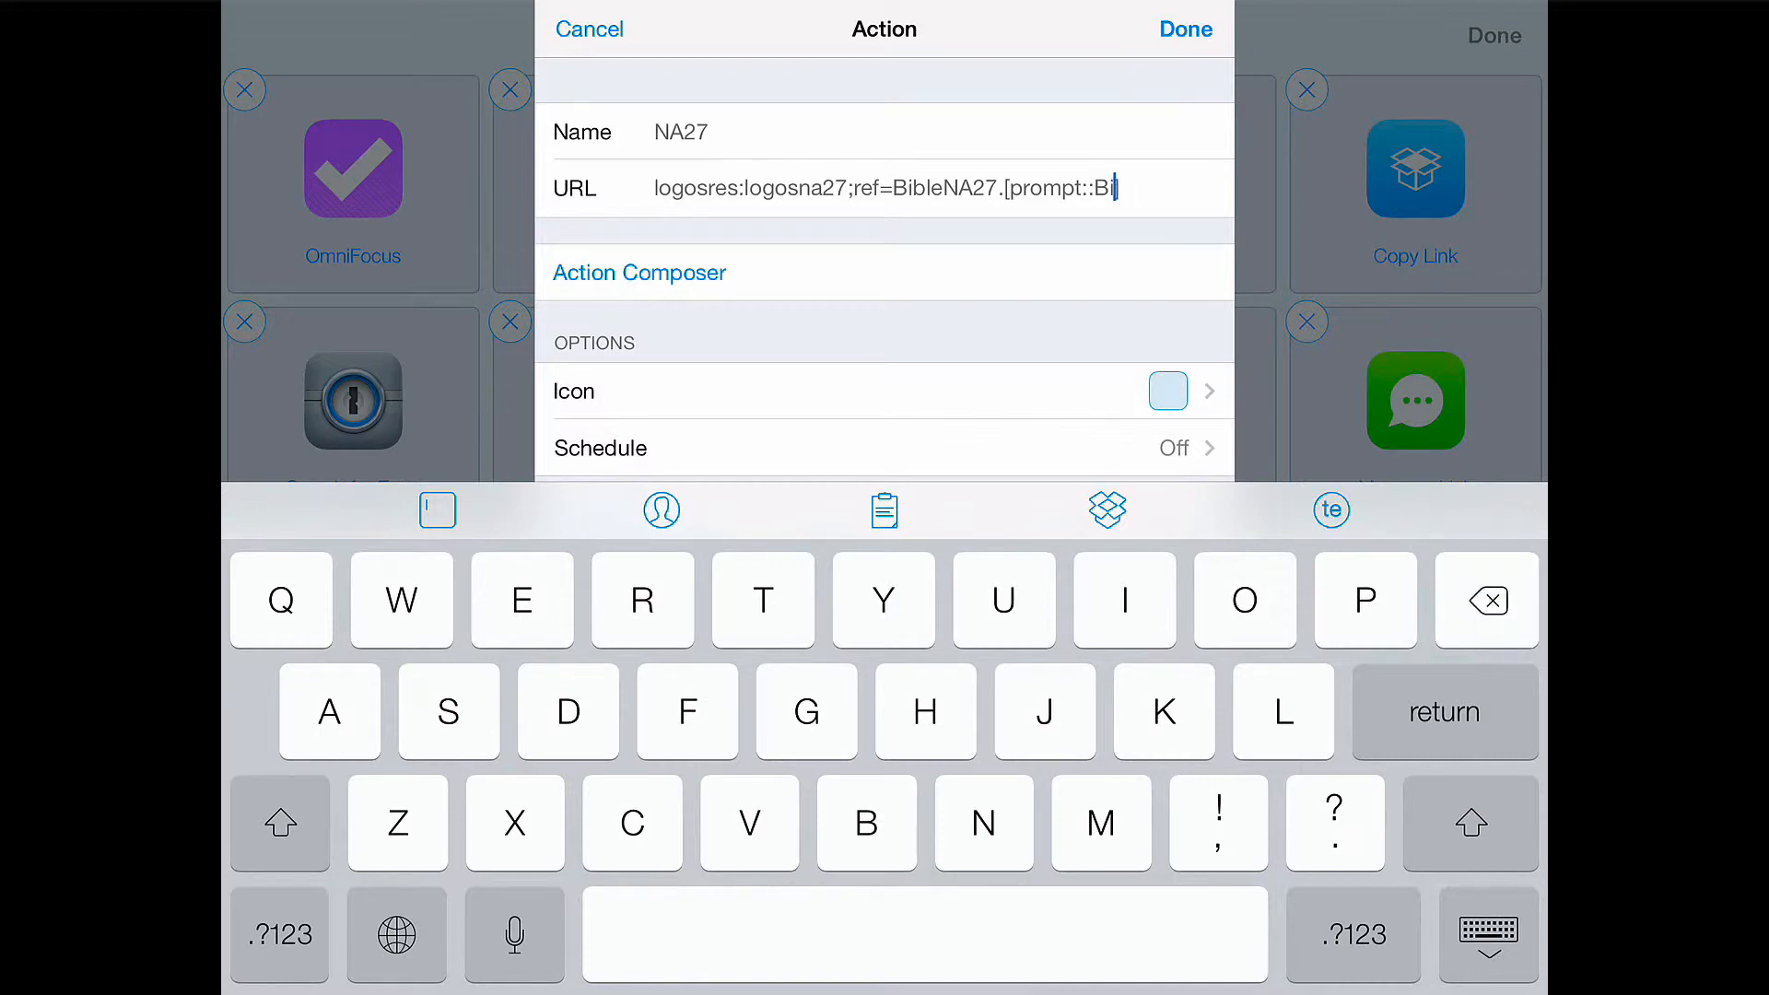
type("ible Verse Ref")
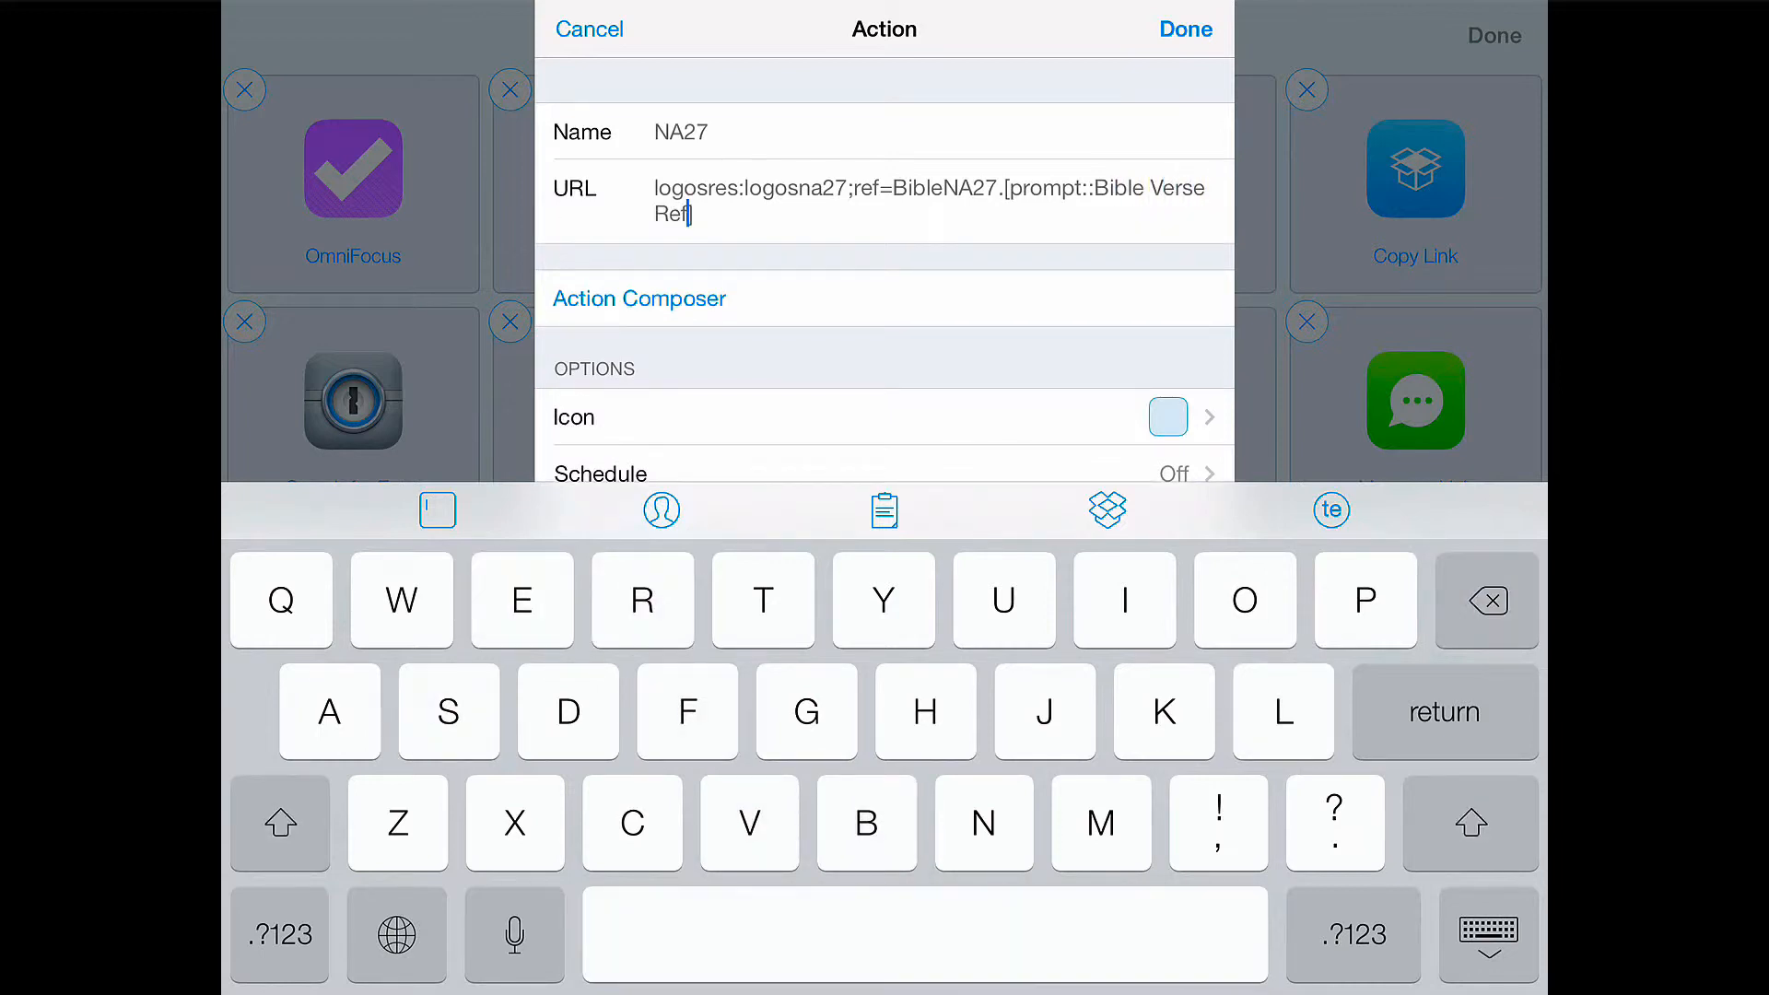
type(".")
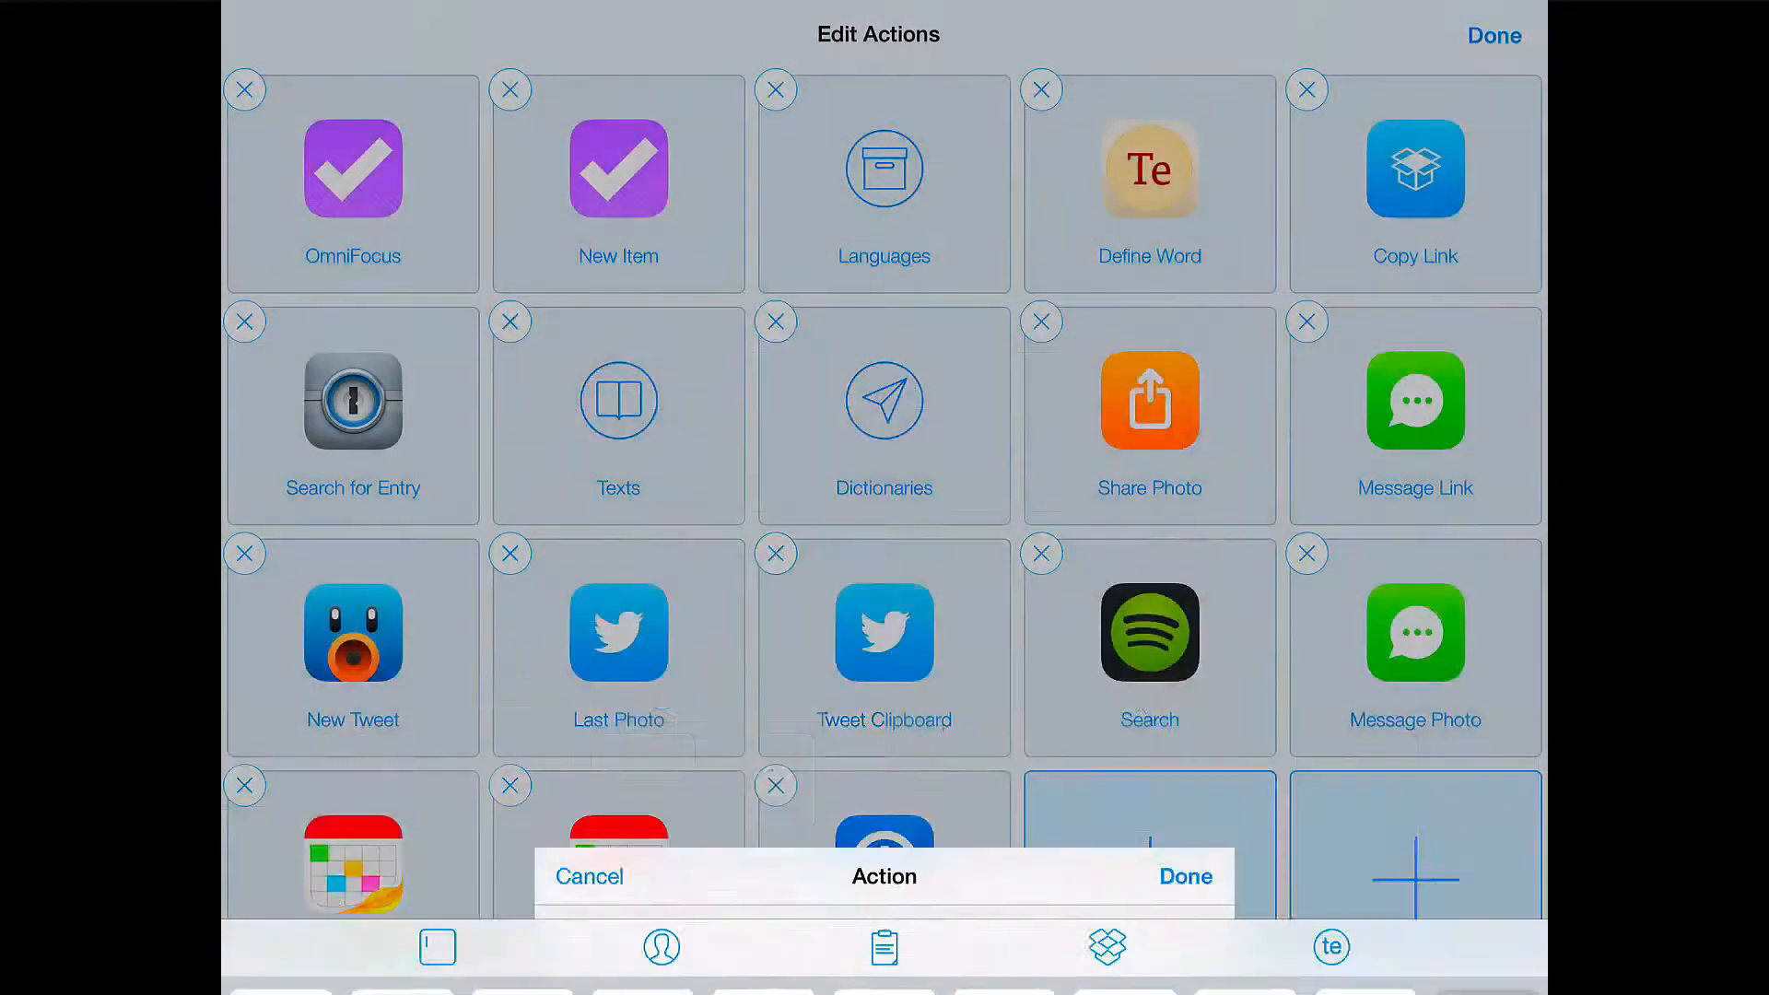
Save the NA27 action and launch it with the reference gal 3:15
left_click(1183, 877)
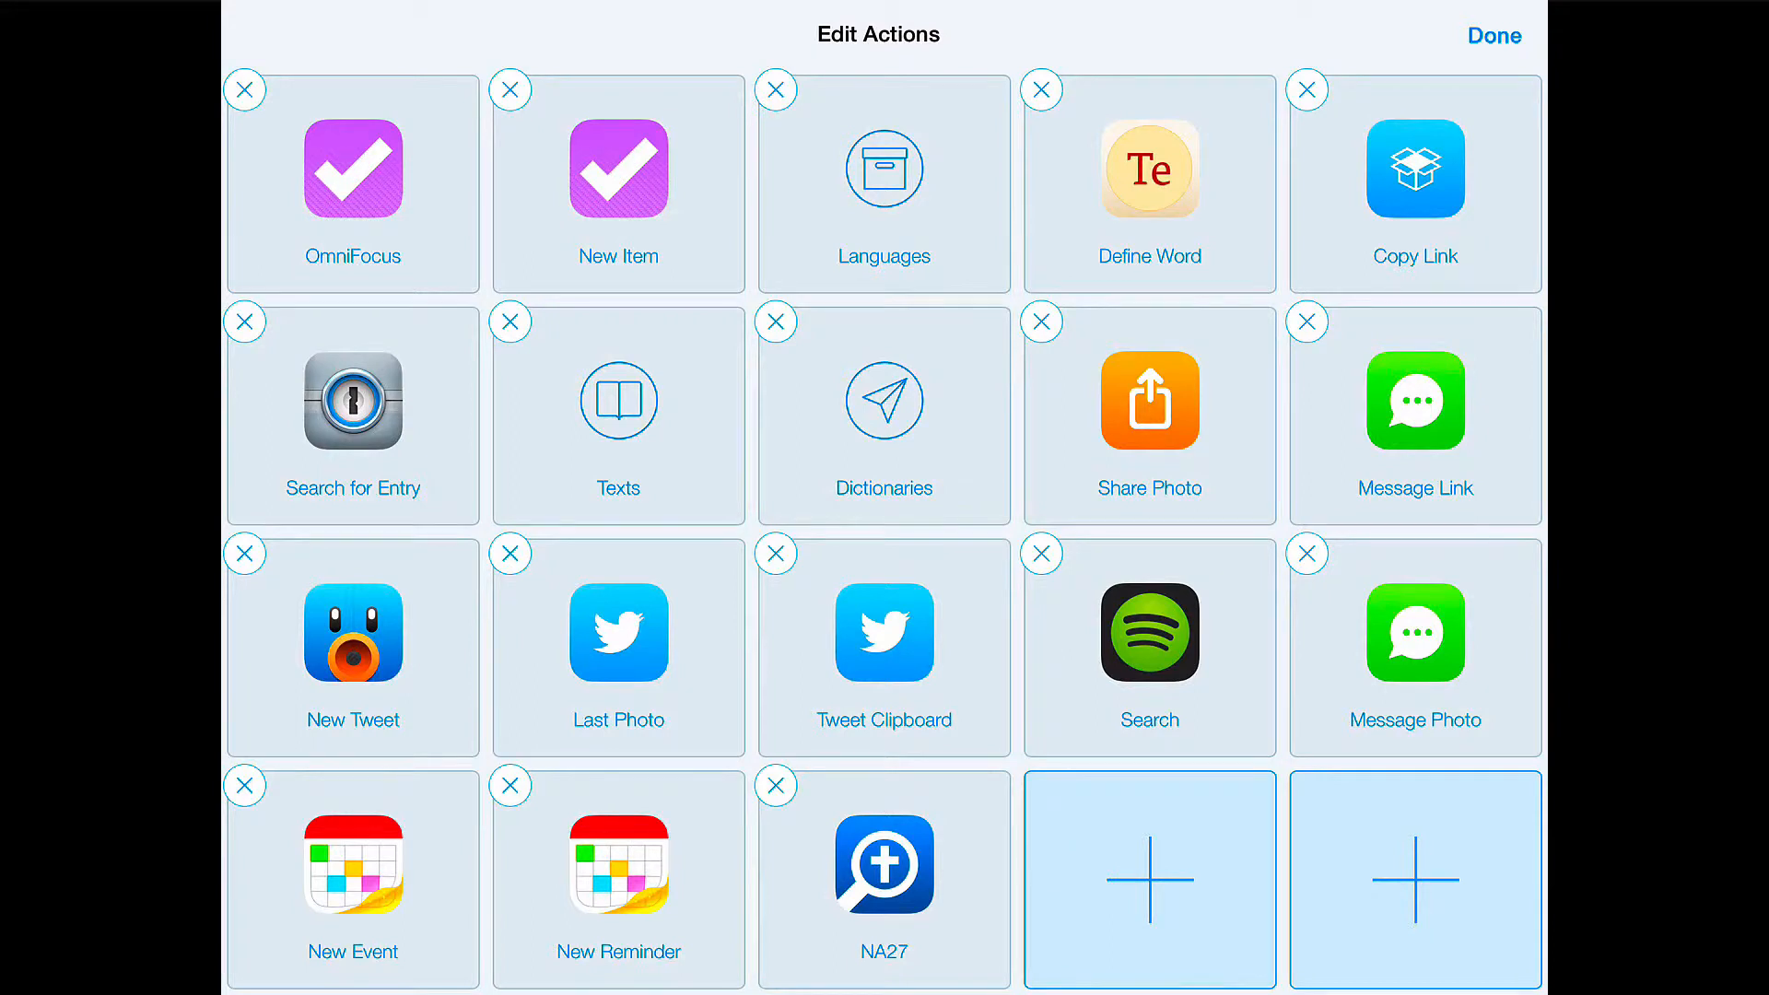
left_click(1493, 35)
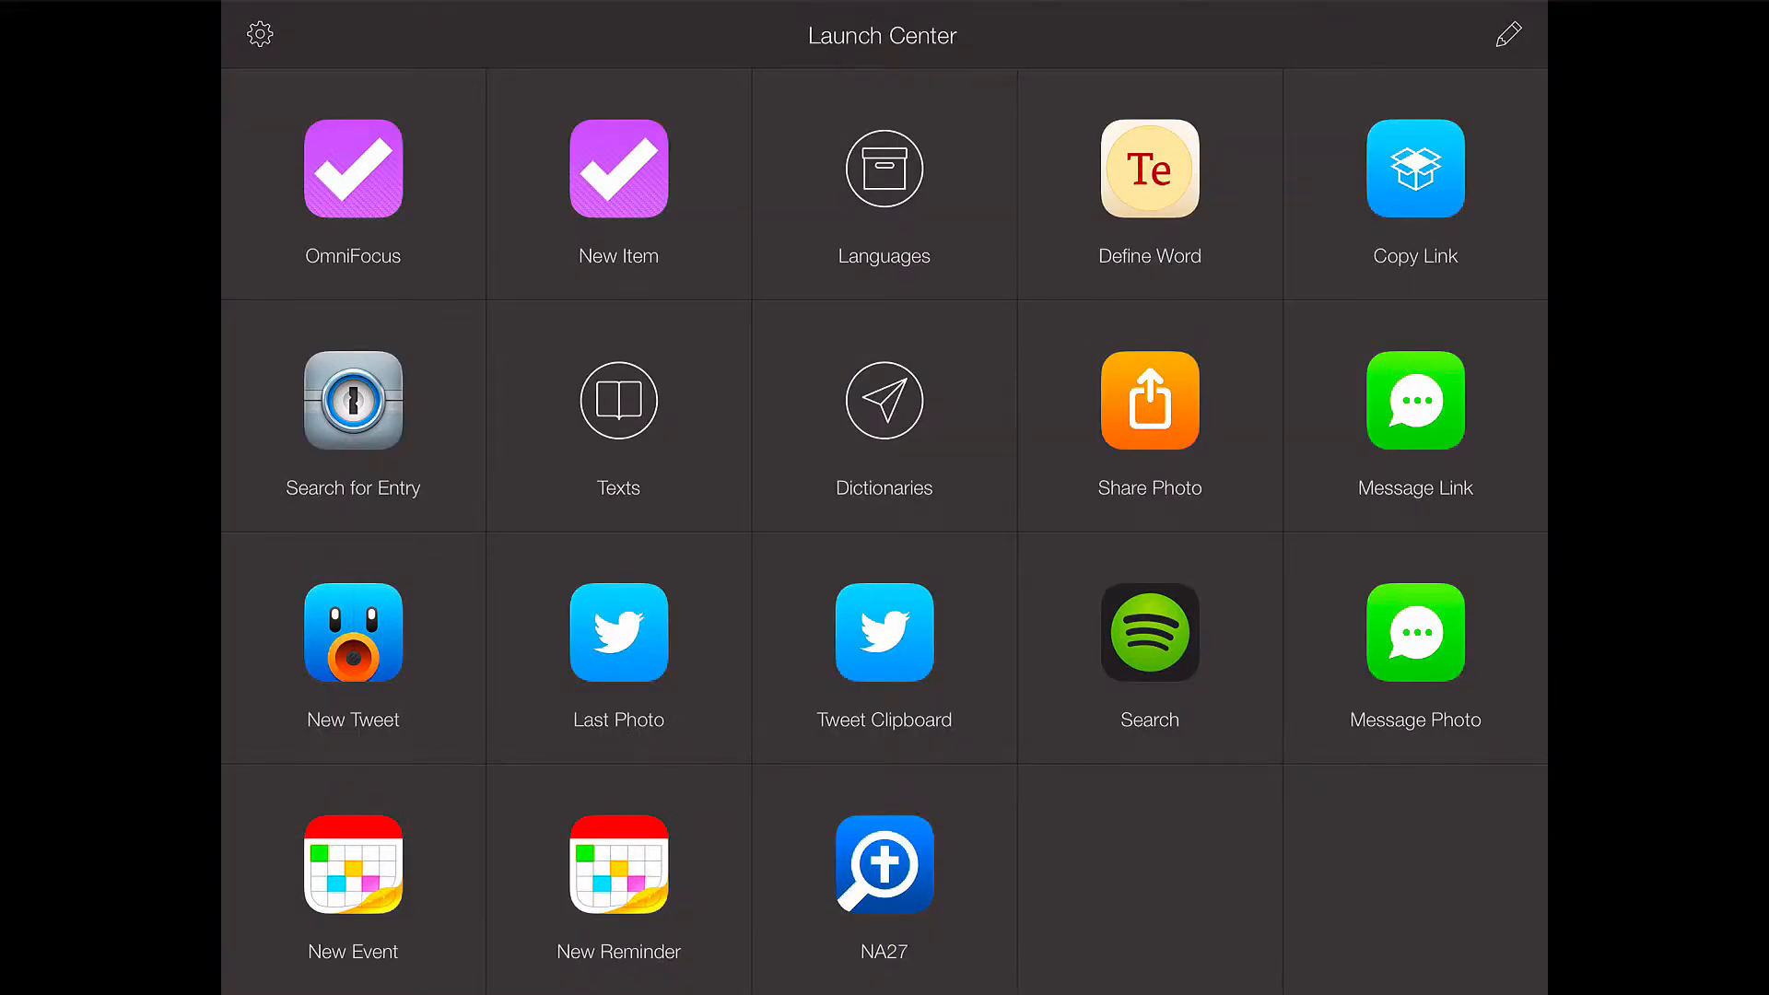
left_click(884, 865)
type("gal 3")
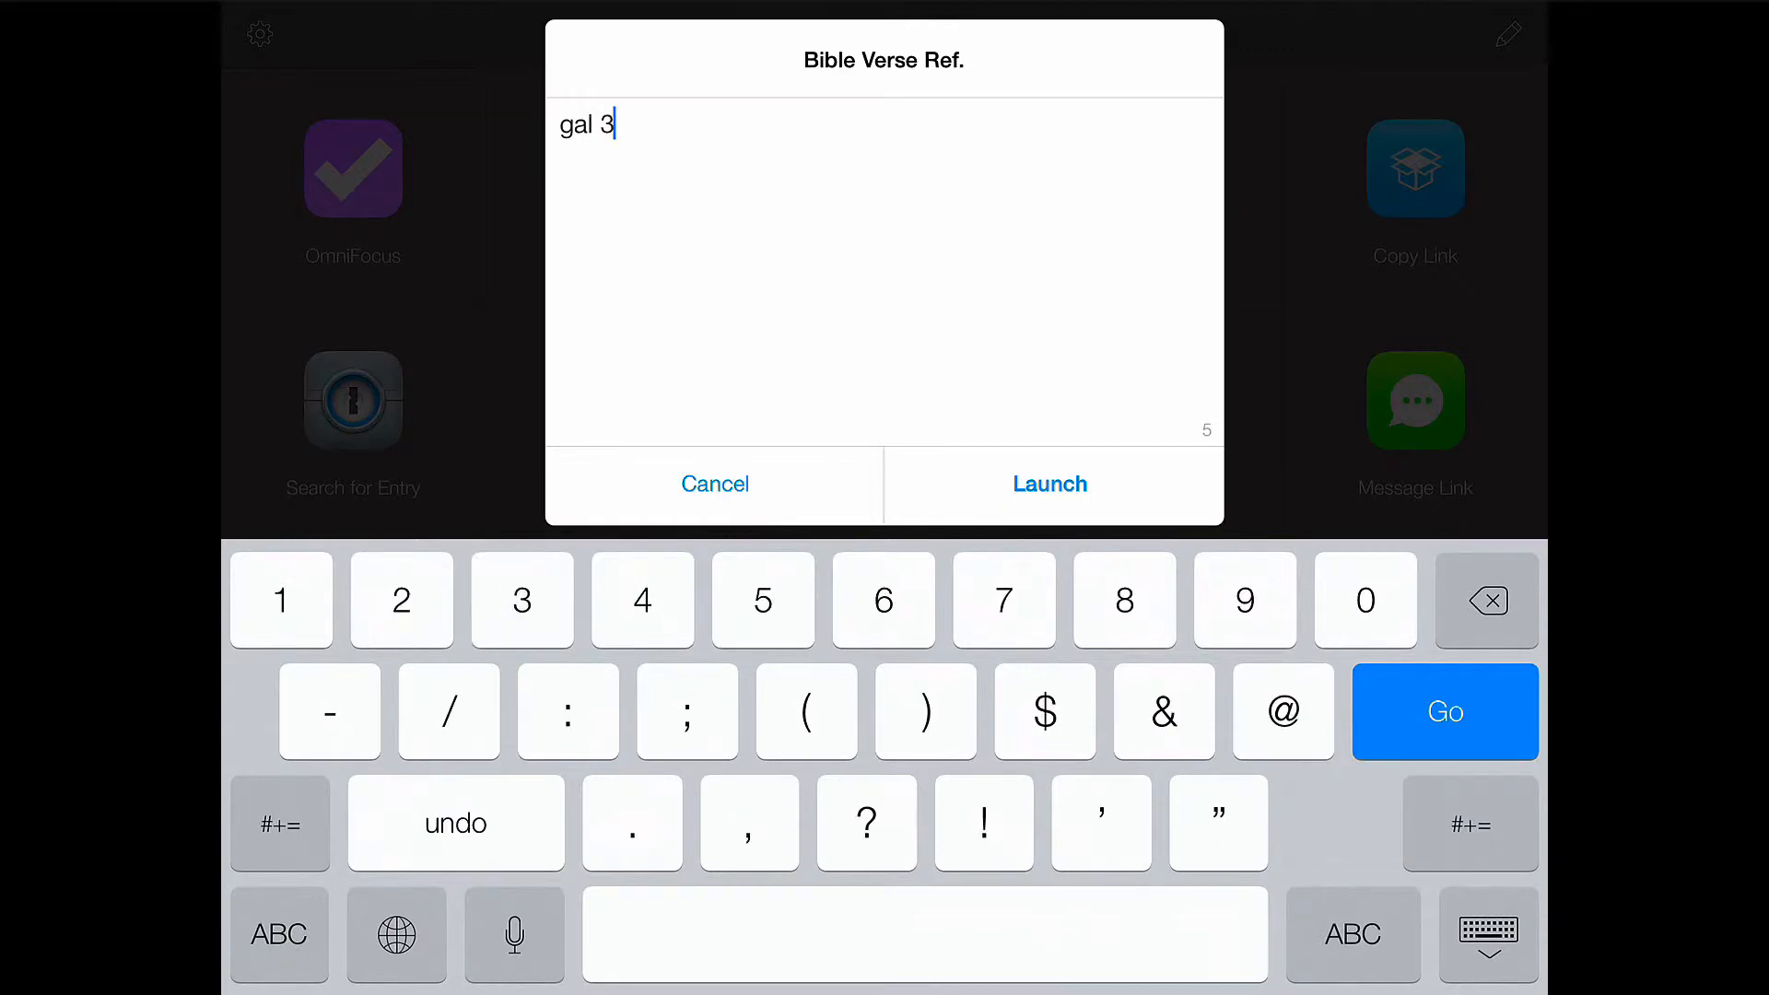
type(":15")
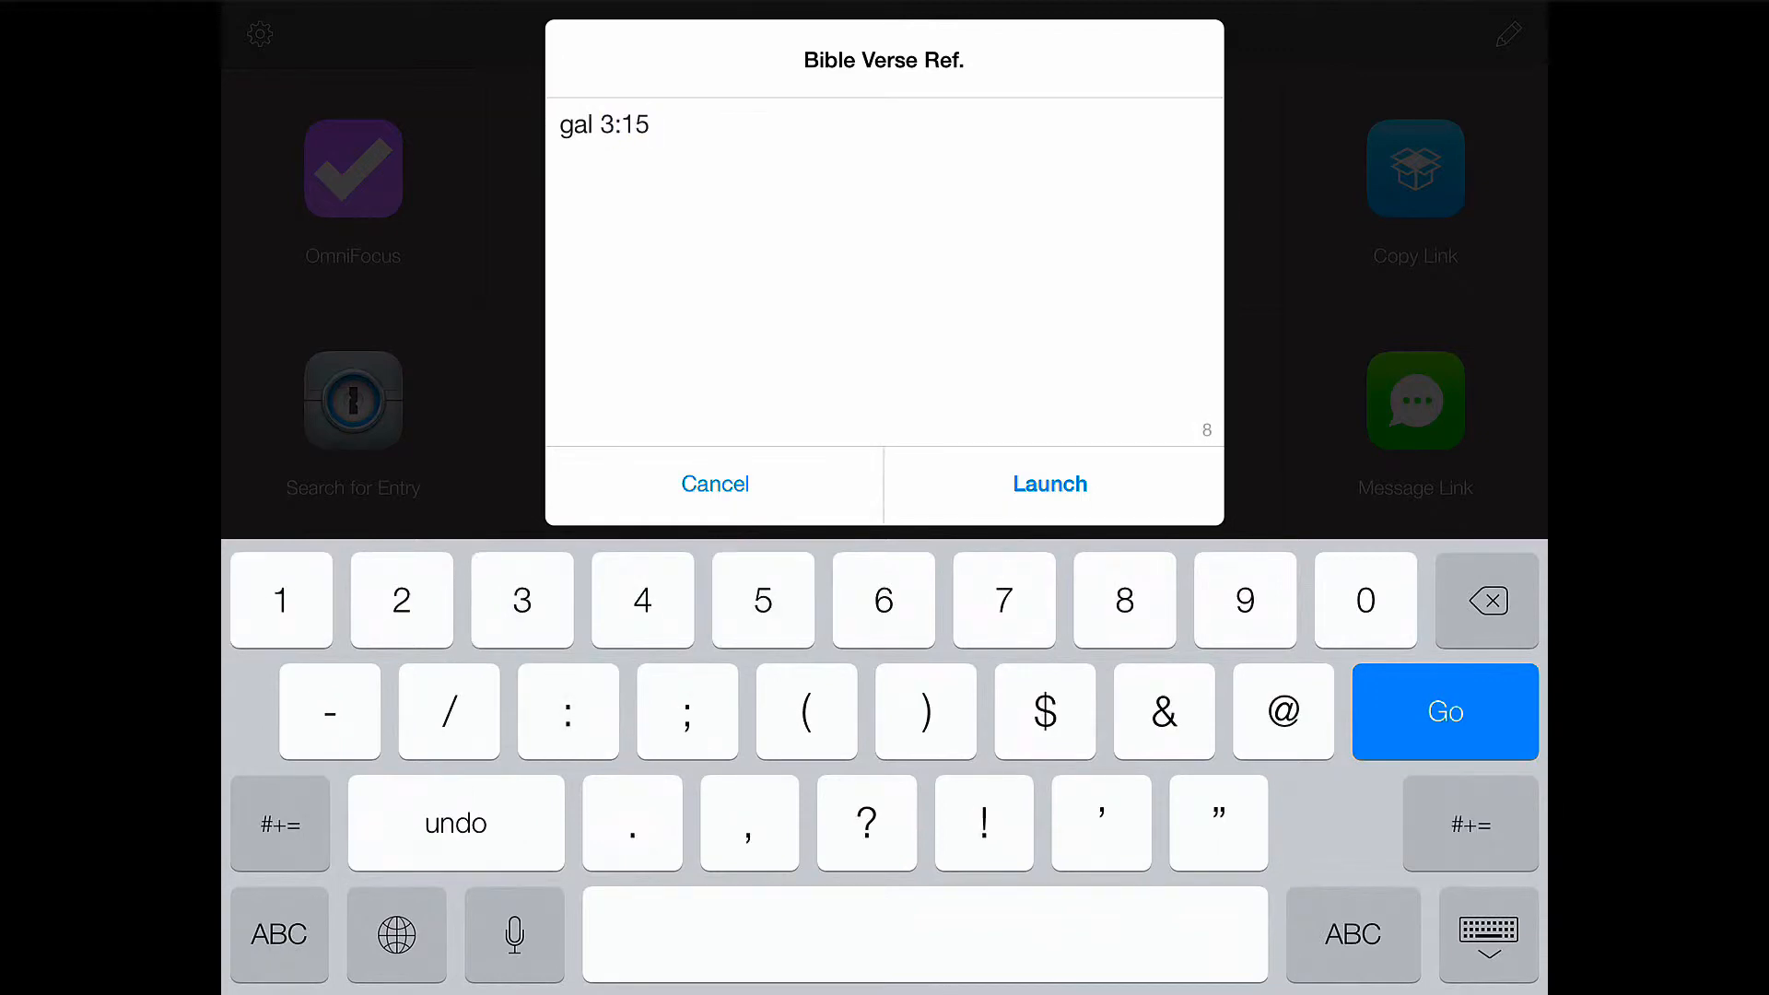
left_click(1049, 483)
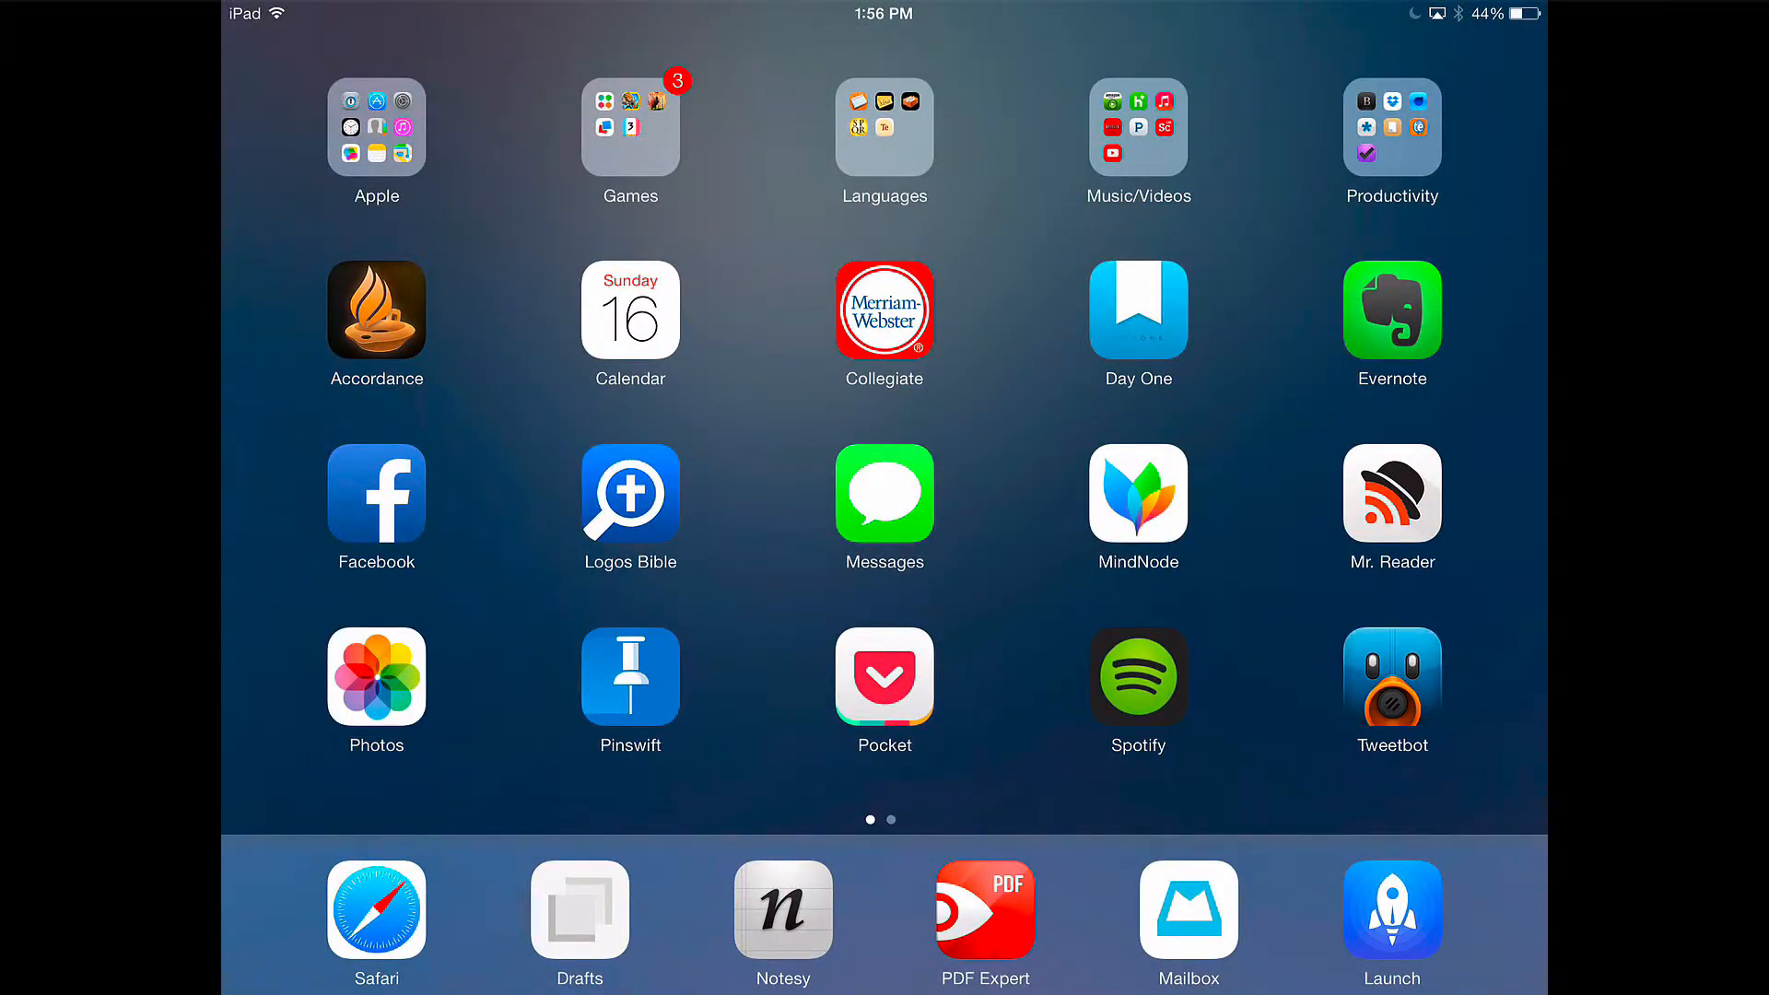
Copy the Paul link logosres:dpl;hw= from Evernote and reopen Launch Center Pro
left_click(1391, 312)
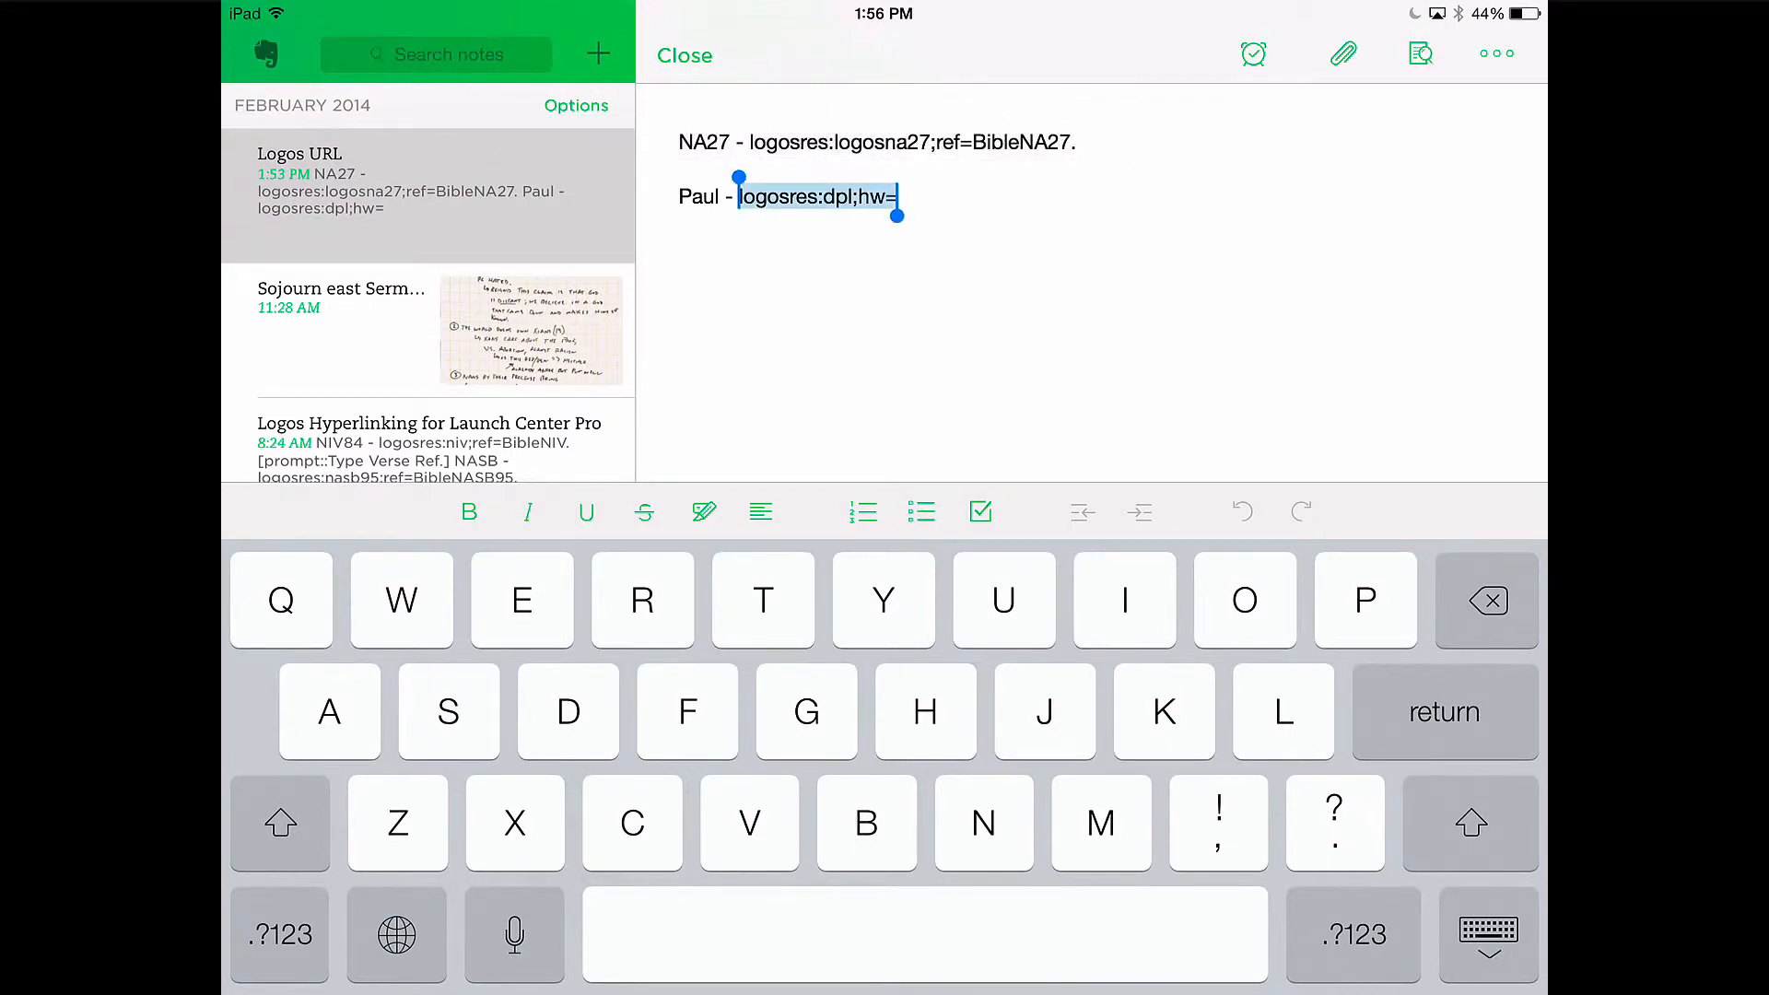
left_click(819, 197)
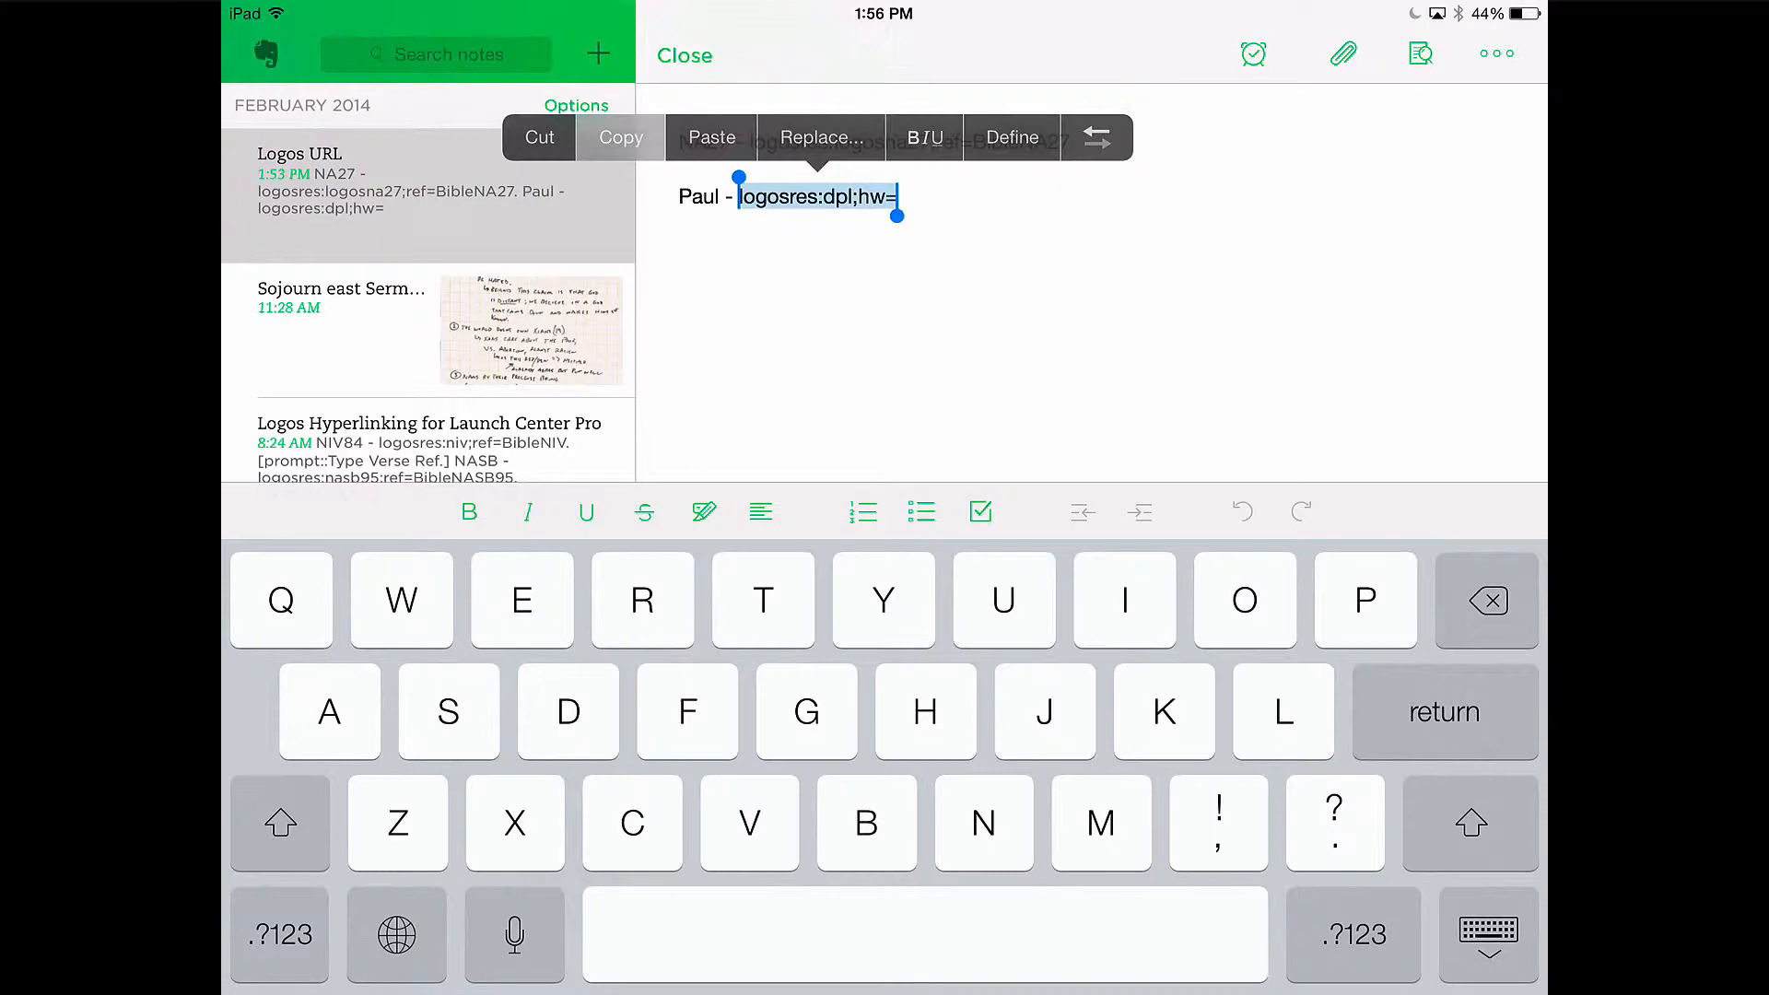
key("home")
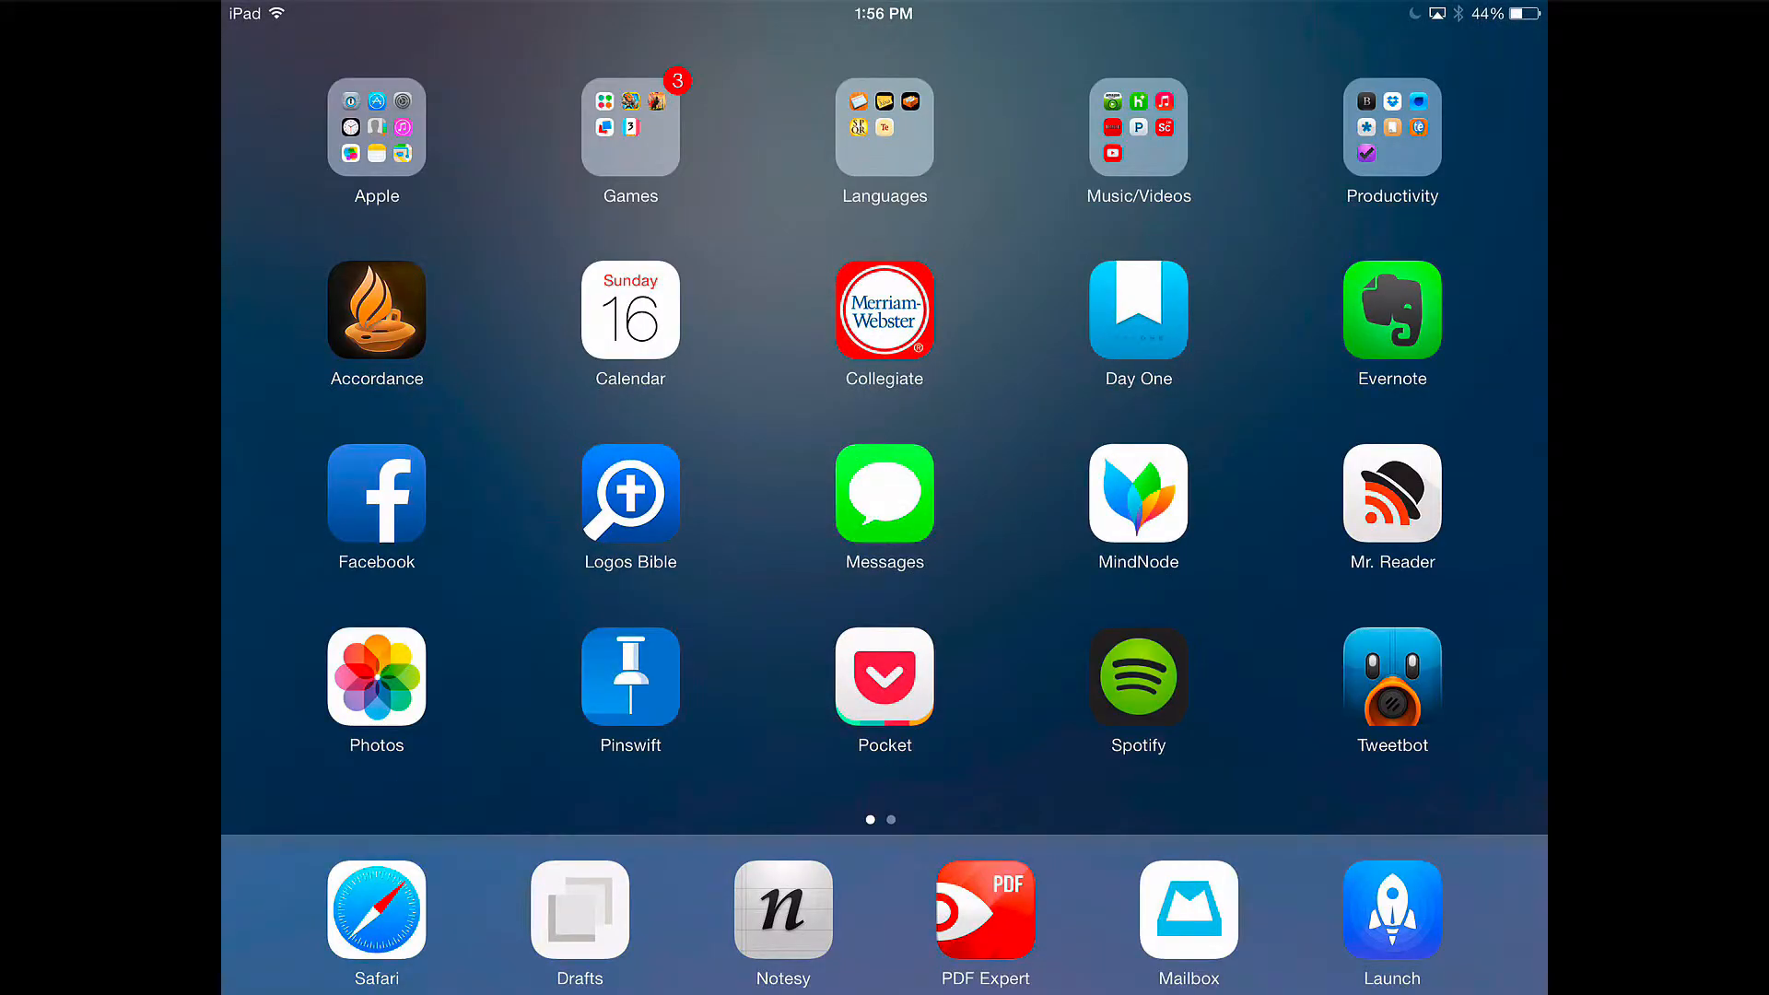
left_click(1391, 911)
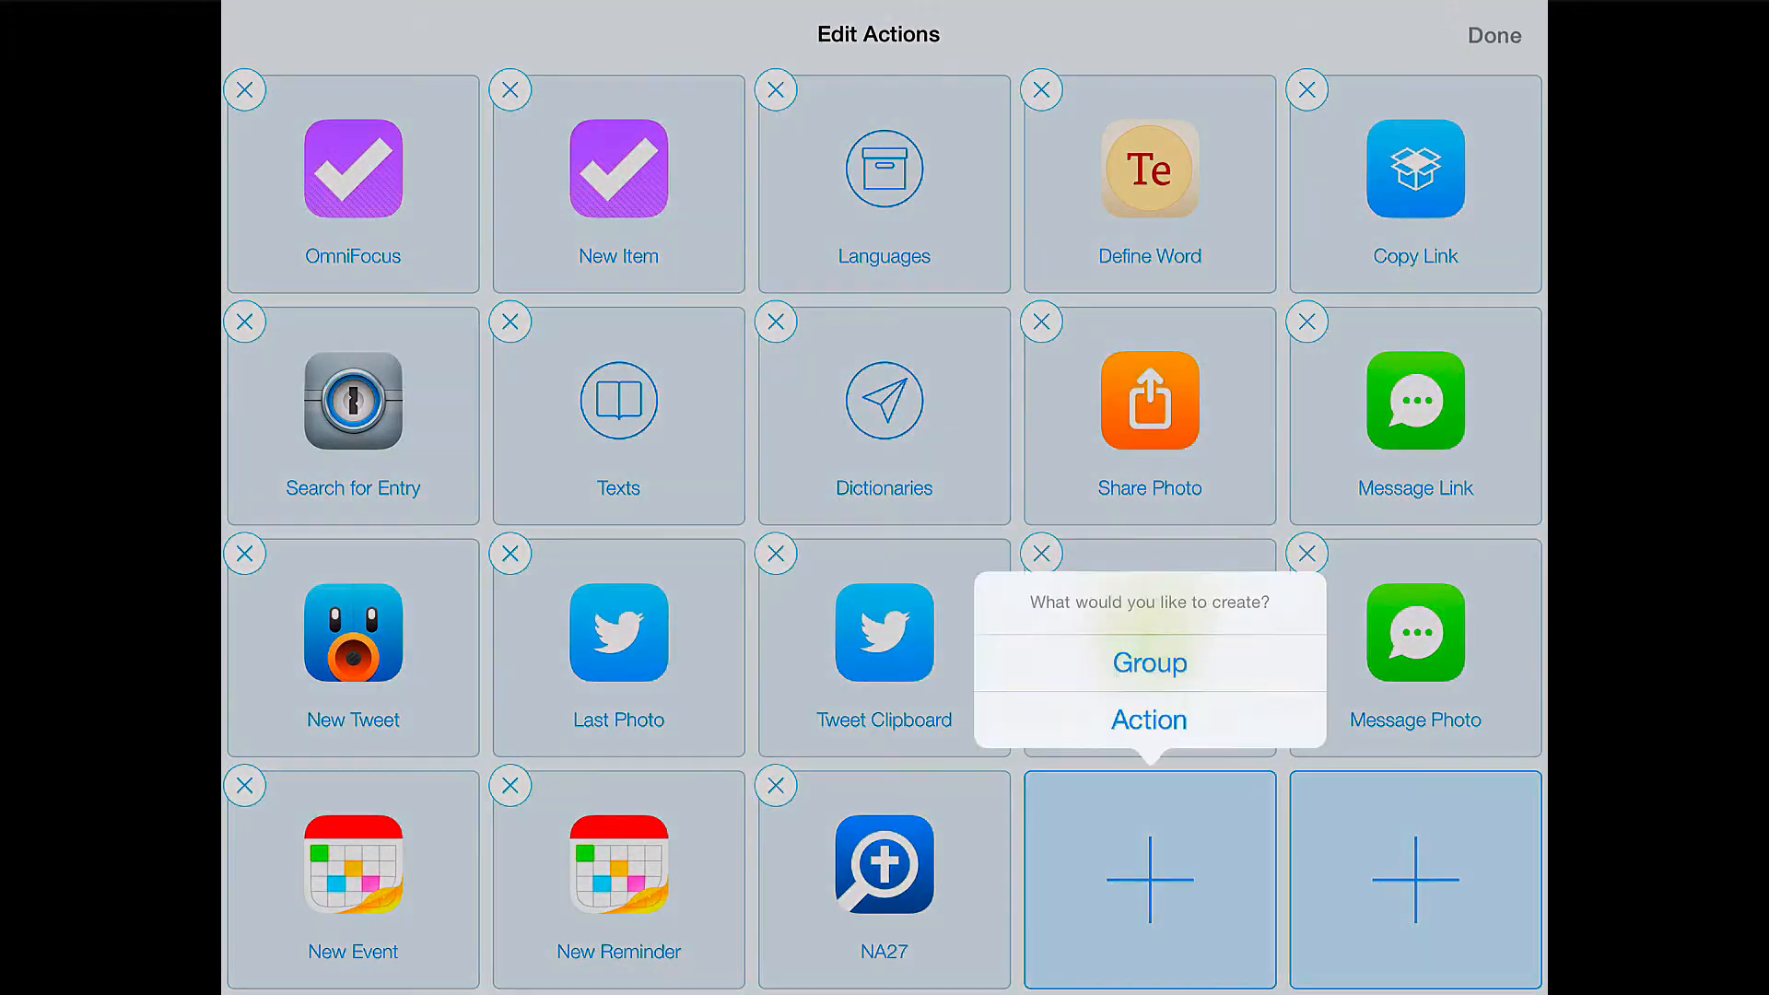
Create an action named Paul with URL logosres:dpl;hw=
left_click(1147, 719)
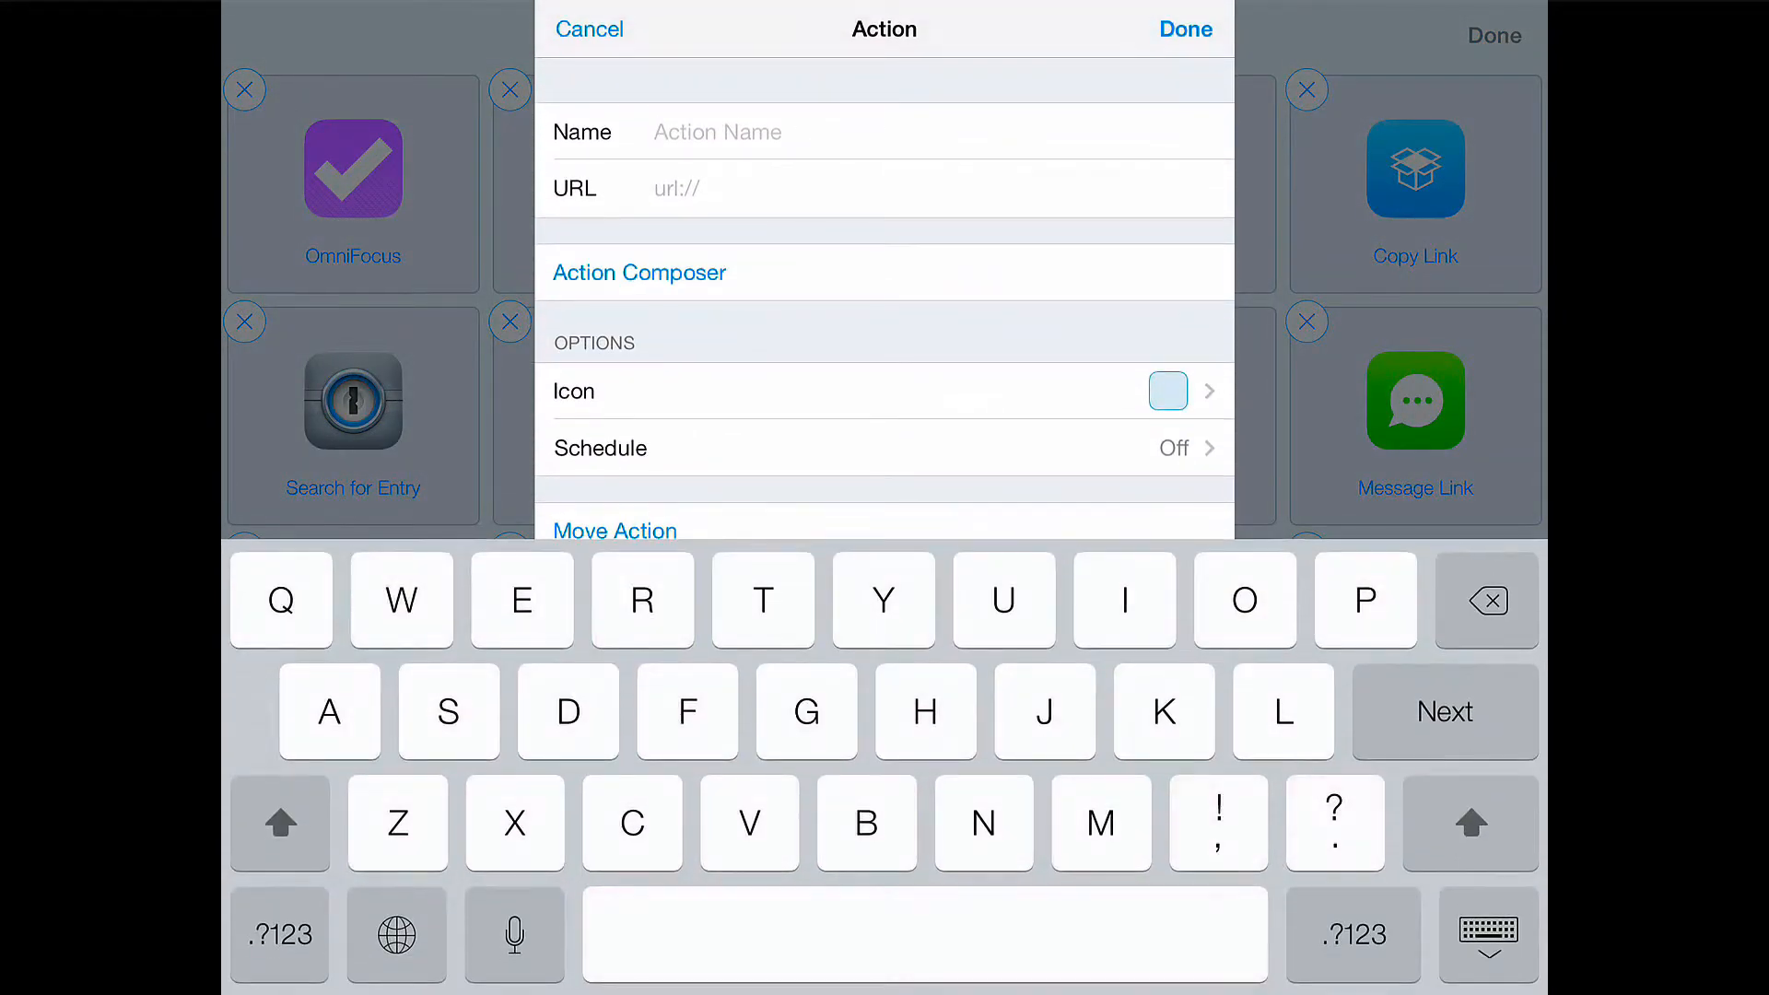
type("Paul")
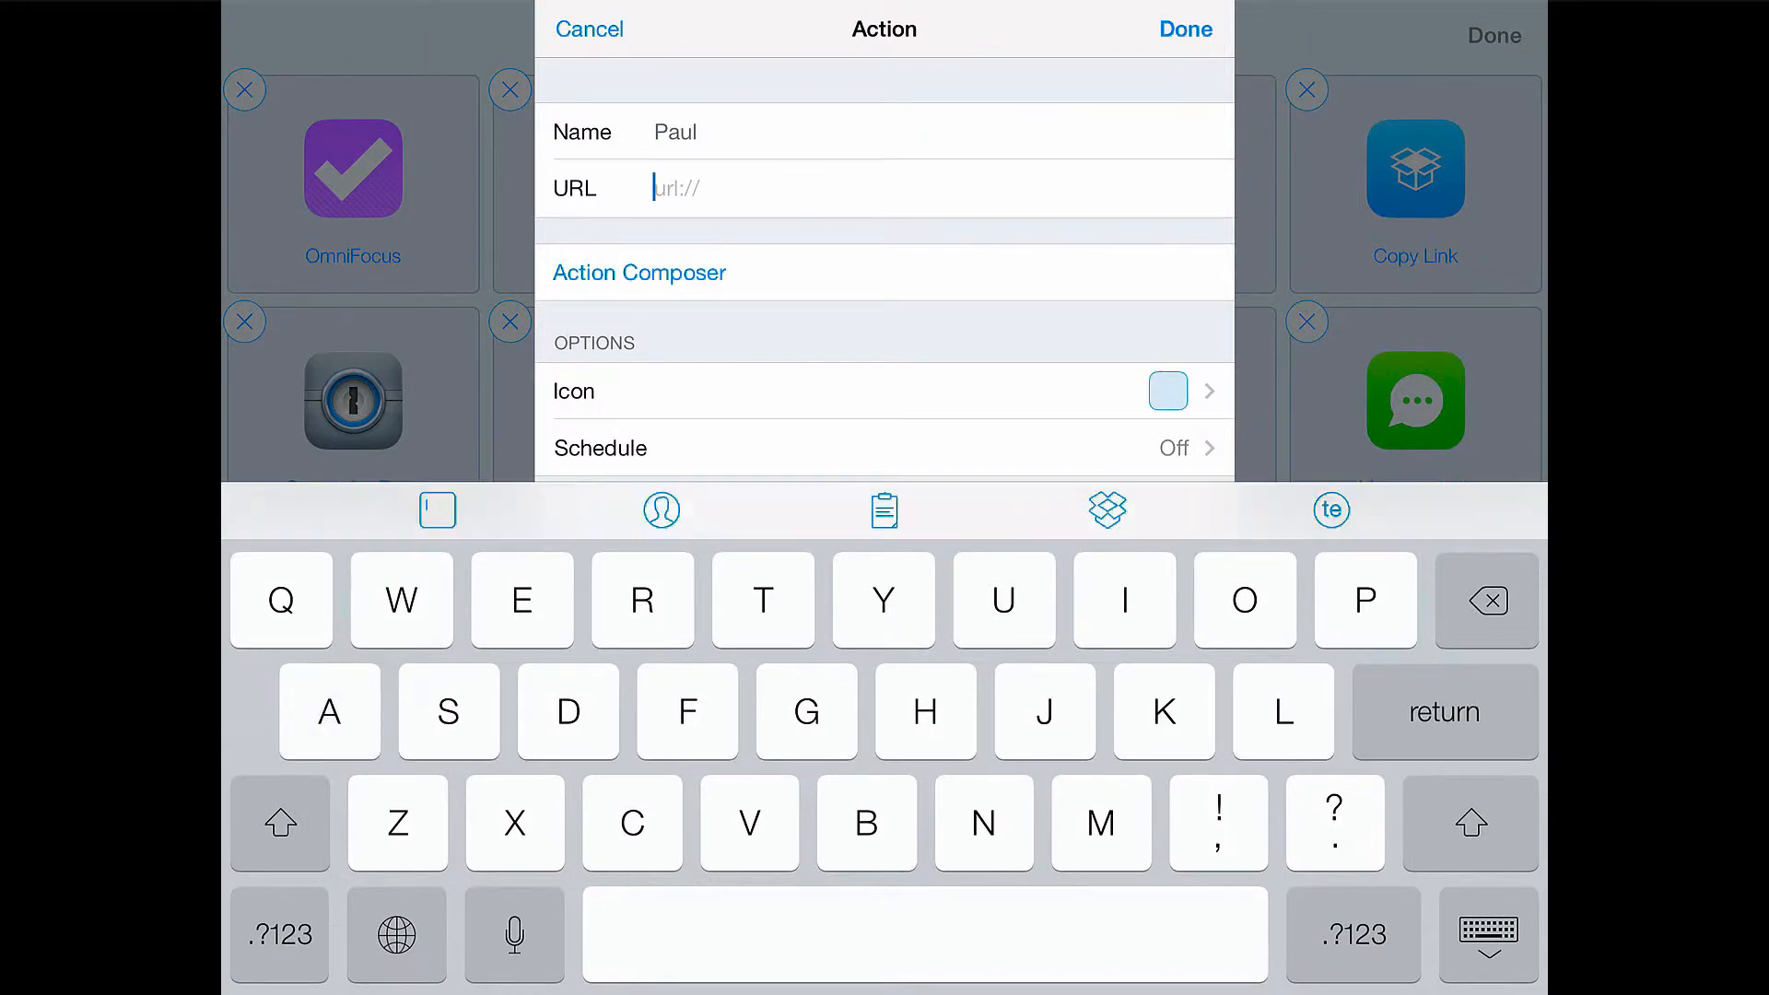
type("logosres:dpl;hw=")
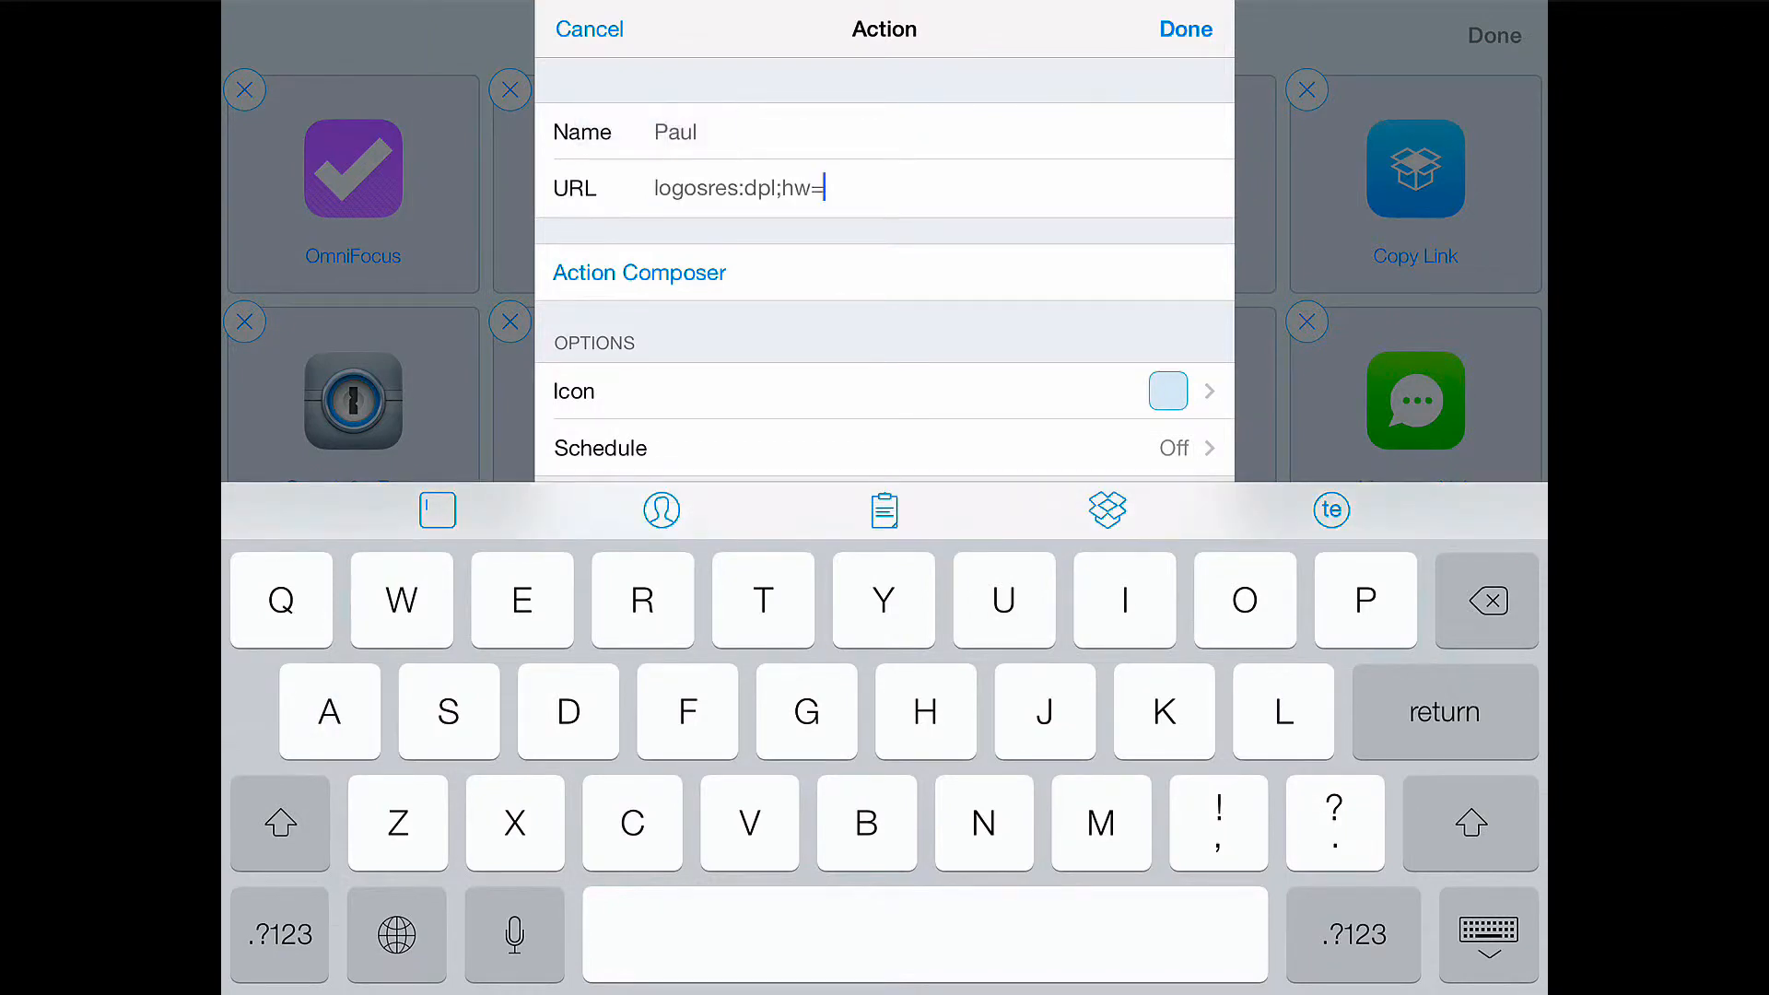
Append a System Keyboard prompt titled 'Article' to the Paul URL
left_click(437, 508)
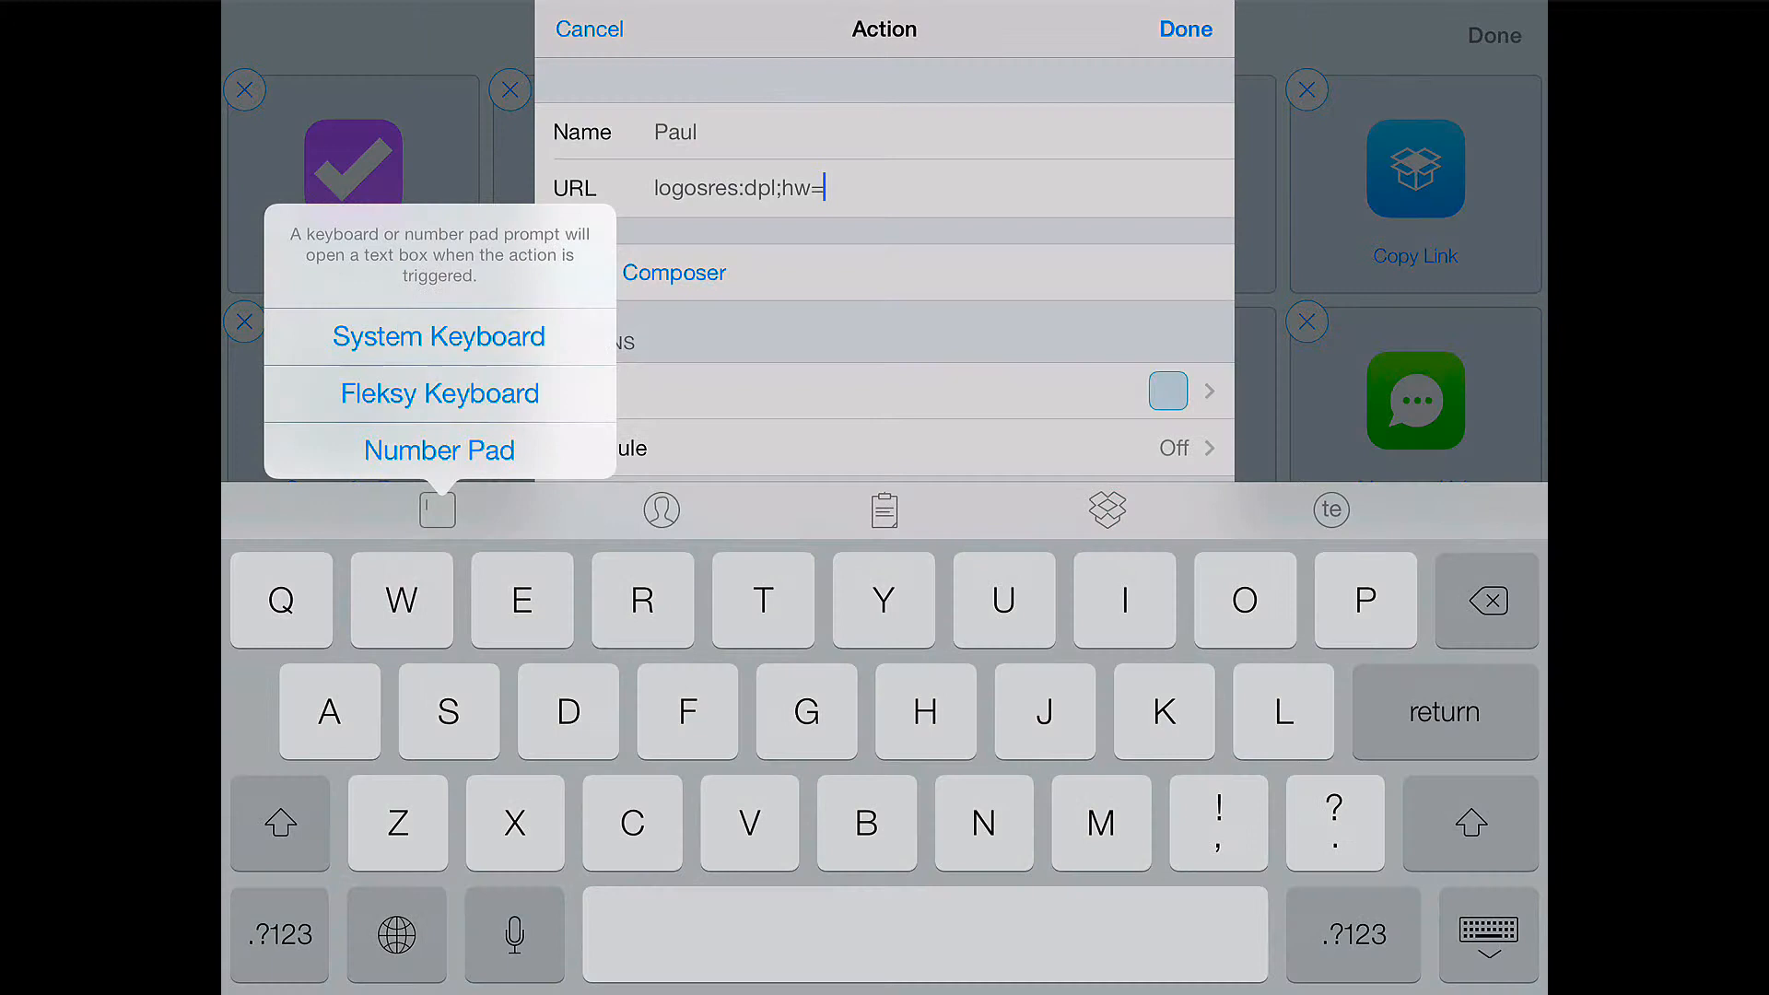
left_click(438, 337)
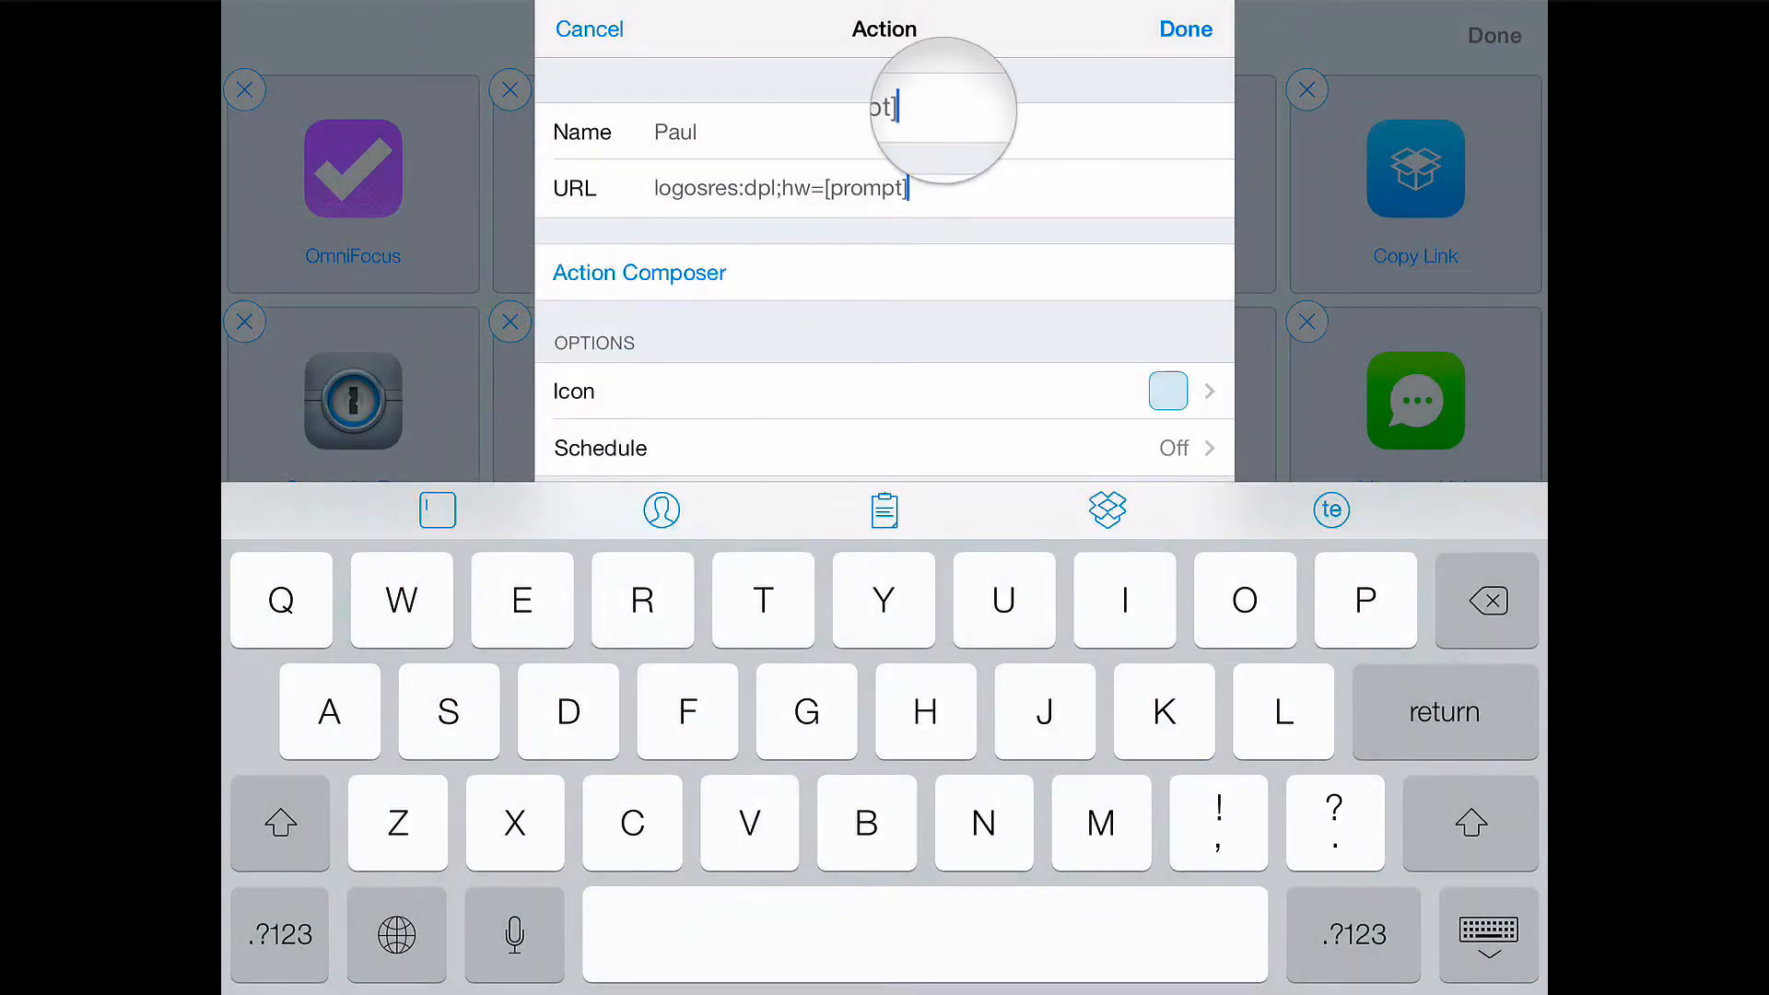
left_click(903, 187)
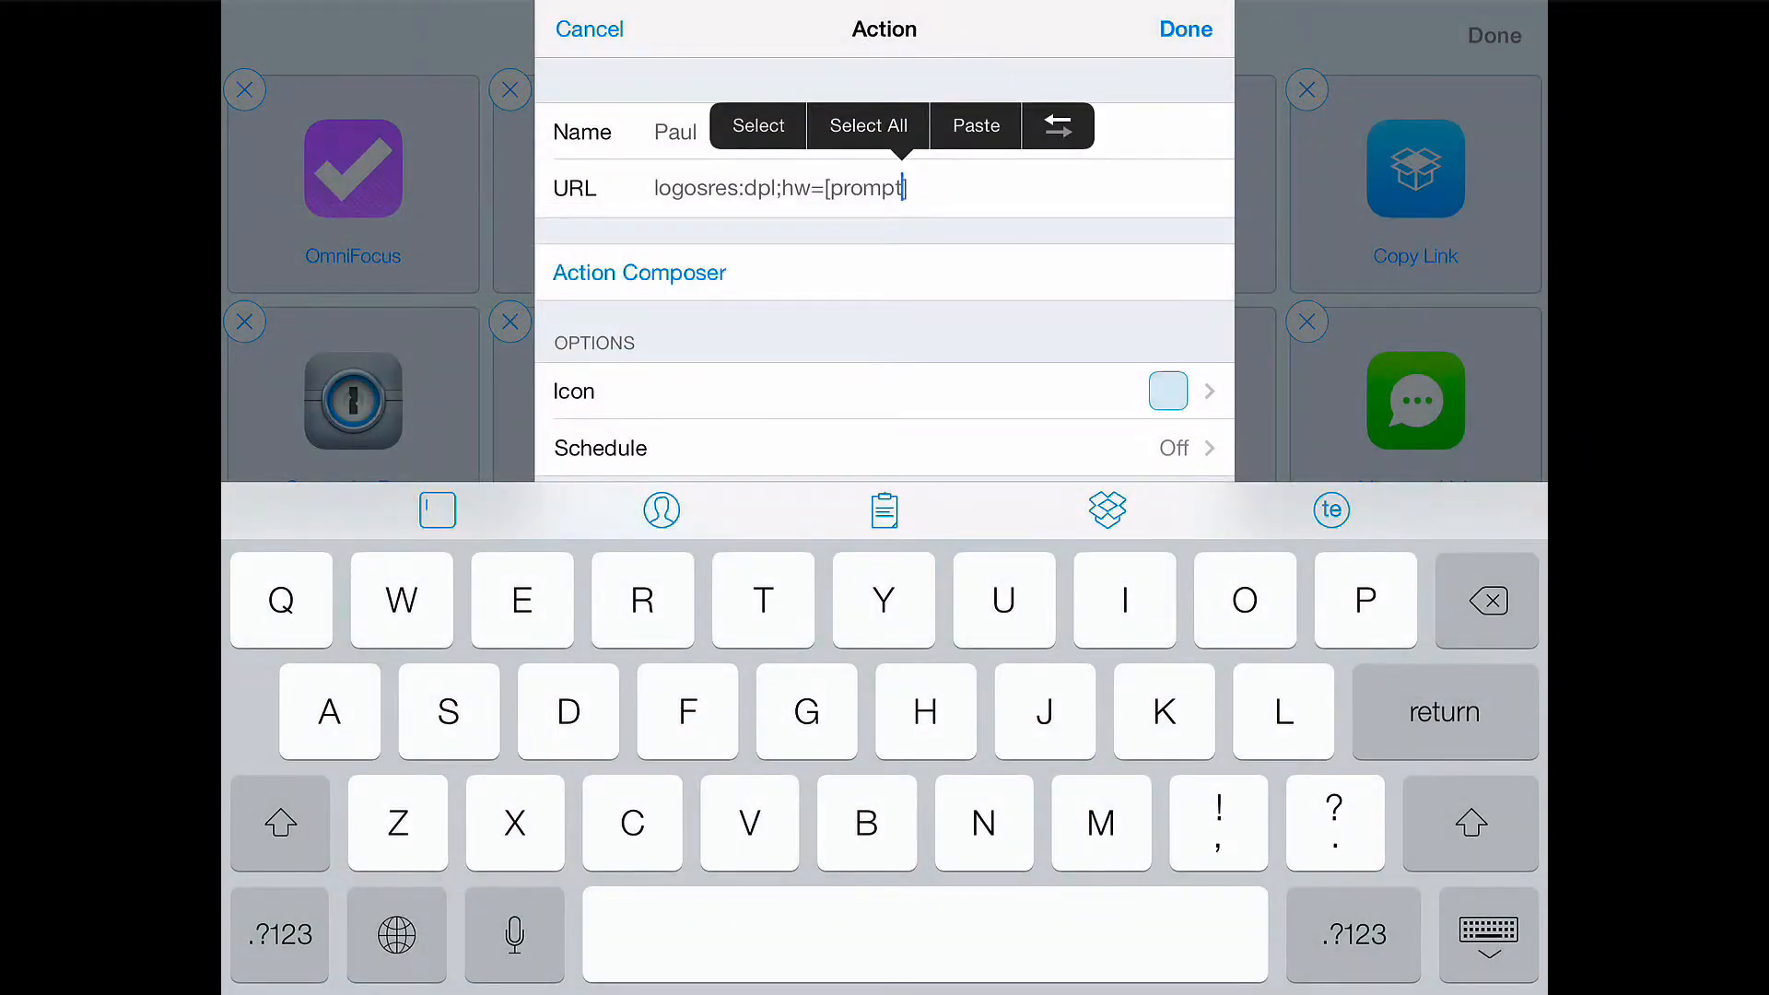
left_click(277, 935)
type(":")
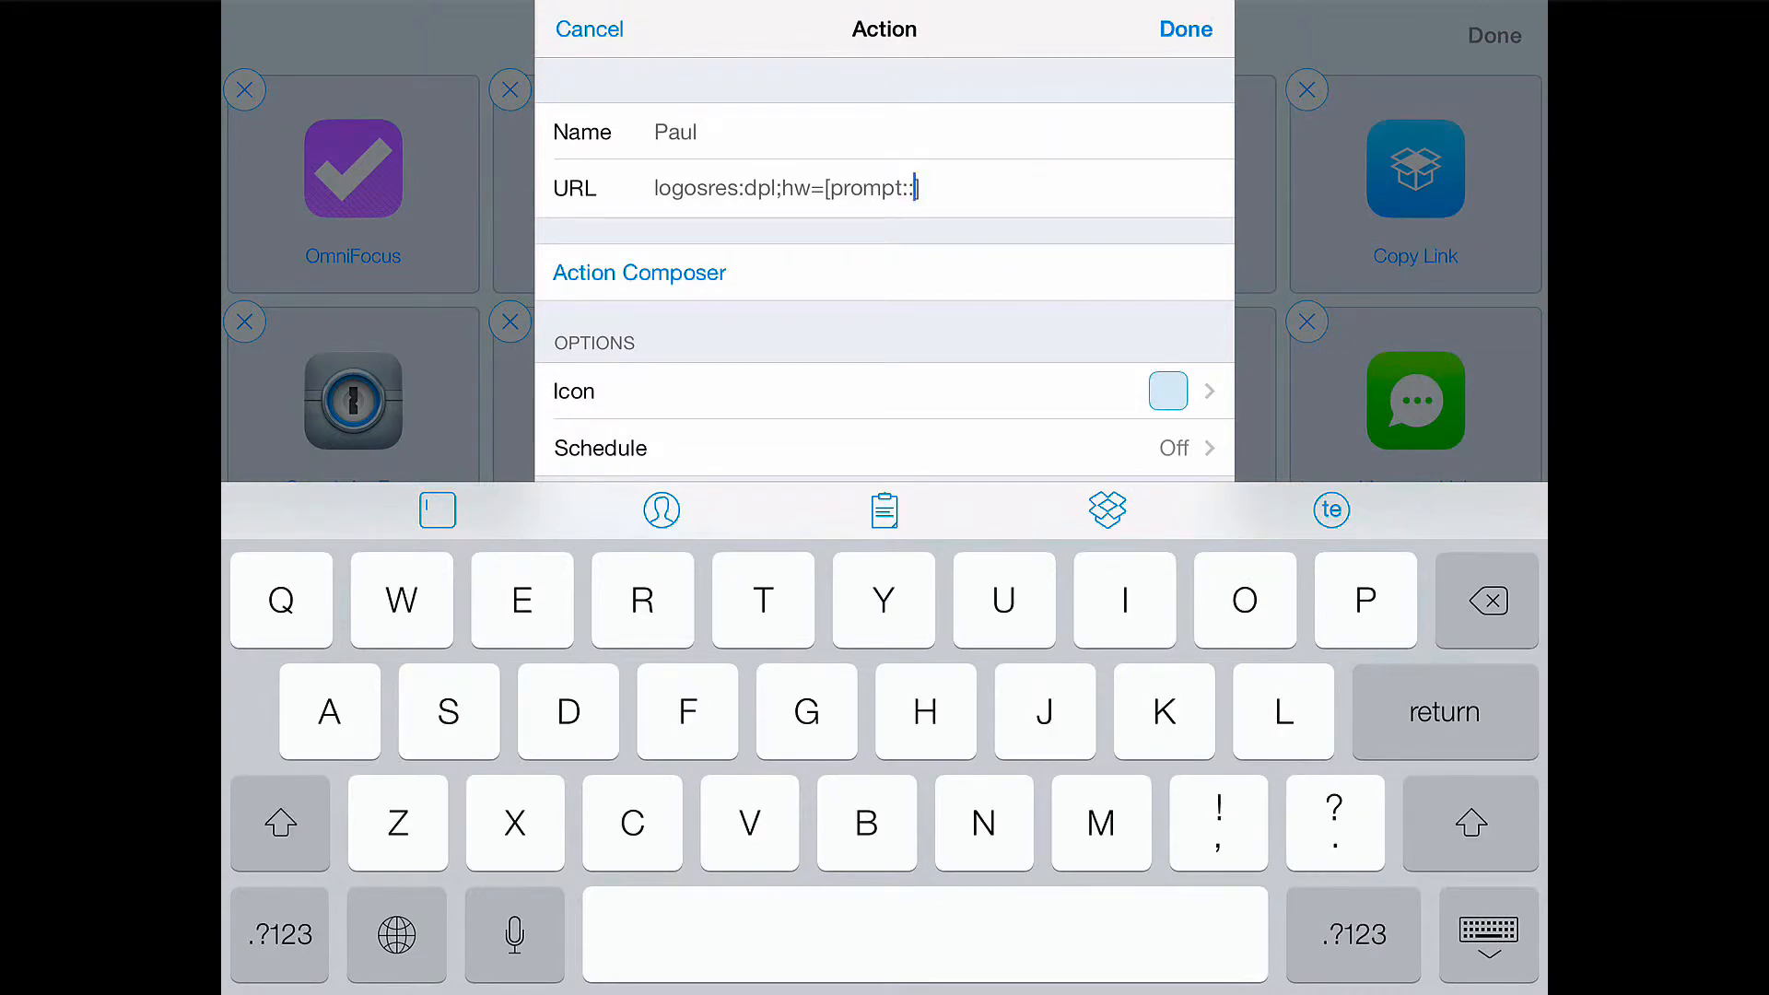
type("A")
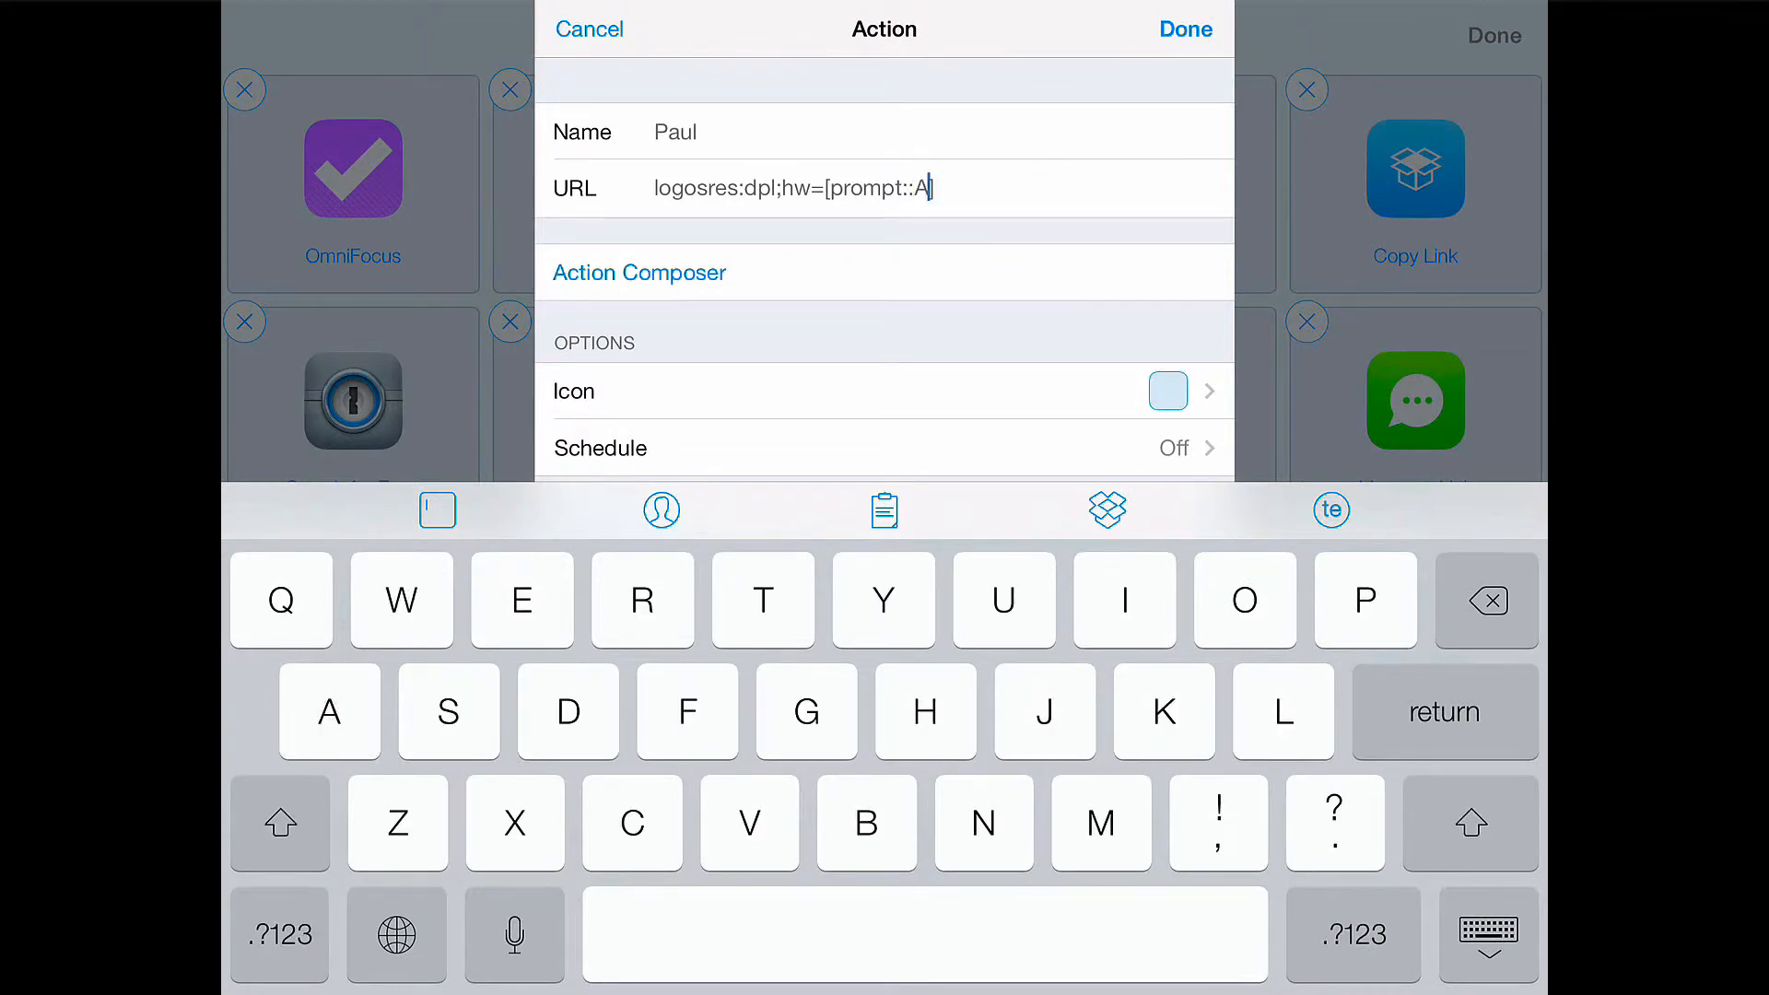
type("rticle")
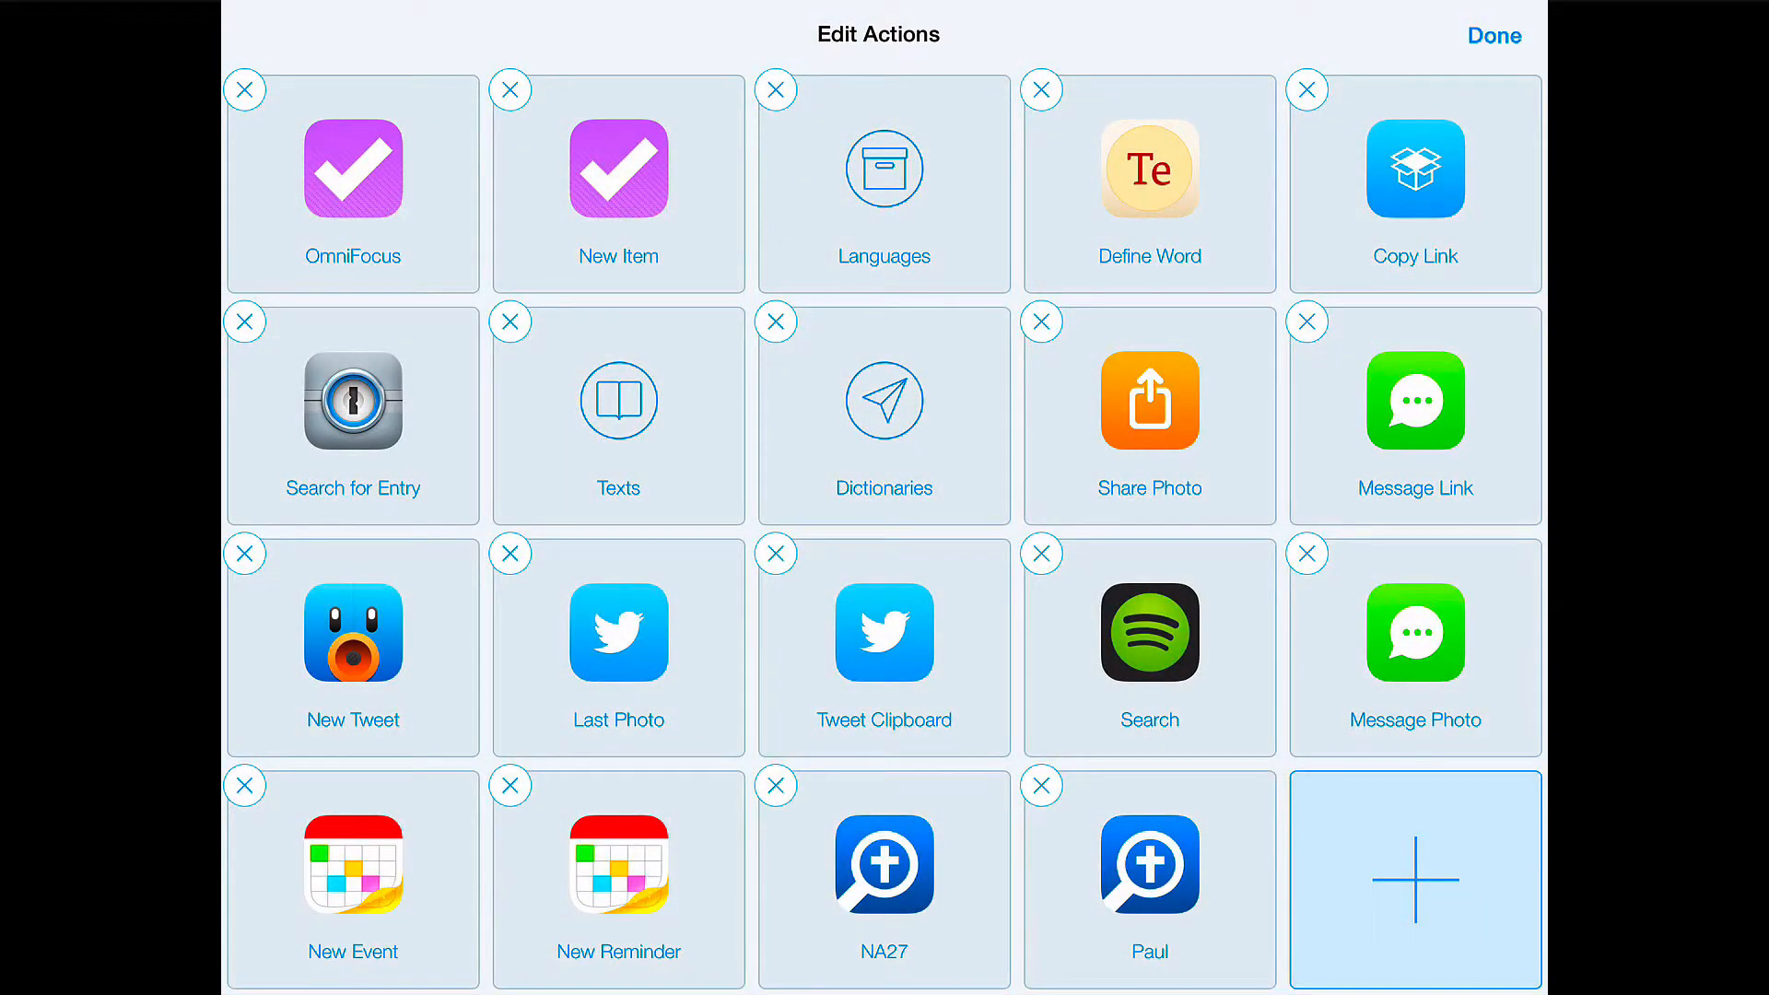
Launch the Paul action with 'gos' to open the Gospel article, then reopen Launch Center Pro
left_click(1413, 878)
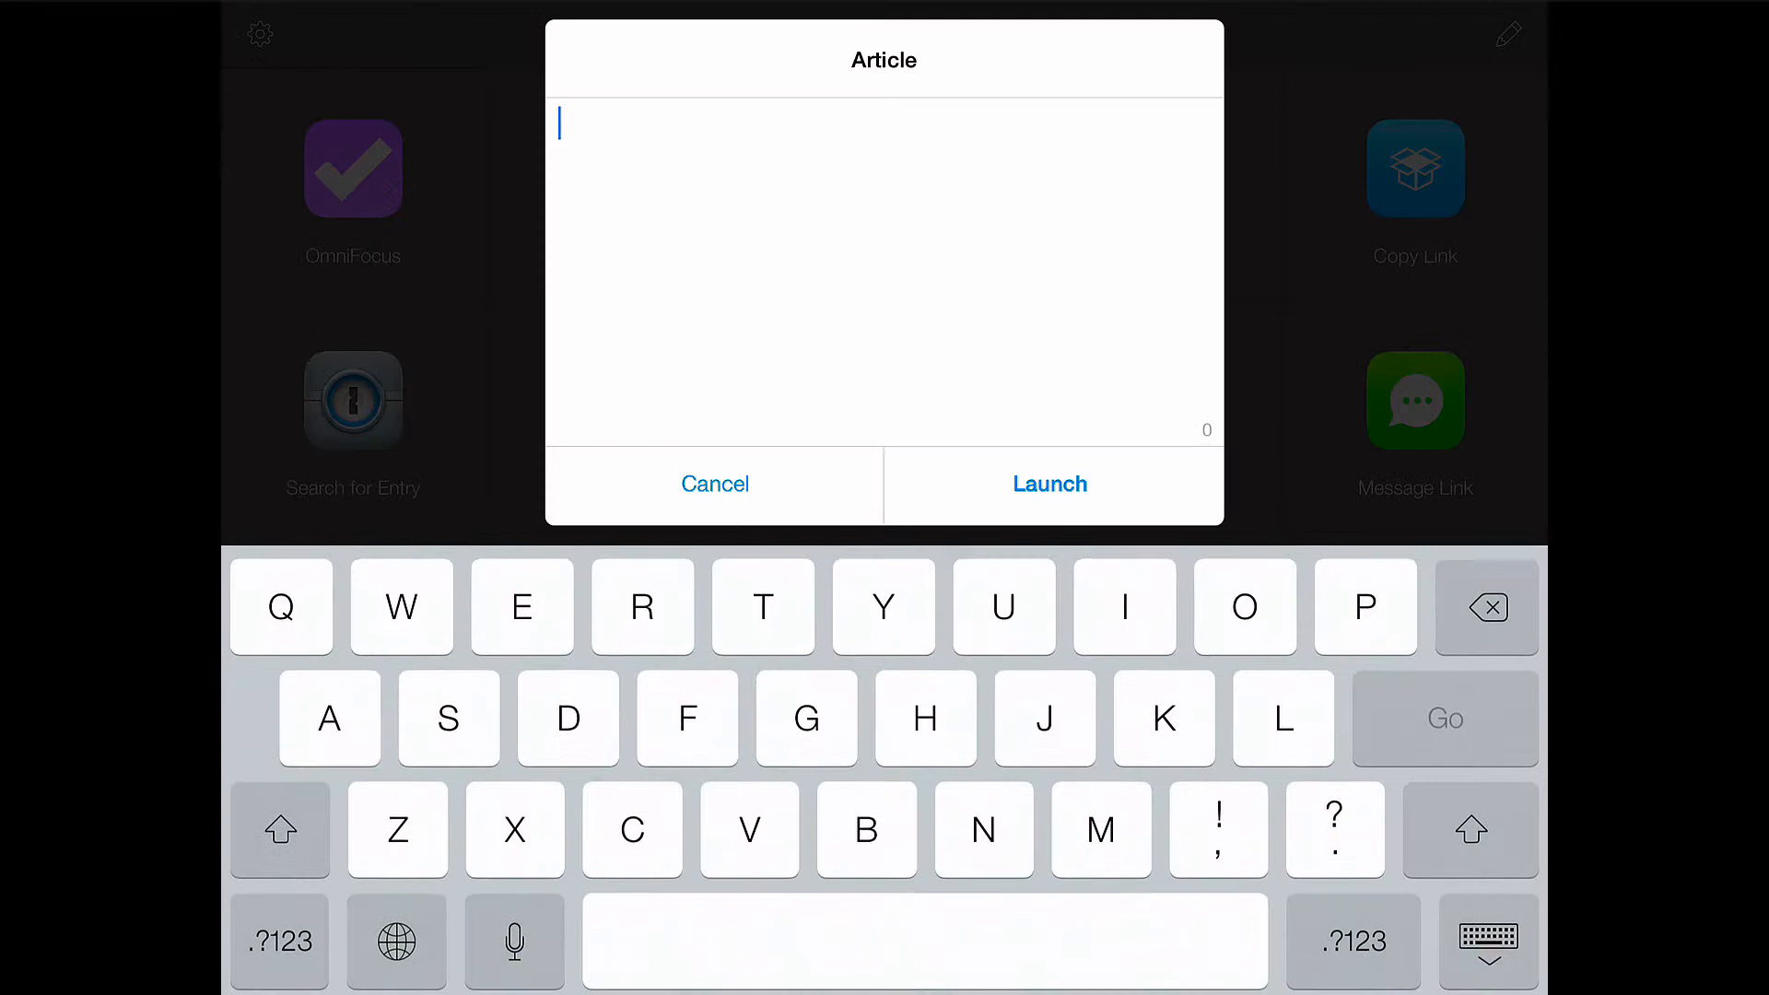
type("gos")
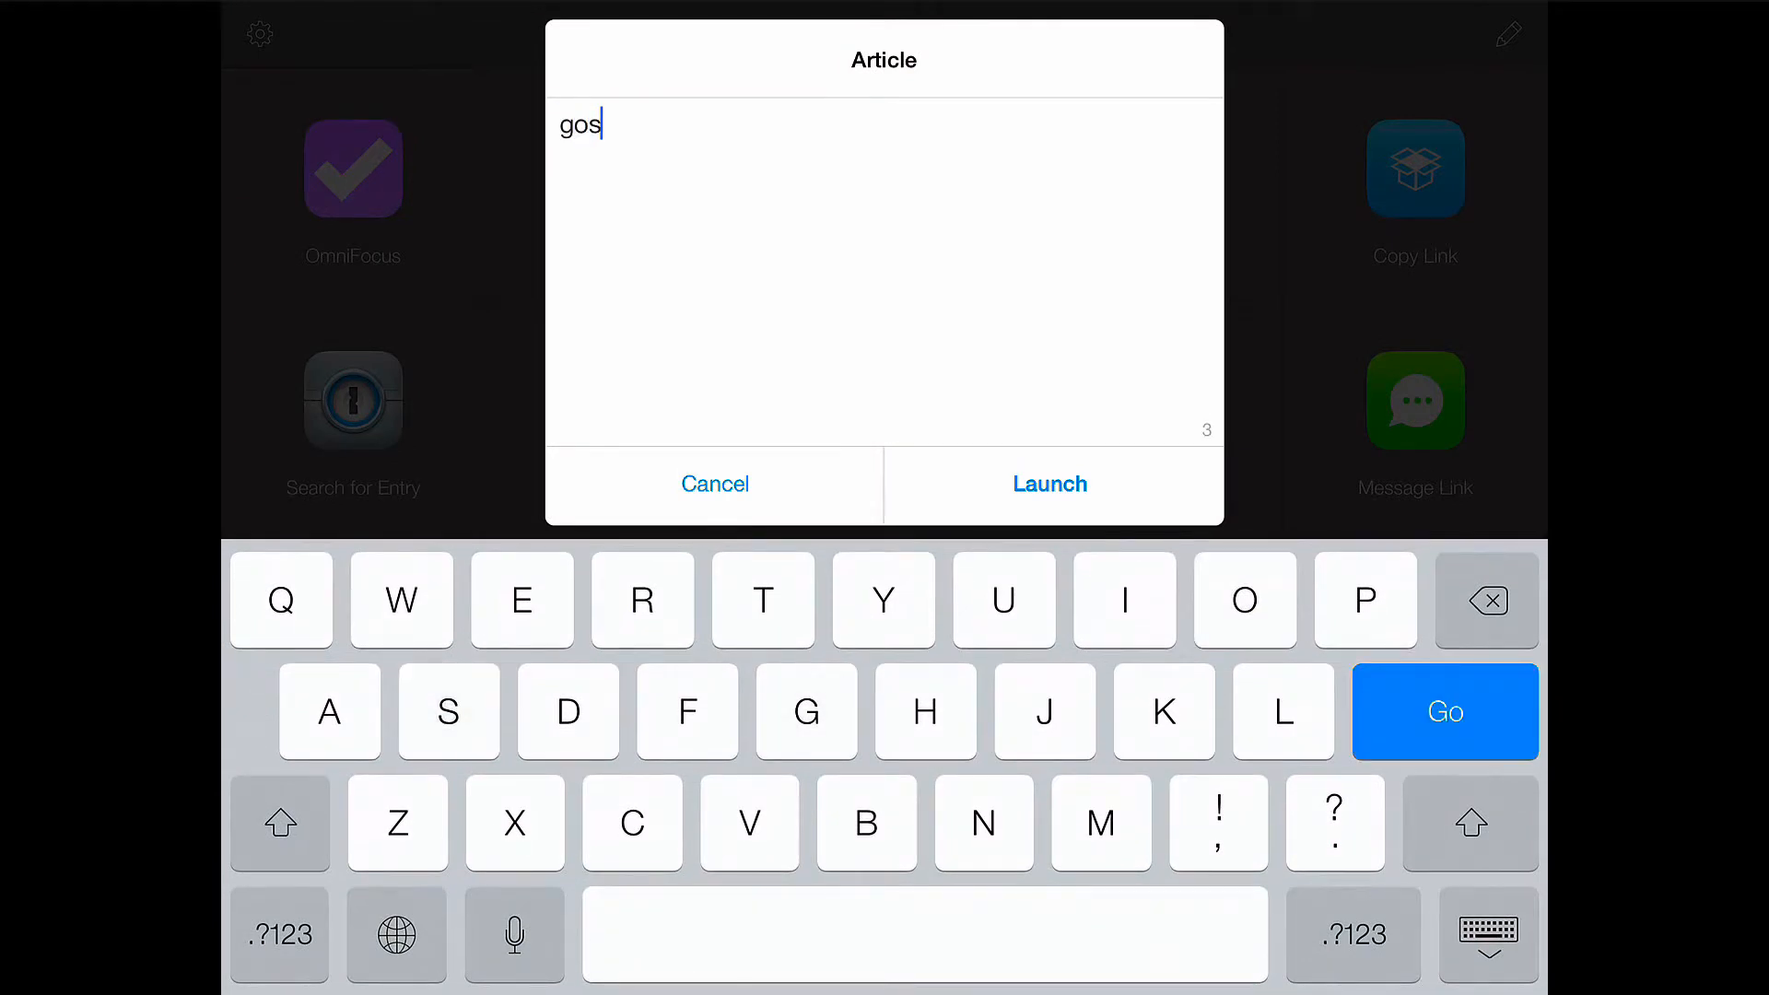
left_click(1047, 483)
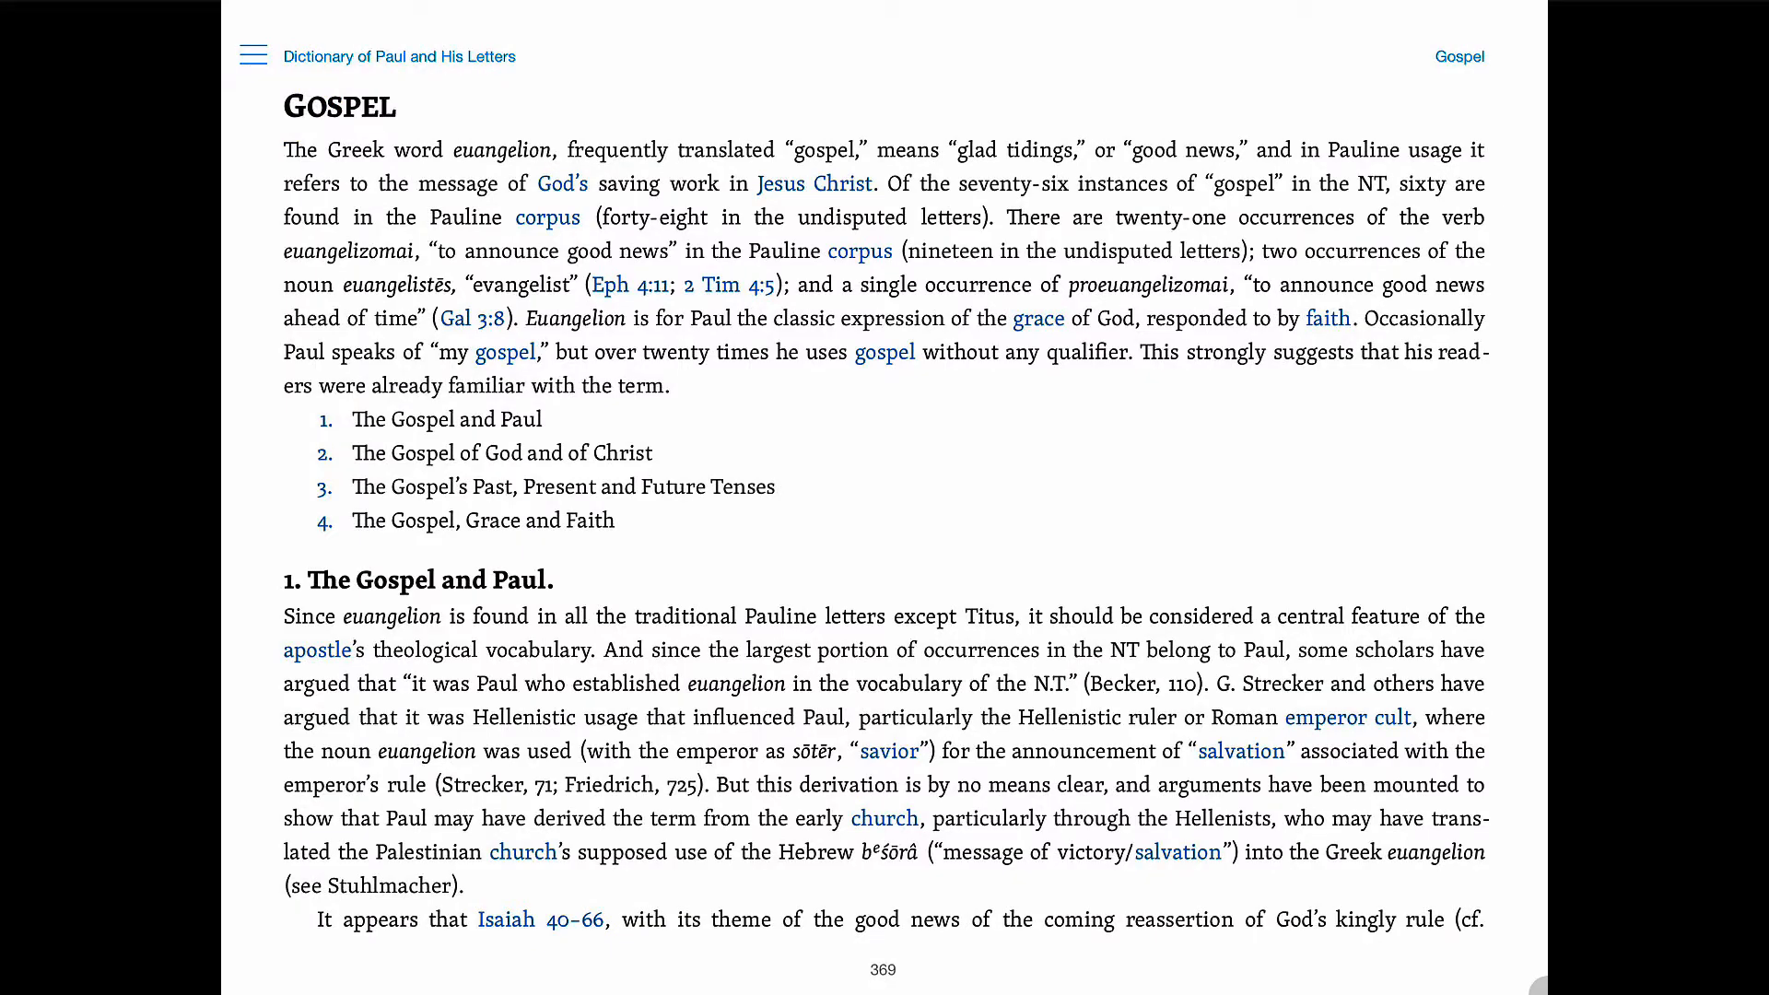
key("home")
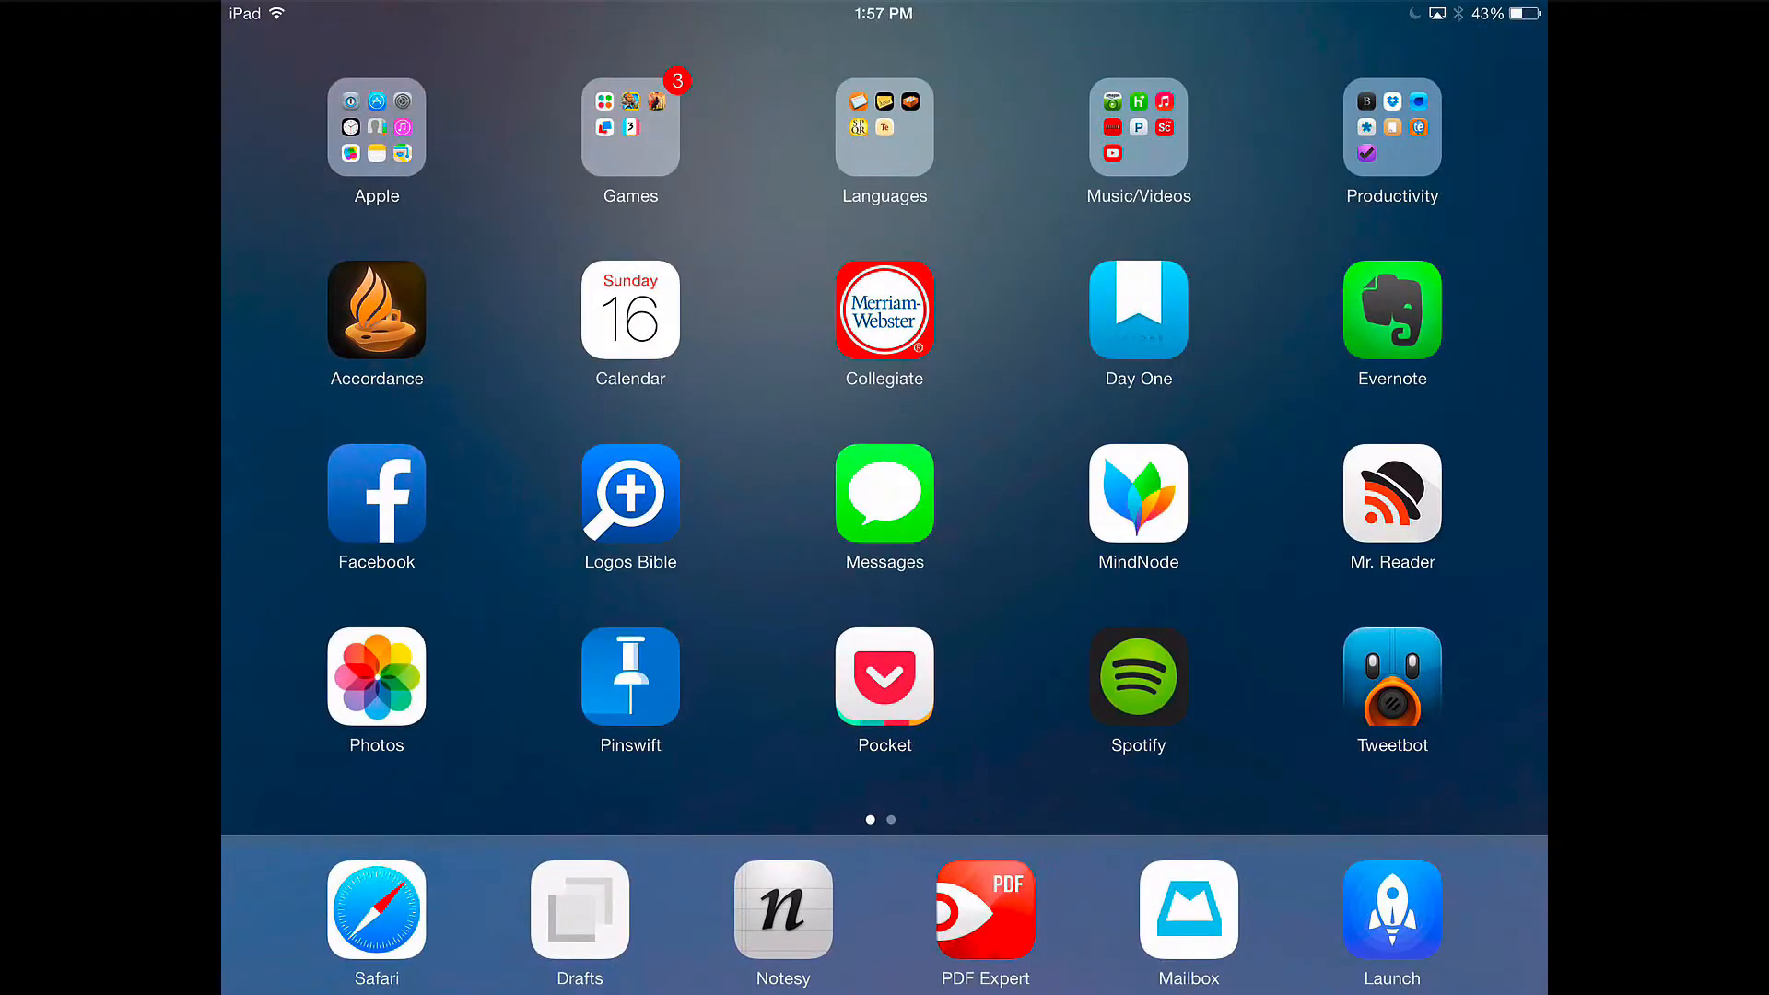
left_click(1392, 910)
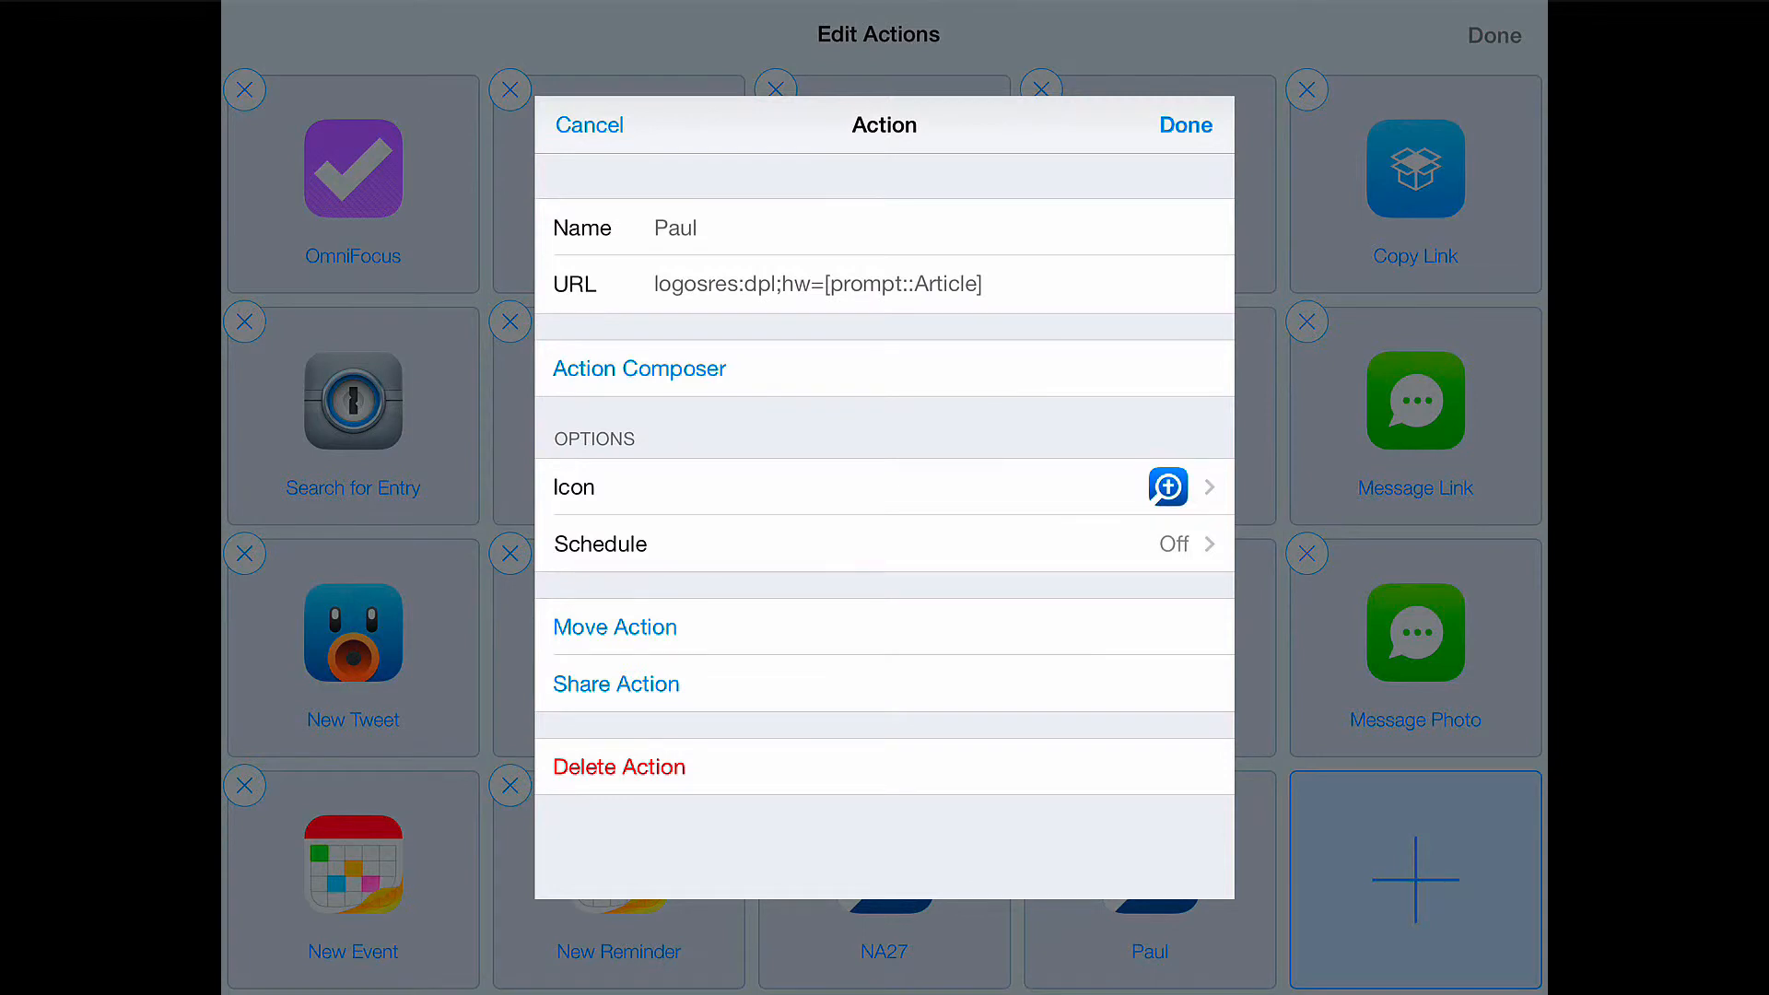
left_click(816, 283)
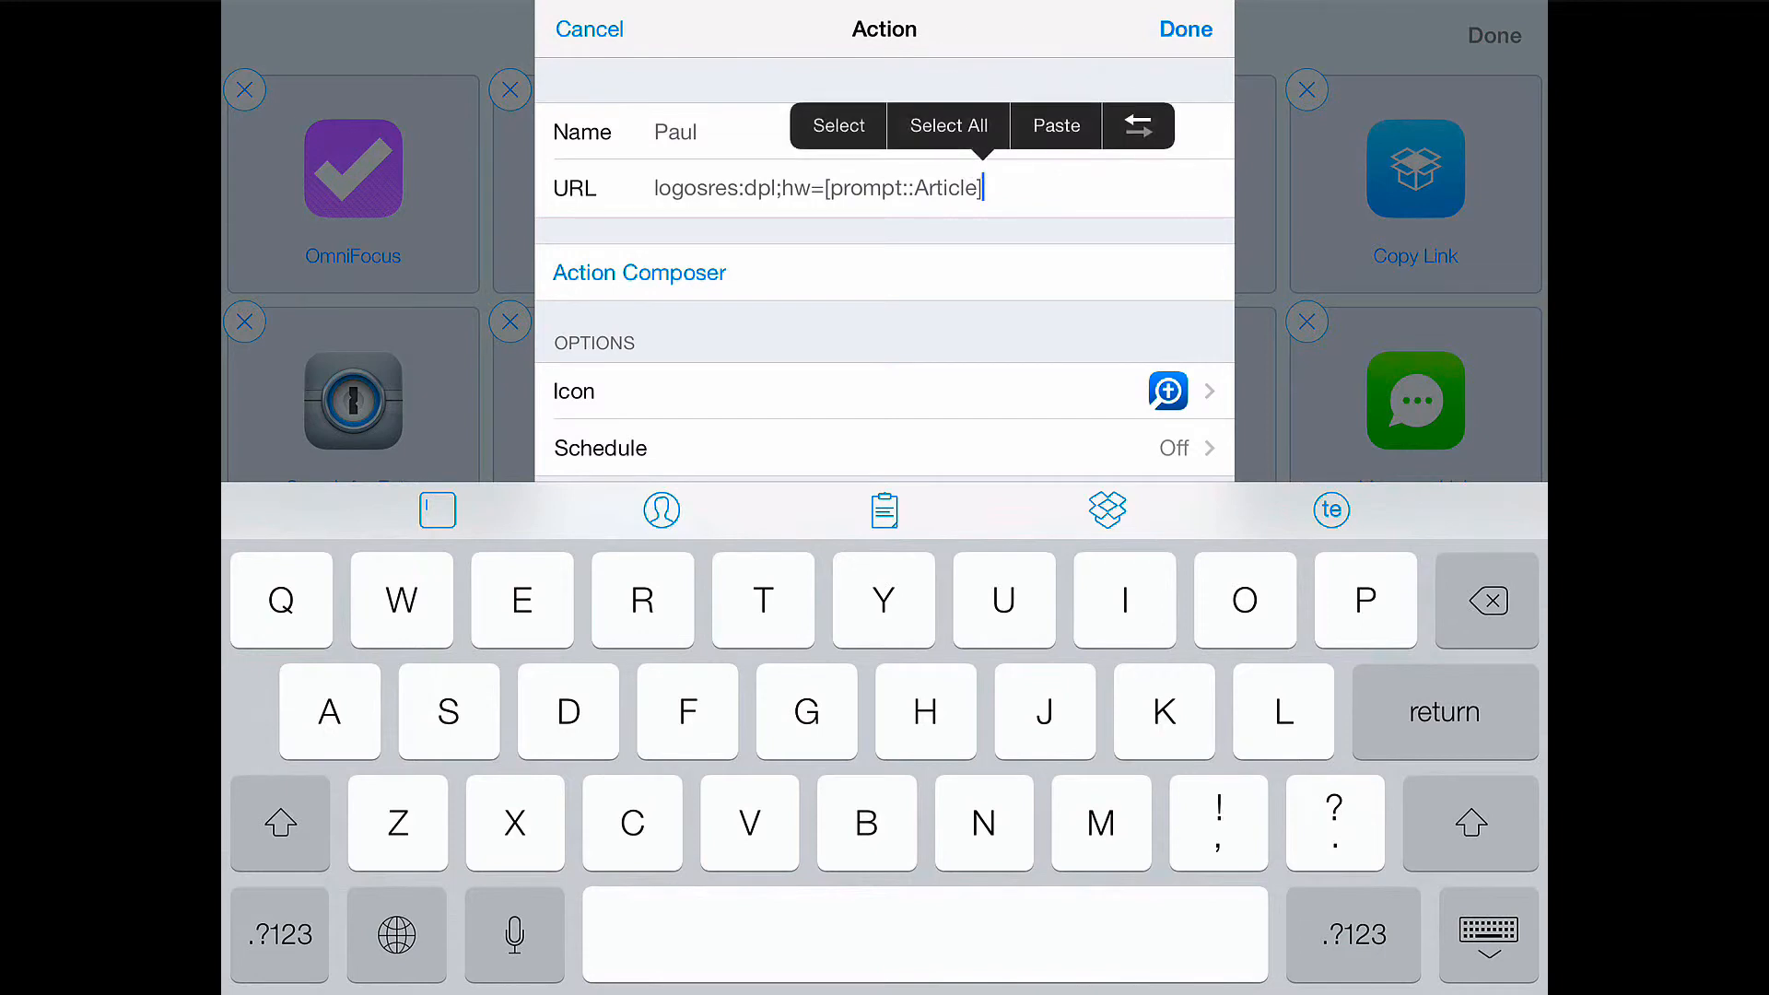
left_click(838, 125)
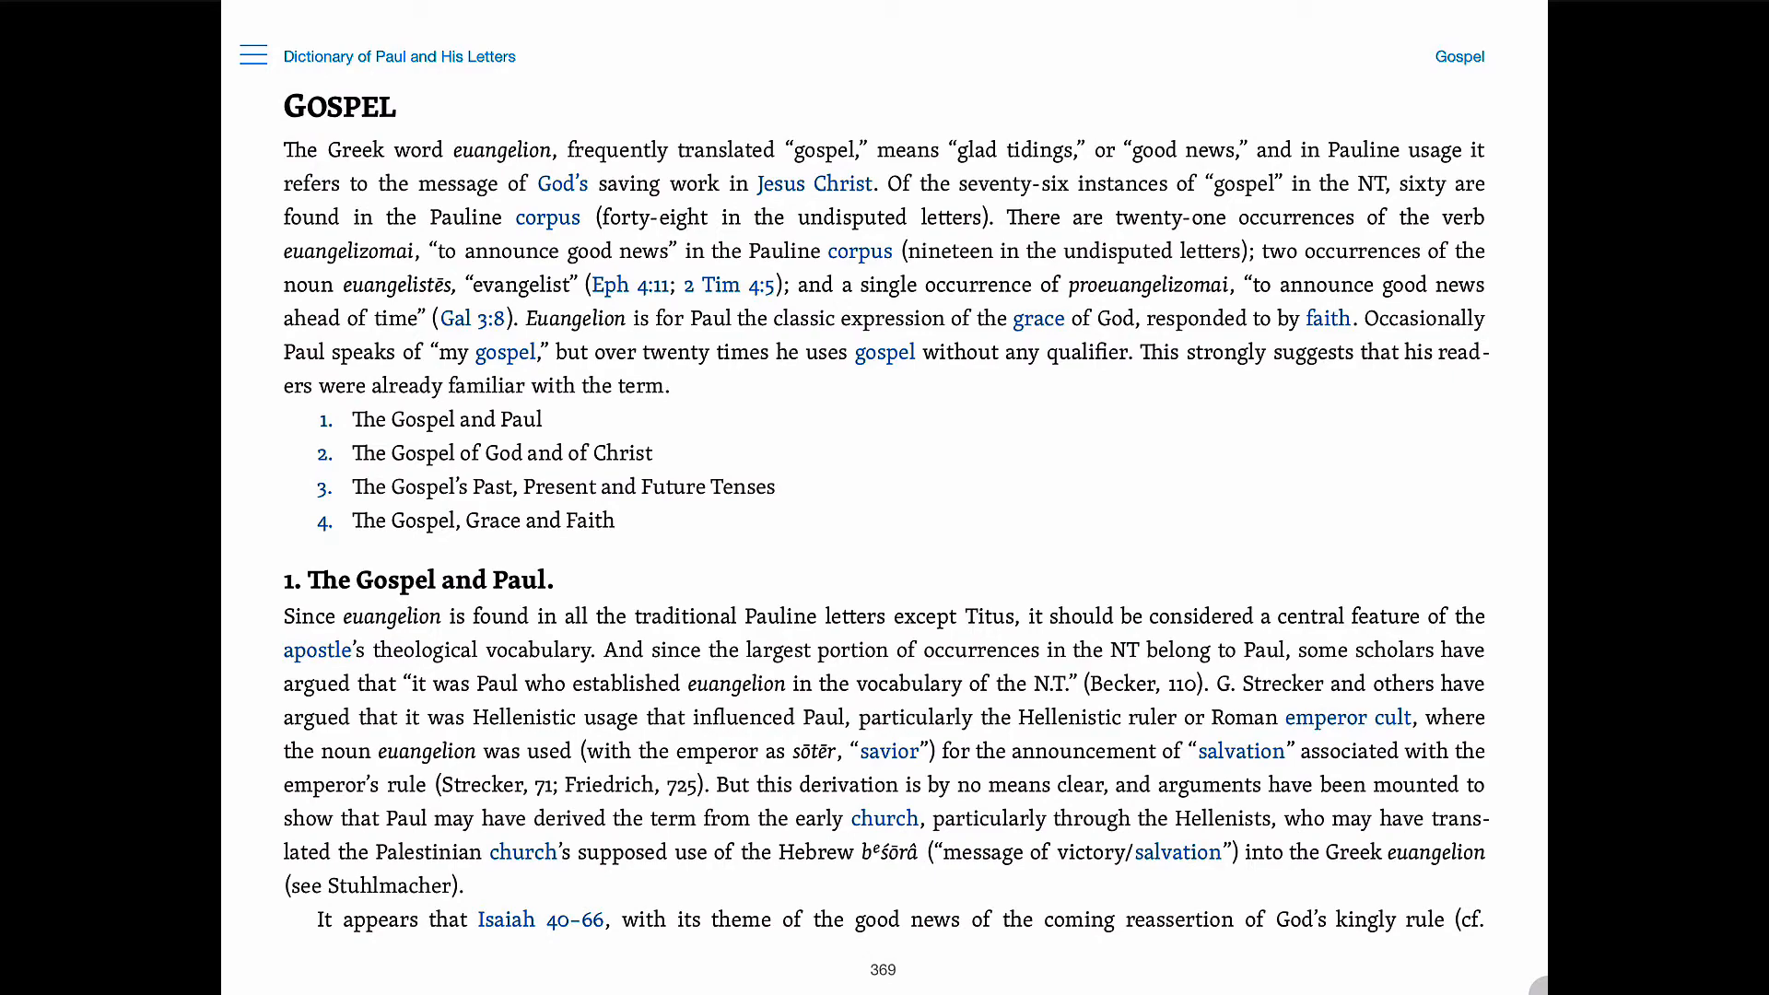
key("home")
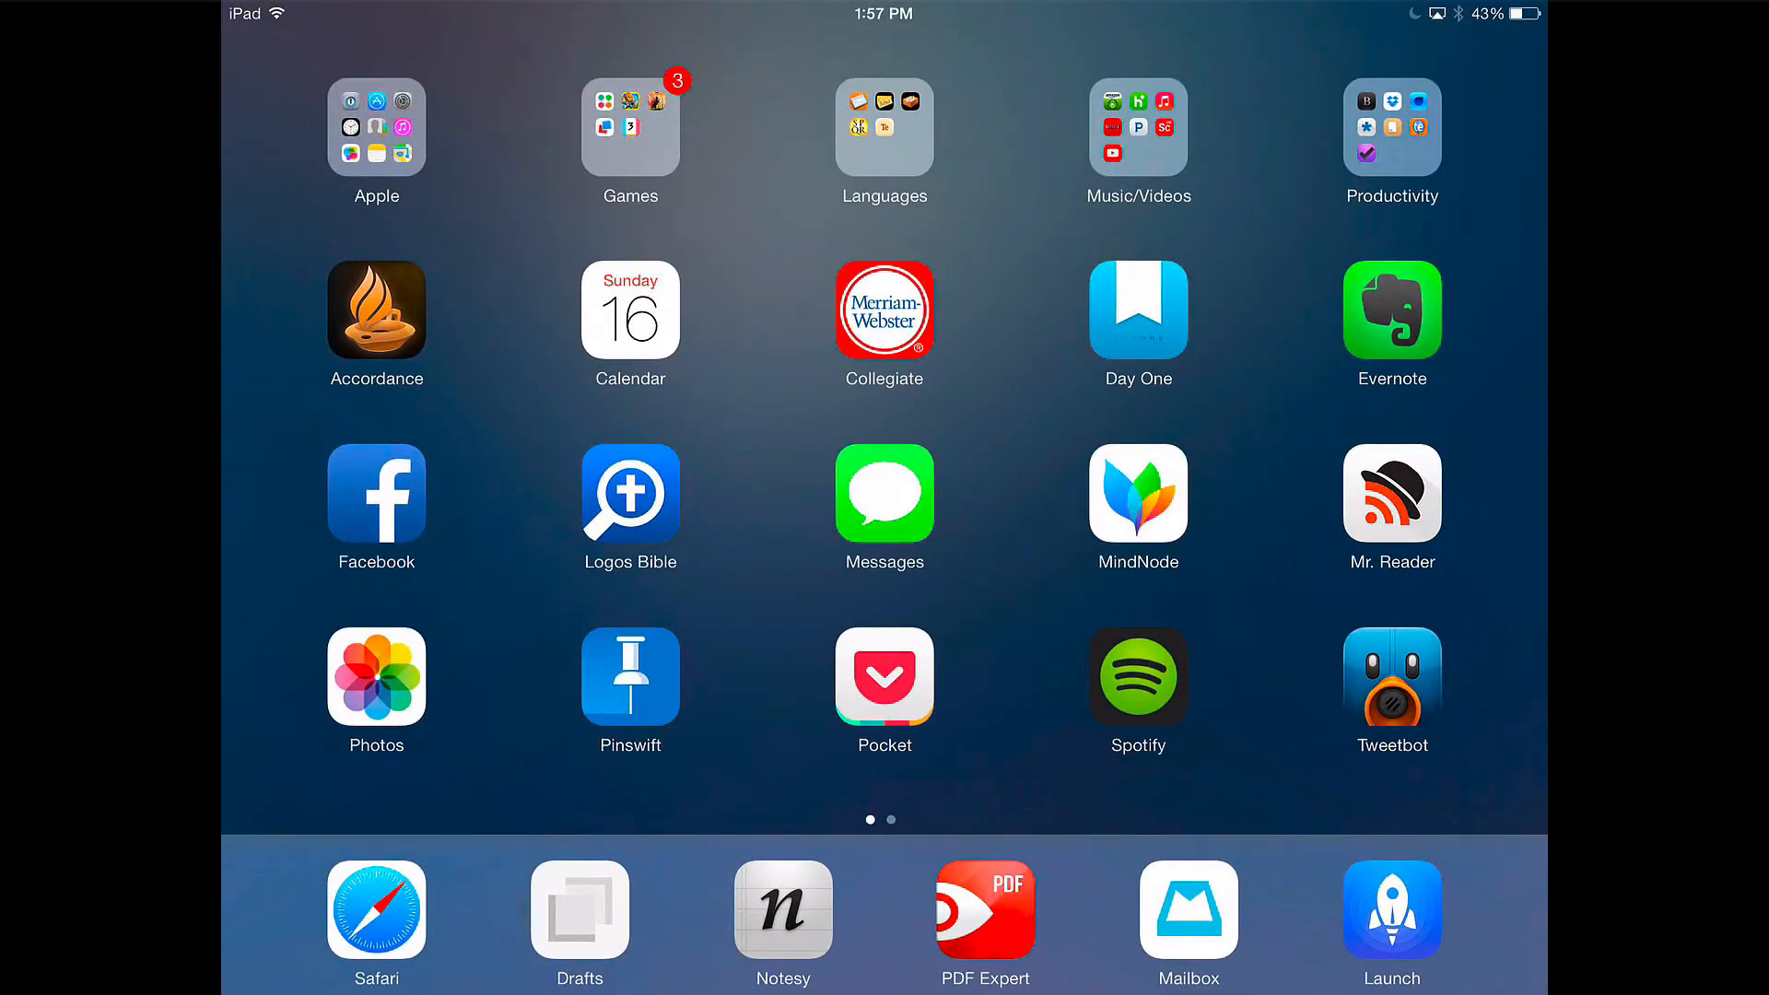